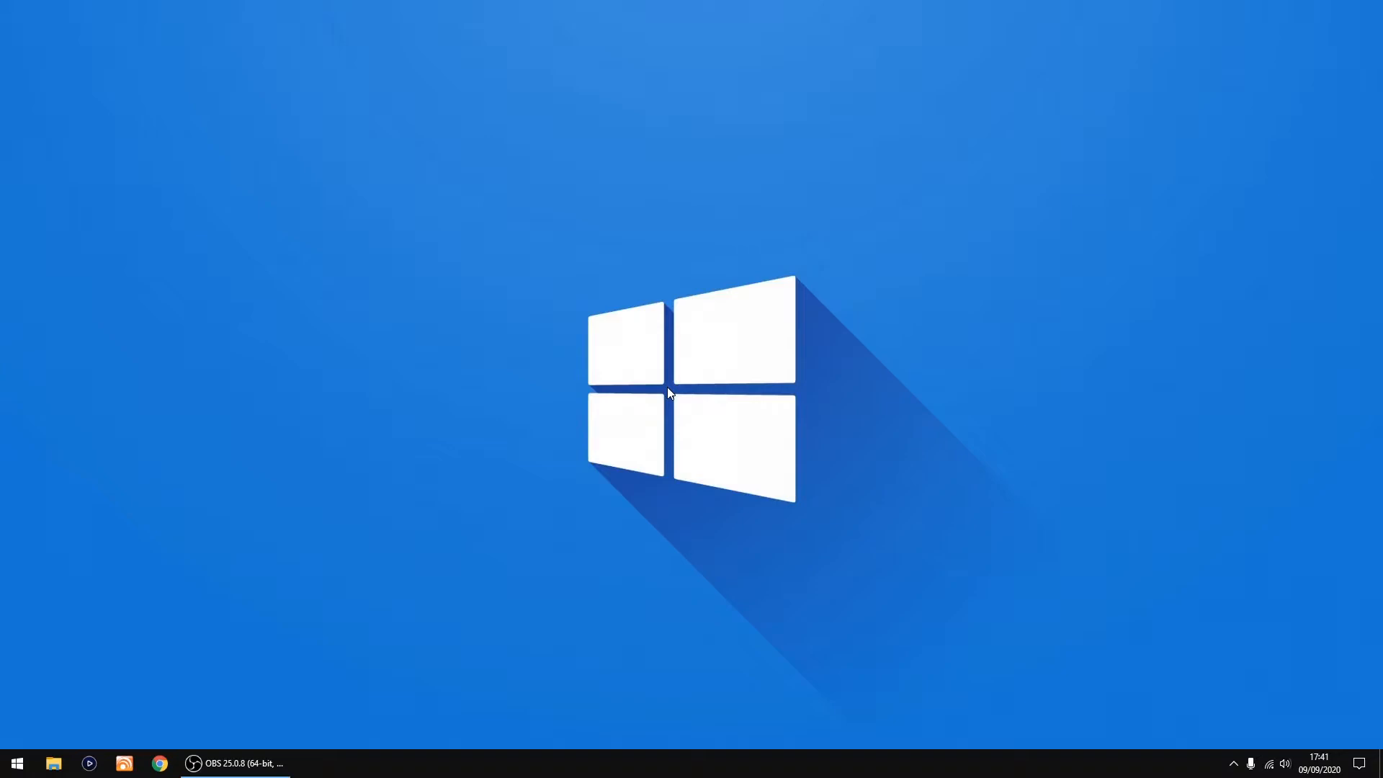
{"action": "mouse_move", "coordinate": [16, 764]}
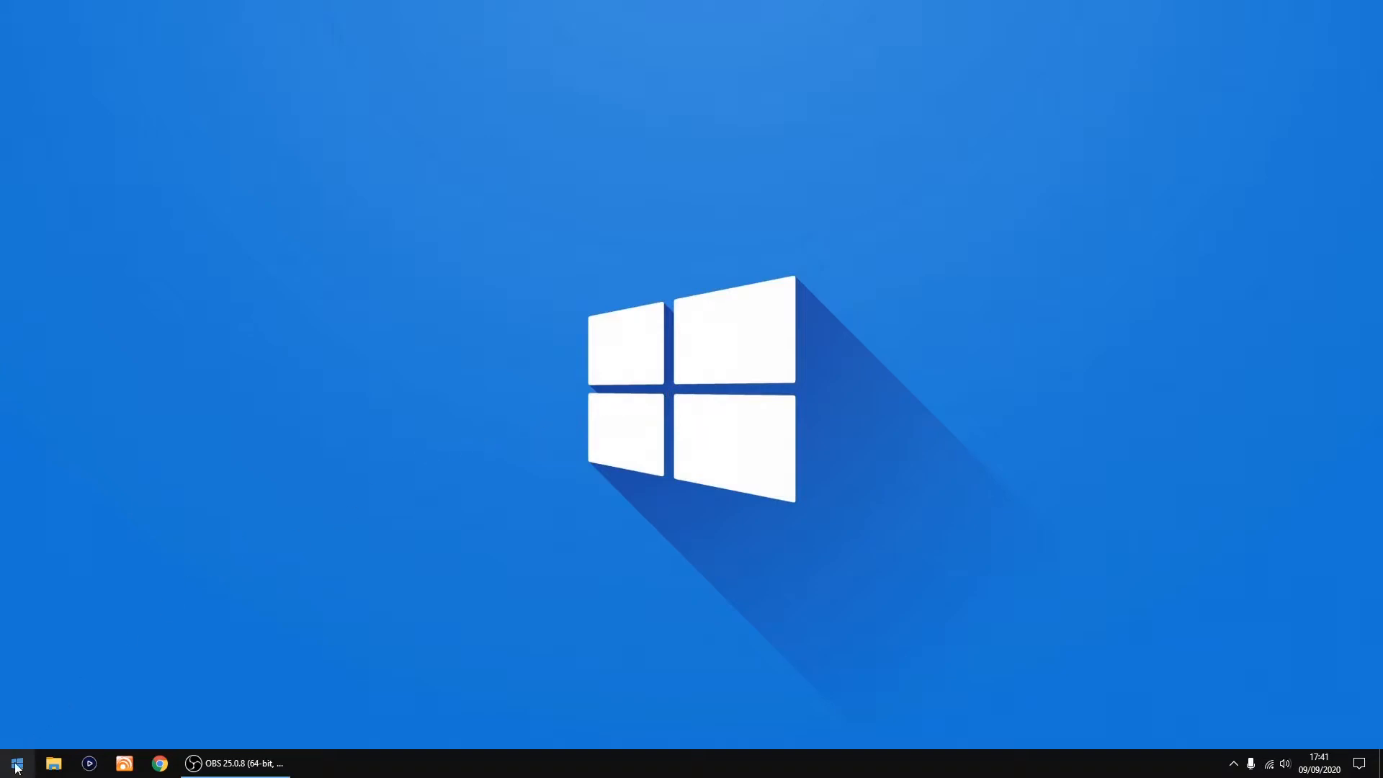
- Launch VideoReDo TVSuite and load Hairy Bikers' Best of British.mkv from the Videos folder
{"action": "left_click", "coordinate": [16, 764]}
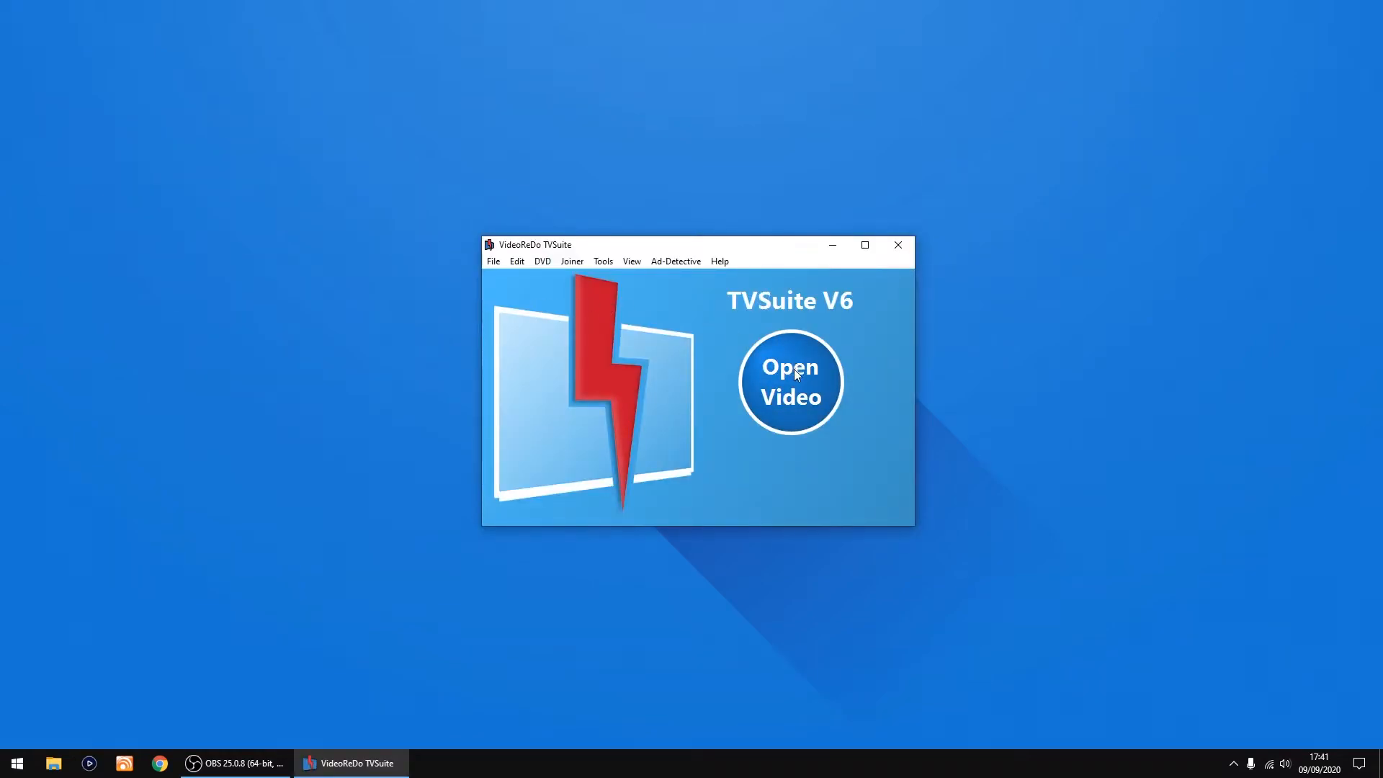
{"action": "left_click", "coordinate": [788, 382]}
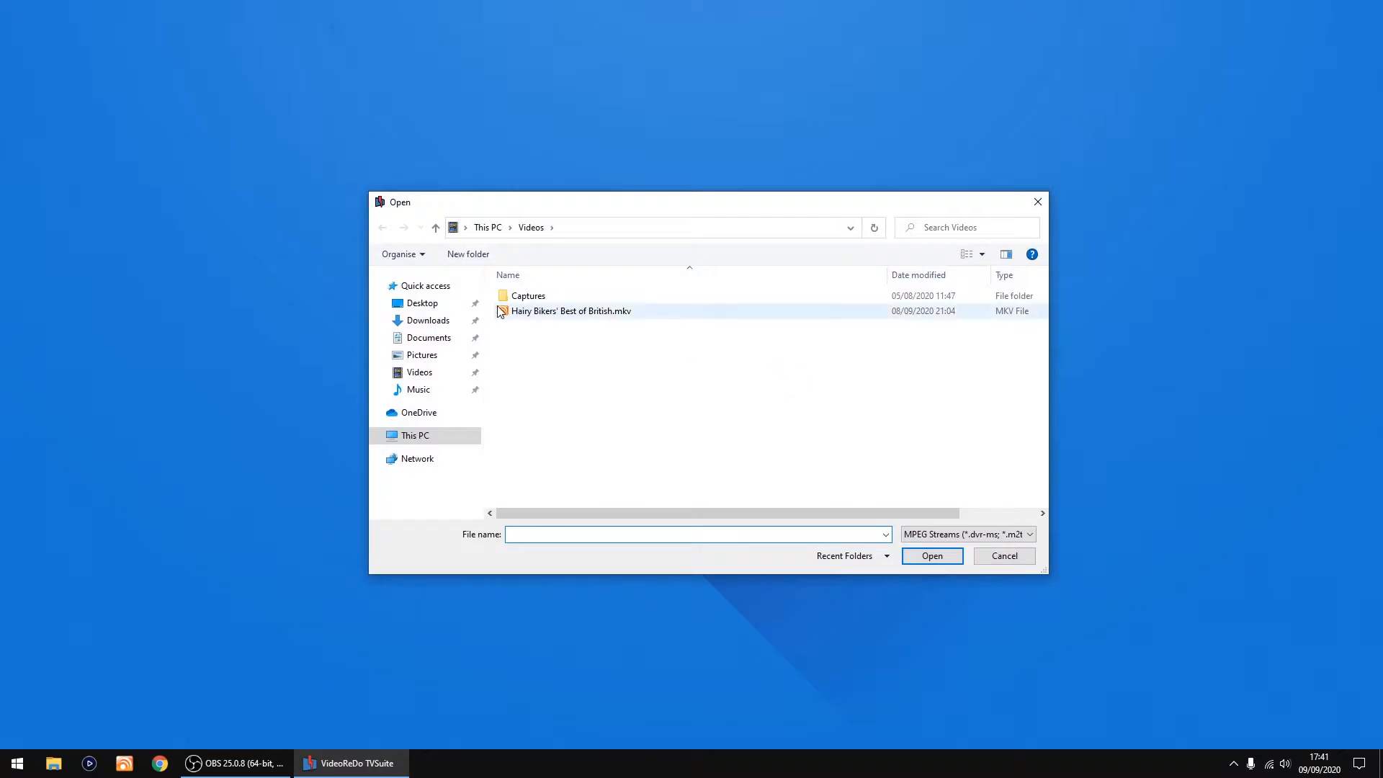
{"action": "left_click", "coordinate": [1002, 556]}
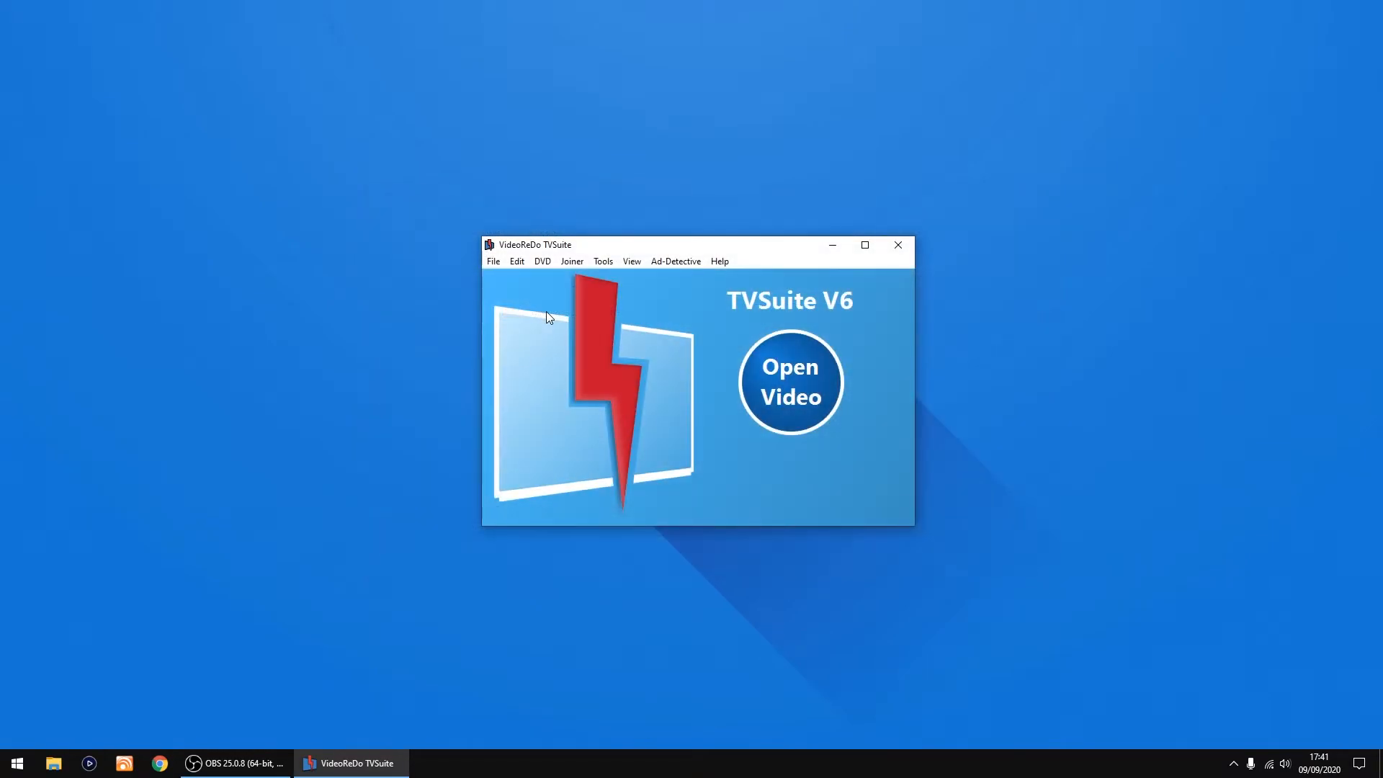
{"action": "left_click", "coordinate": [788, 382]}
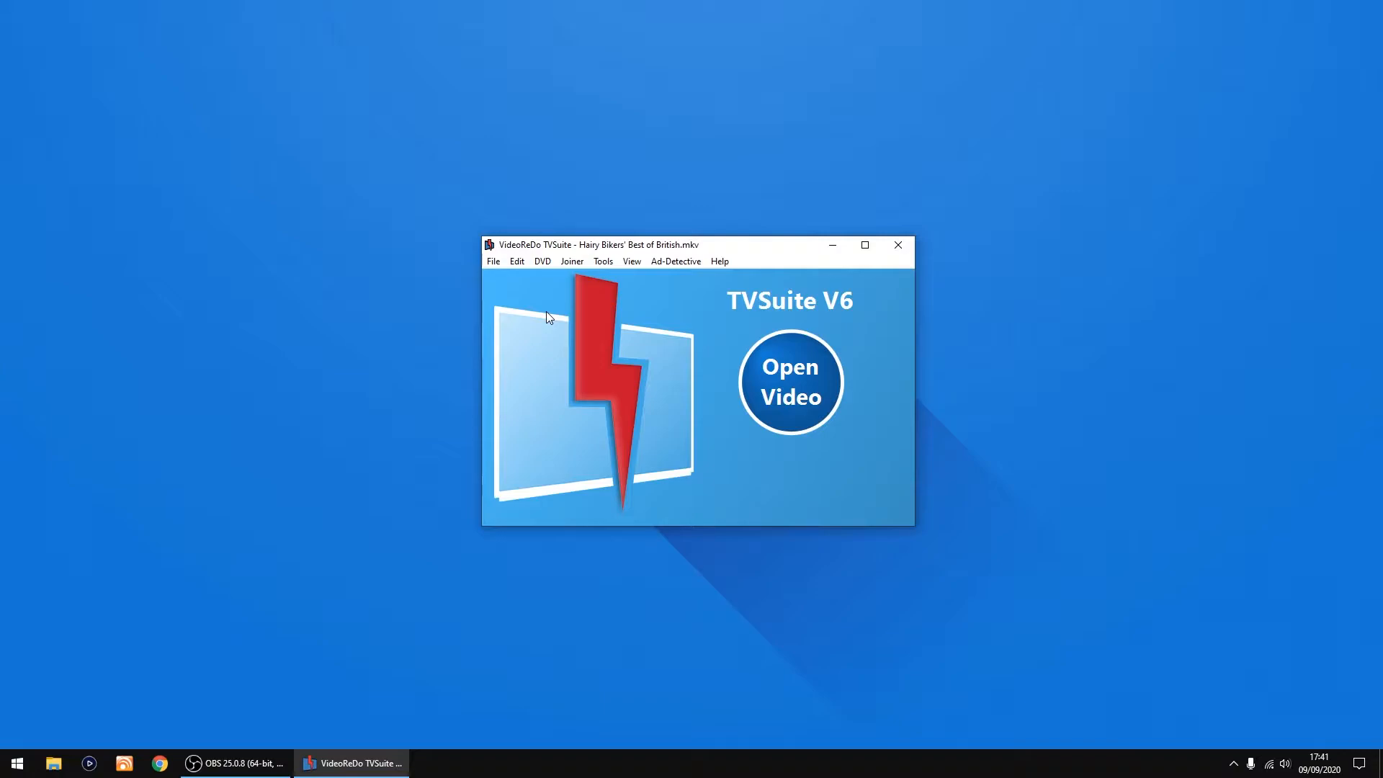
- Maximise the editor and add cuts ending at 00:27:01.03 and from 00:33:31.14 to the end
{"action": "left_click", "coordinate": [788, 381]}
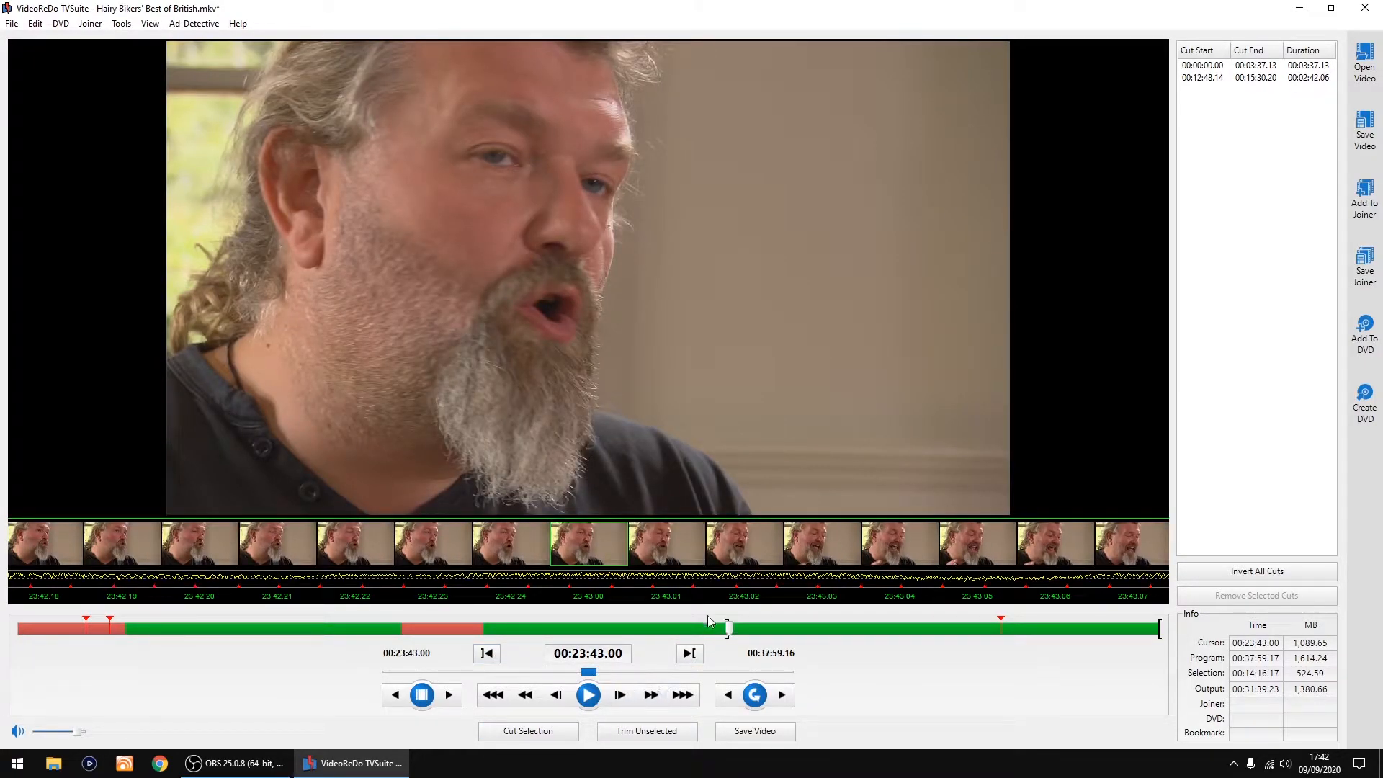
{"action": "left_click", "coordinate": [691, 653]}
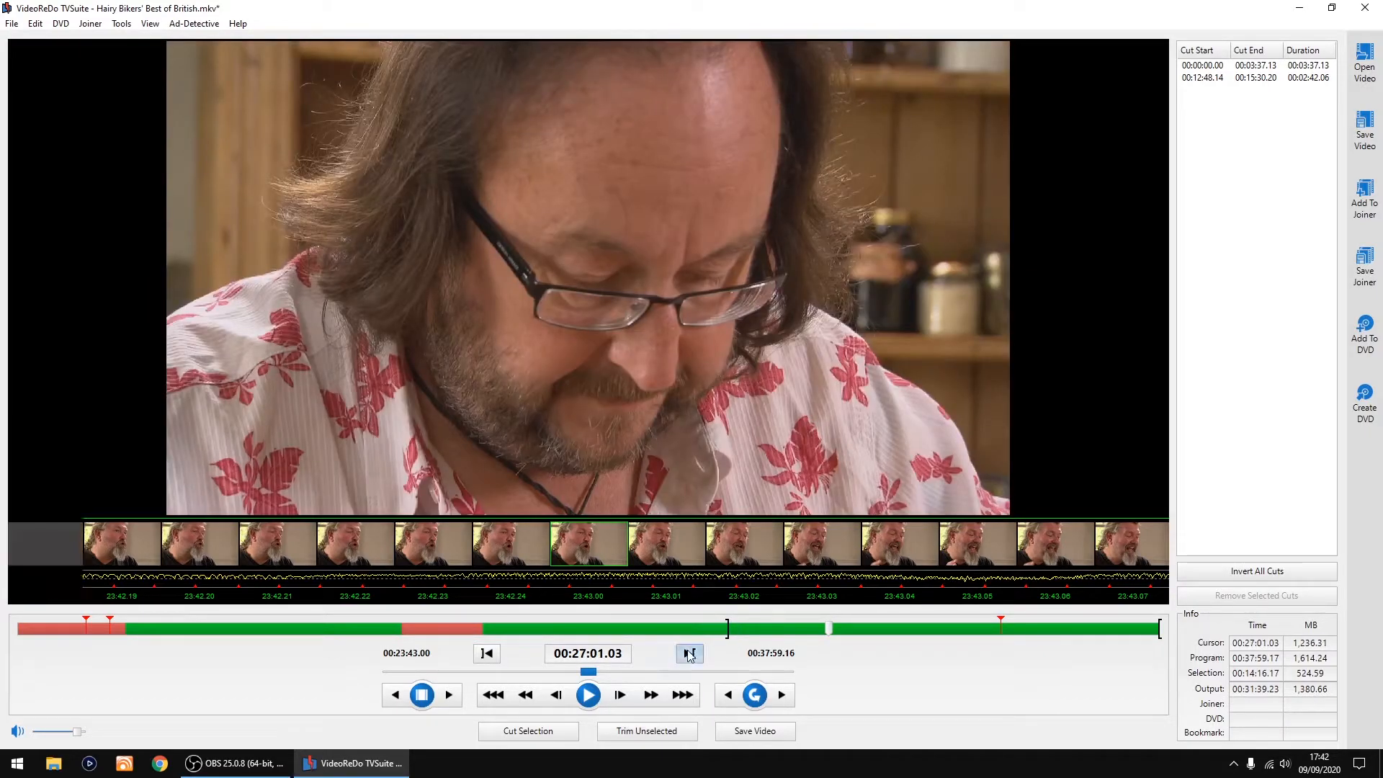
{"action": "left_click", "coordinate": [690, 654]}
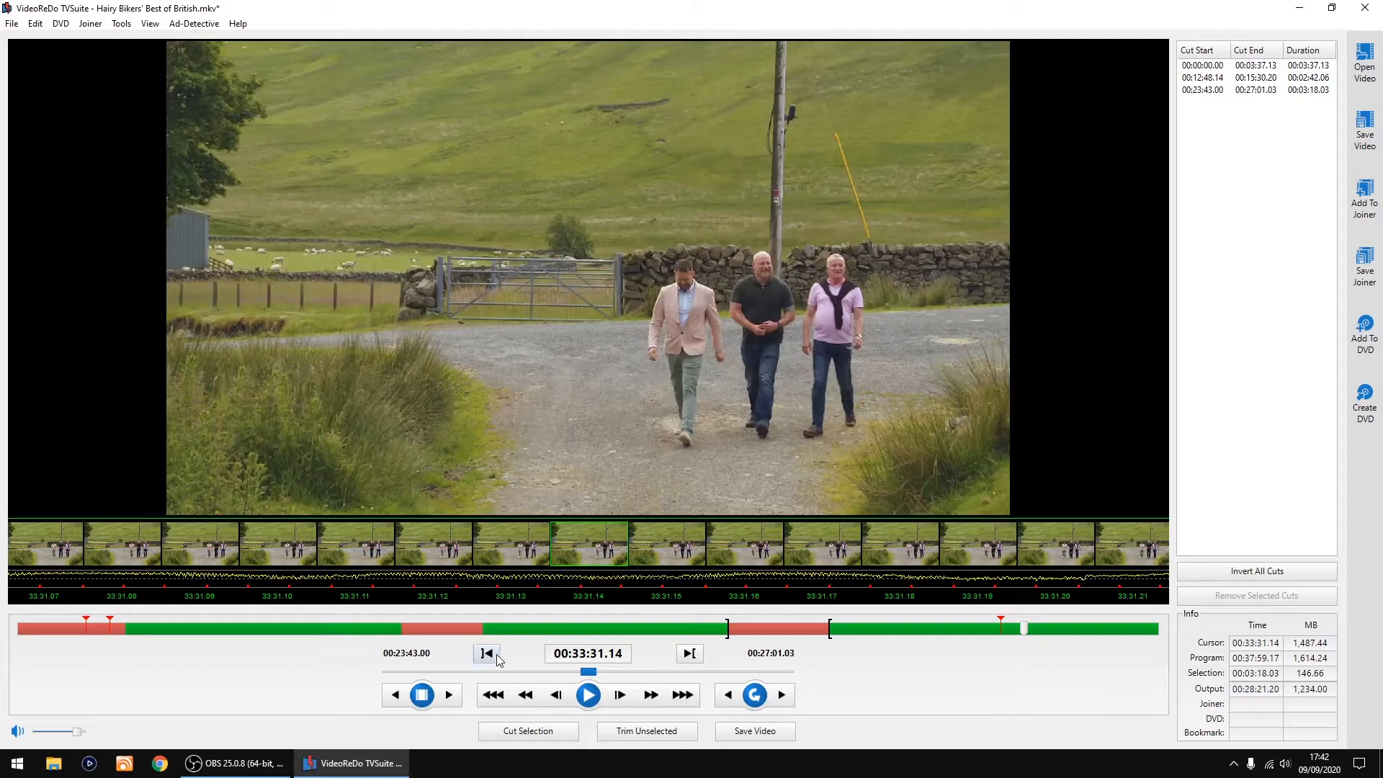
{"action": "left_click", "coordinate": [527, 730]}
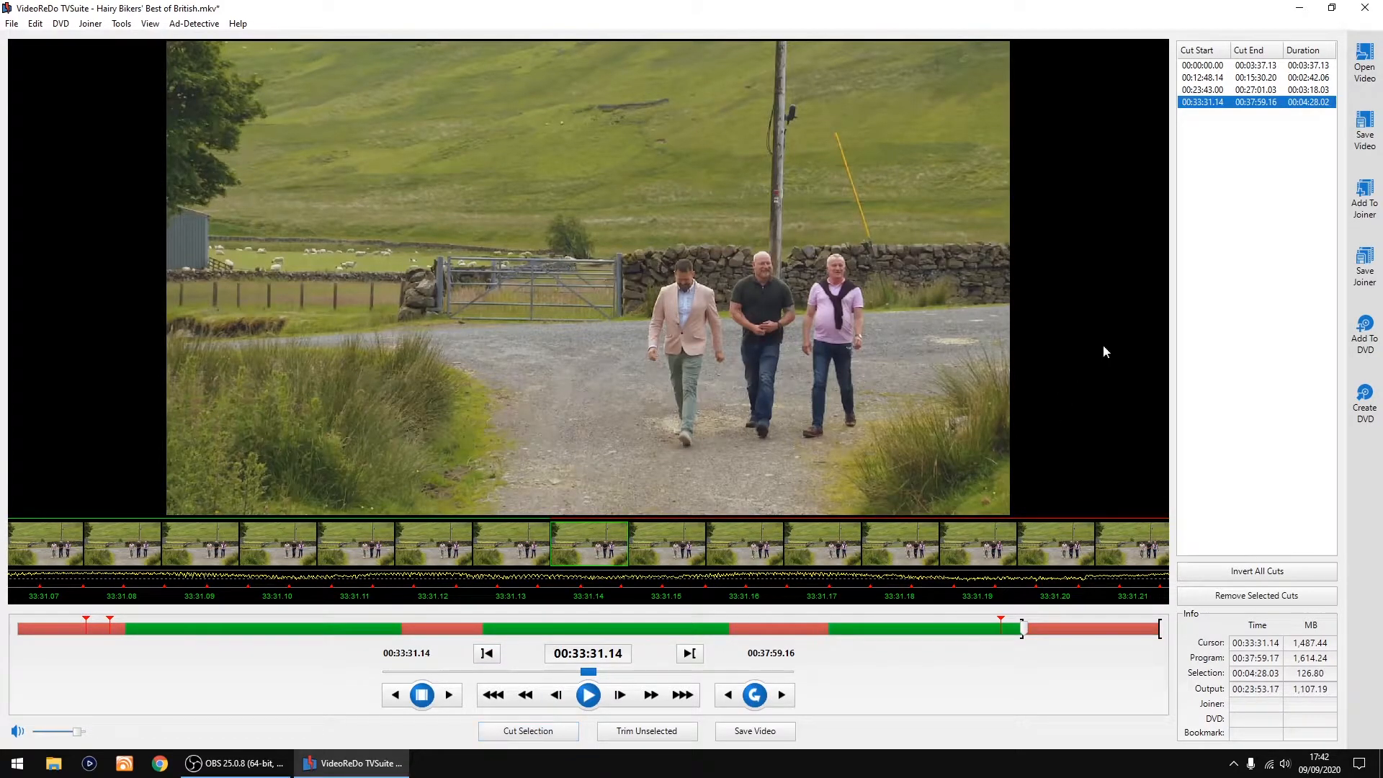
{"action": "mouse_move", "coordinate": [1364, 128]}
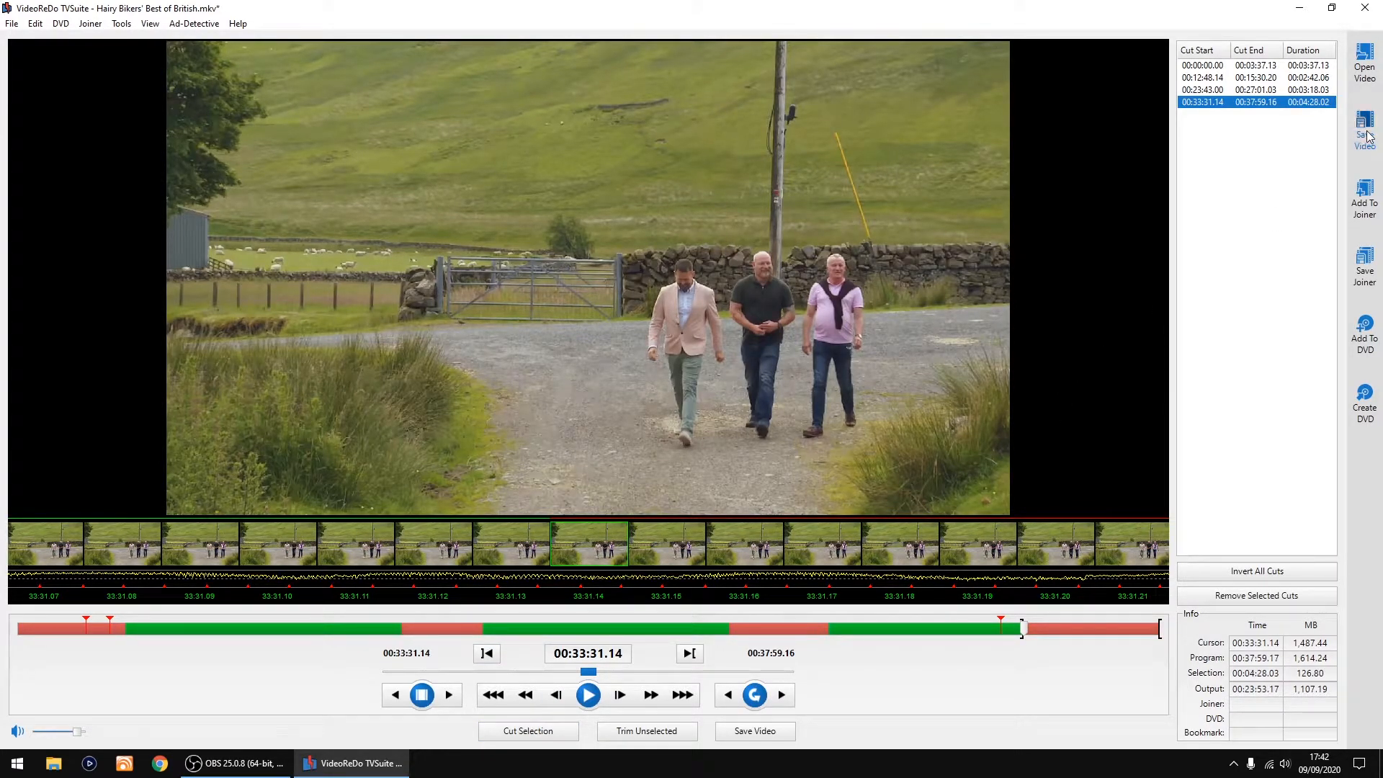
- Save the edited video with the MP4 profile as test.mp4 in the Videos folder
{"action": "left_click", "coordinate": [1364, 131]}
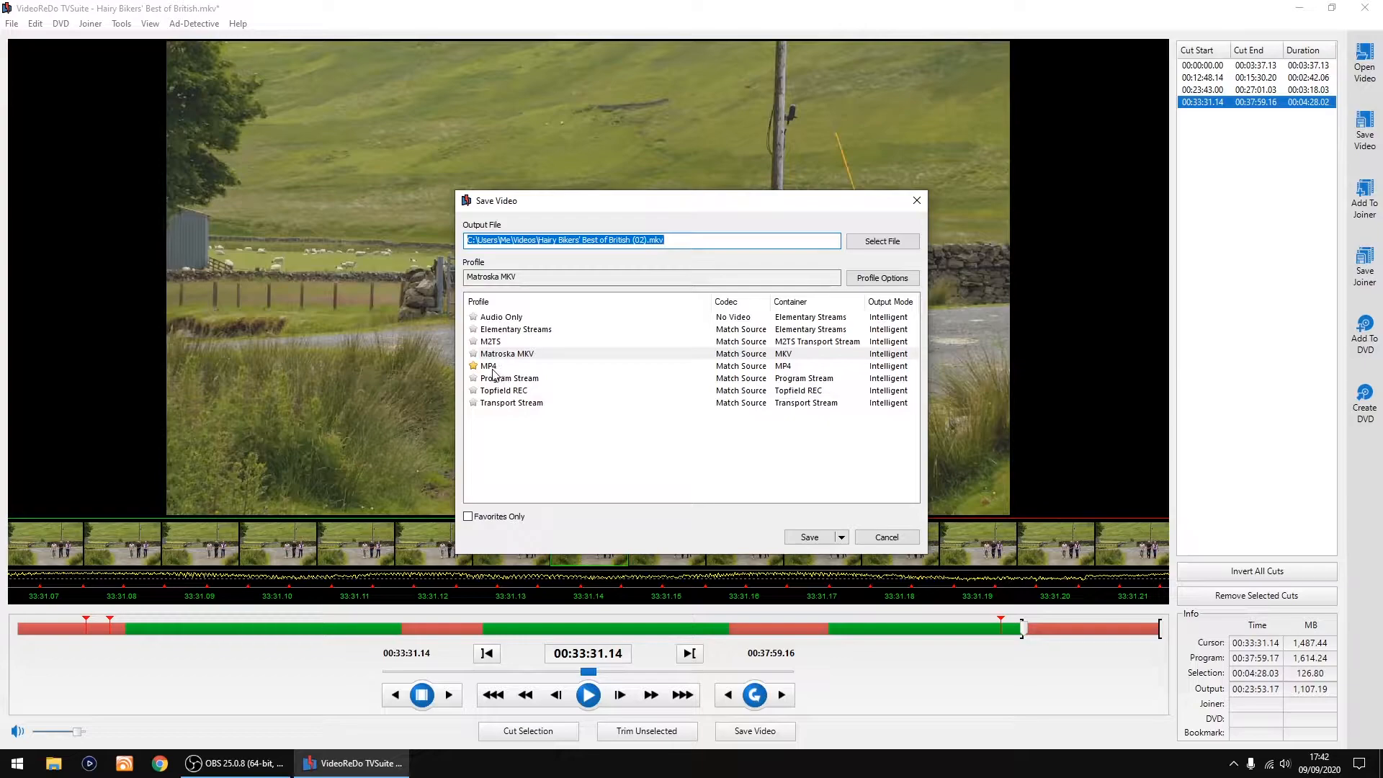
{"action": "left_click", "coordinate": [489, 364]}
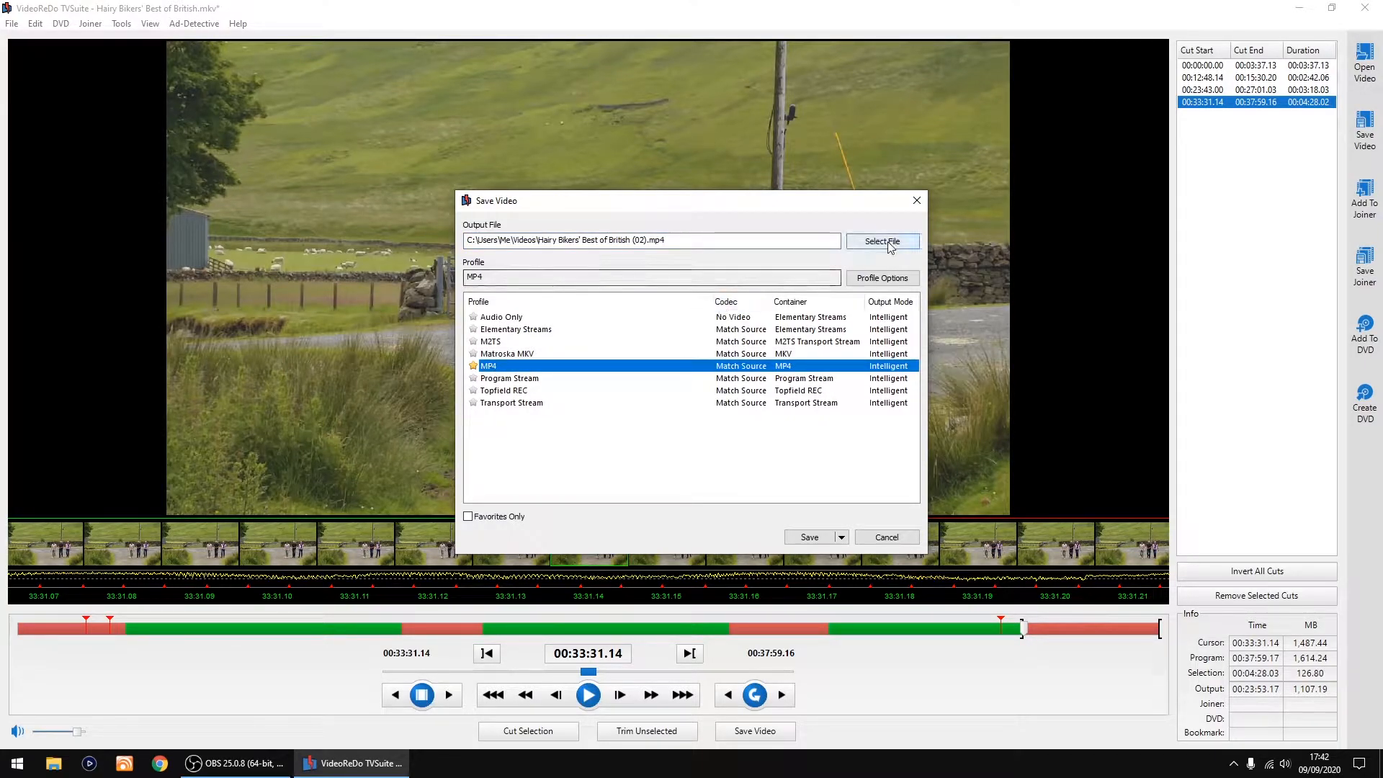
{"action": "left_click", "coordinate": [882, 240]}
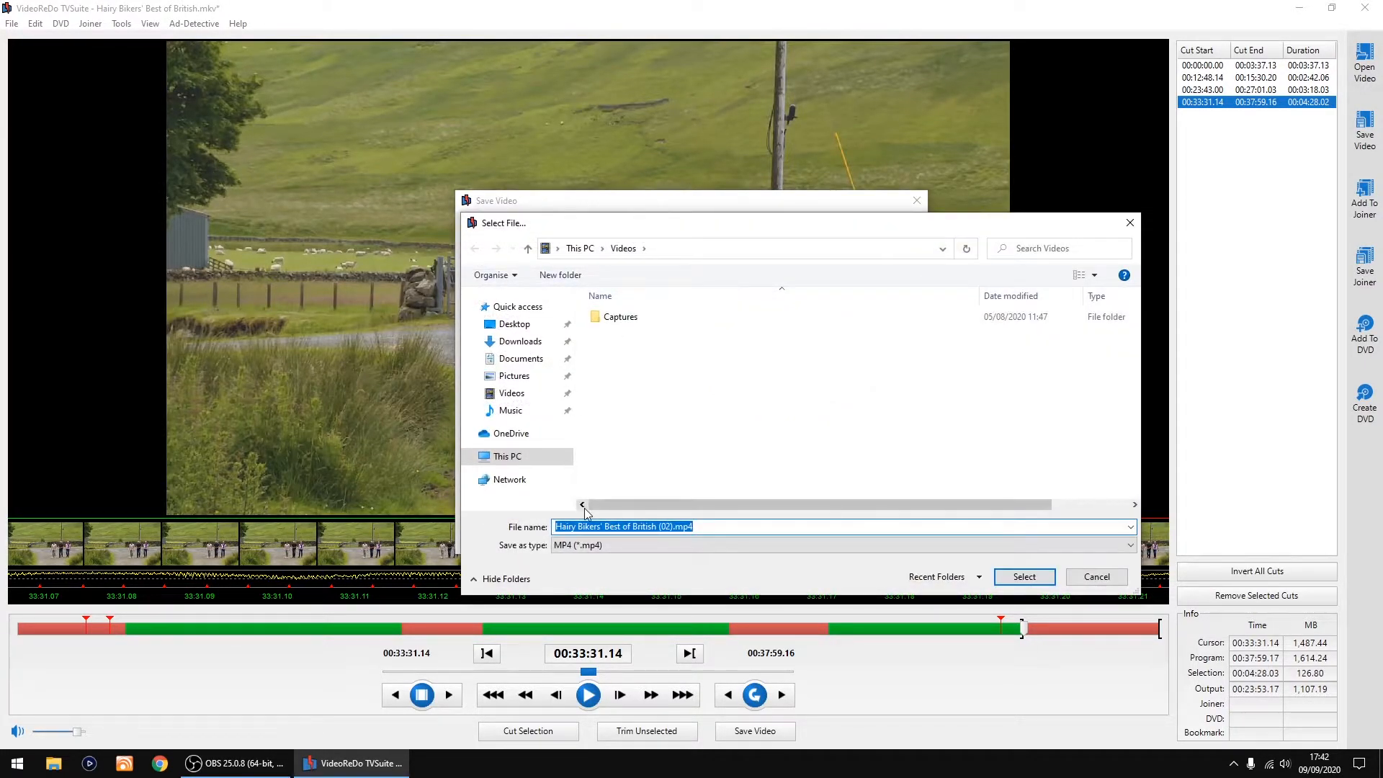
{"action": "type", "text": "tes"}
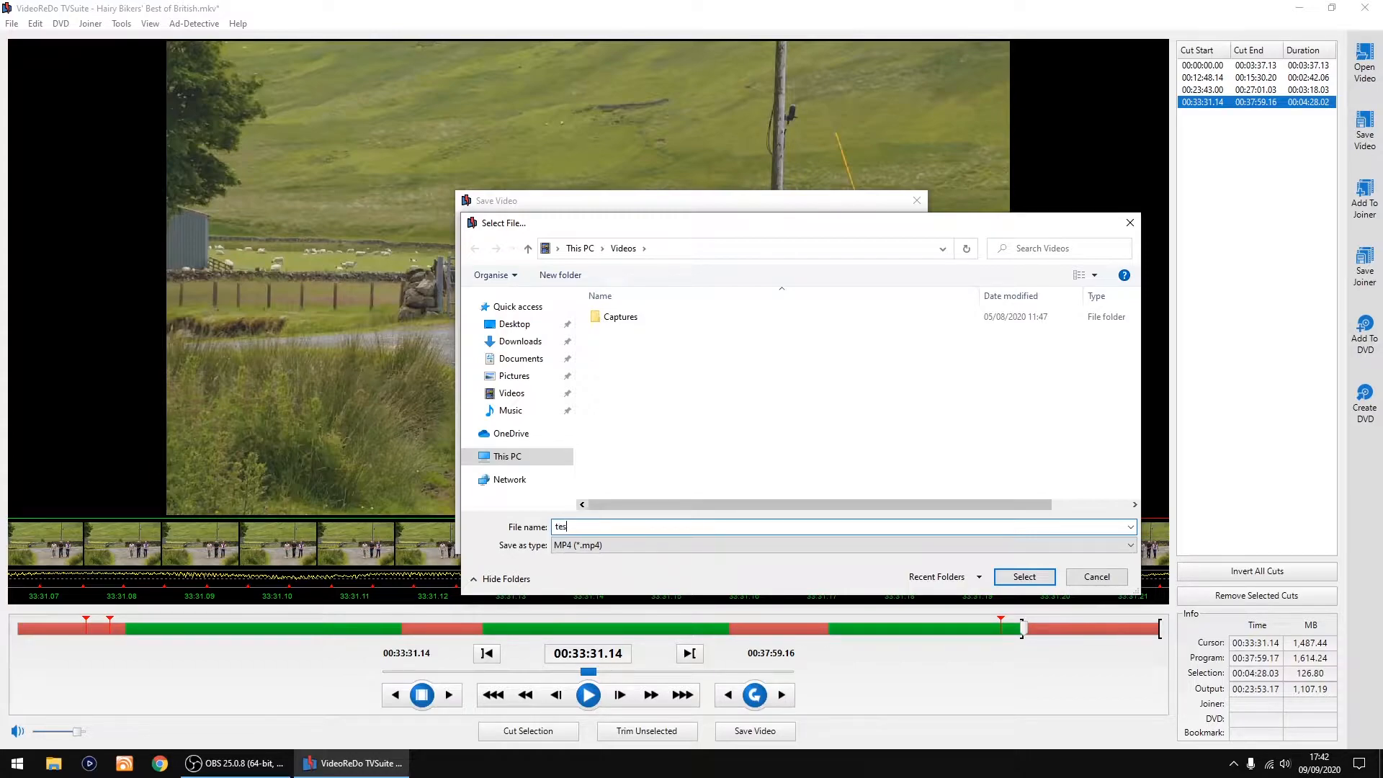
{"action": "type", "text": "t"}
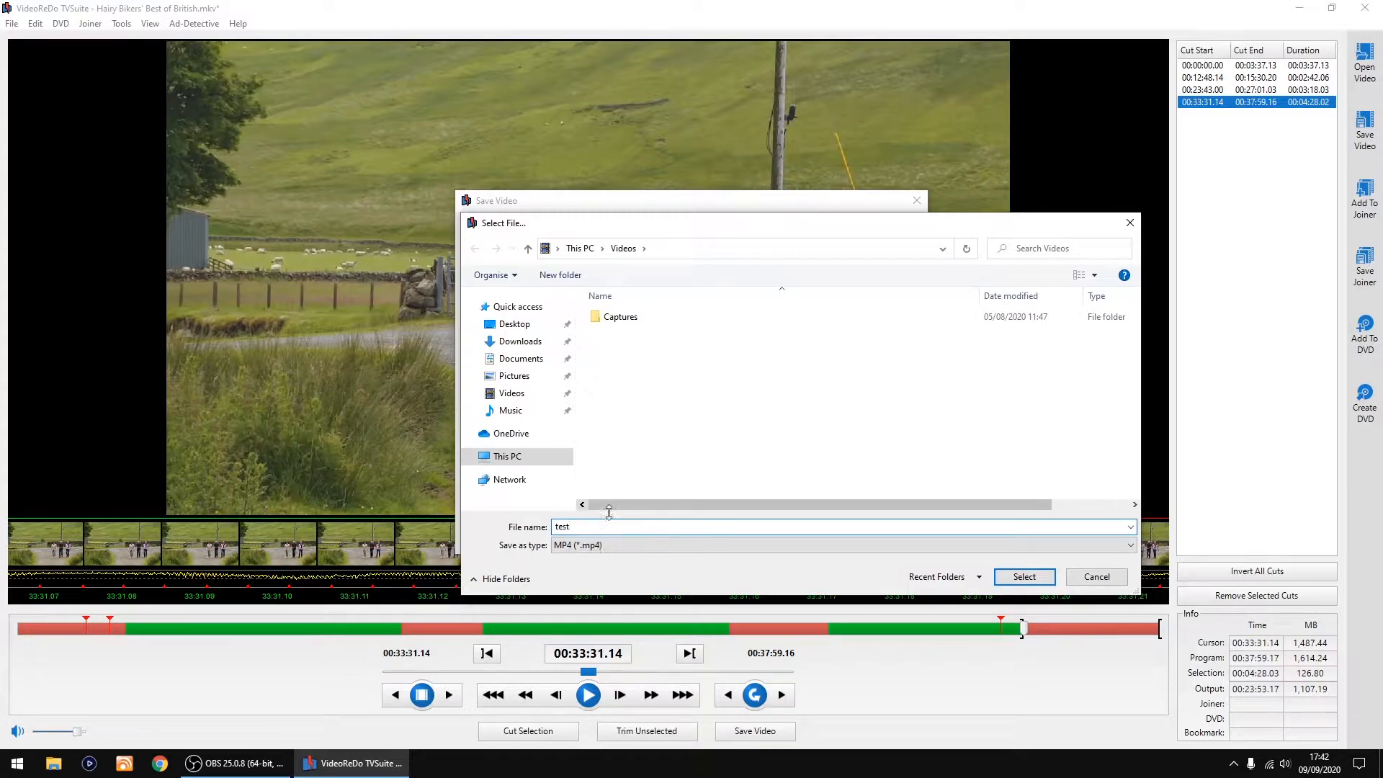
{"action": "left_click", "coordinate": [1023, 576]}
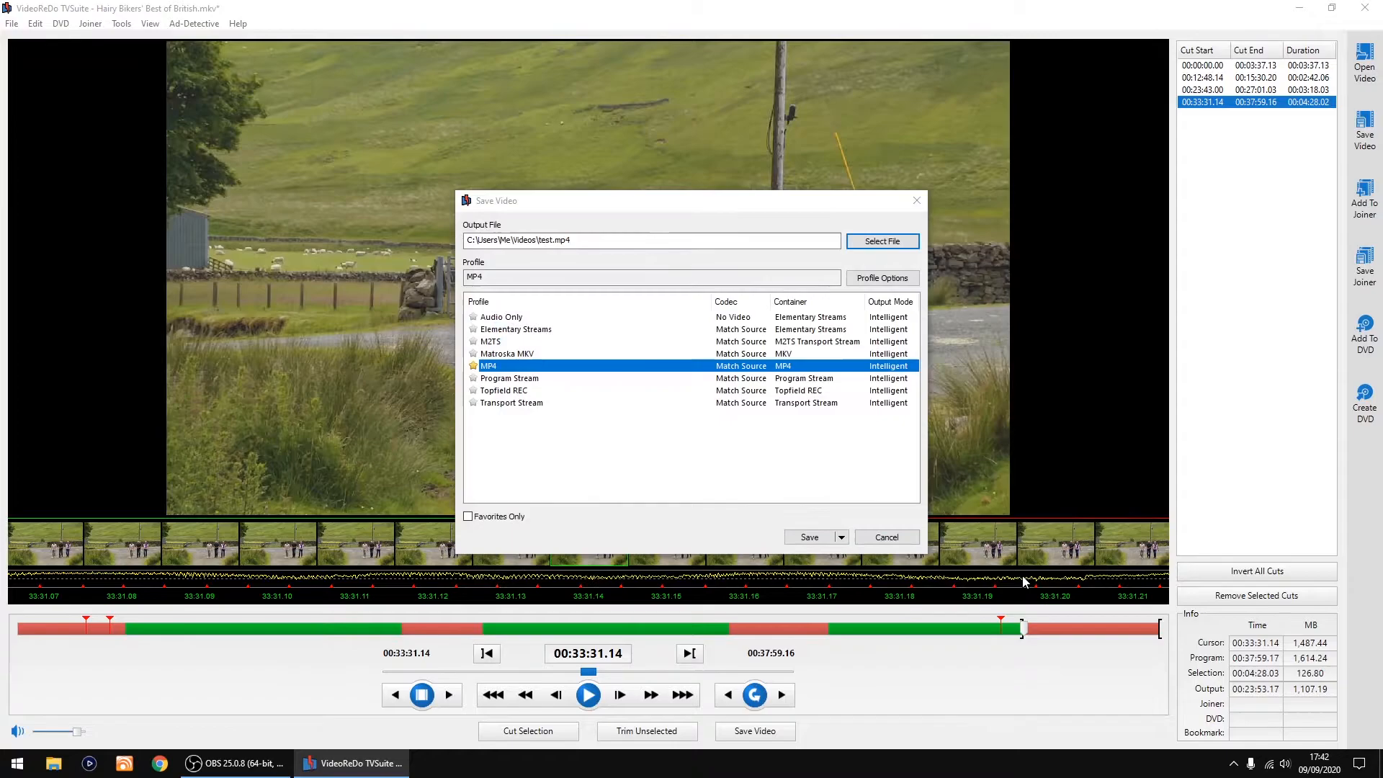
{"action": "mouse_move", "coordinate": [809, 538]}
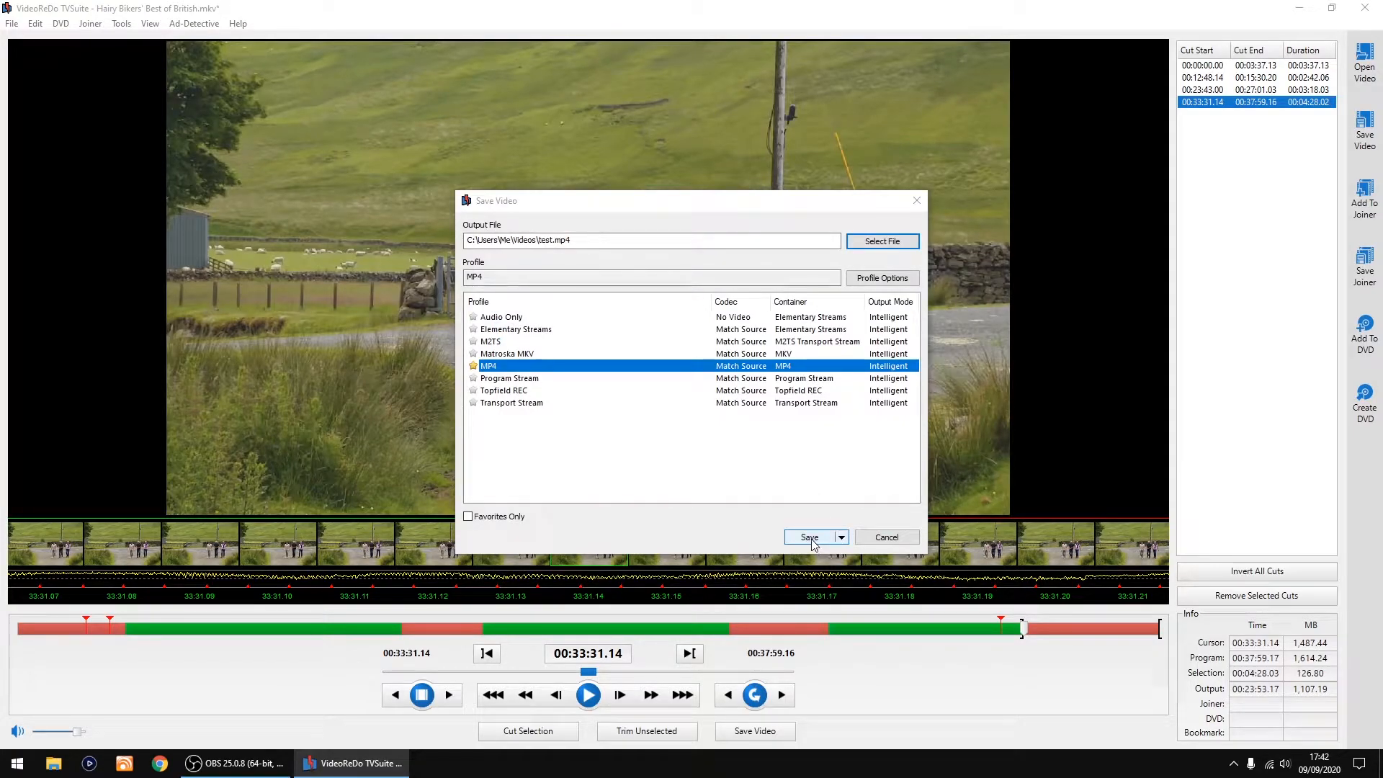
{"action": "left_click", "coordinate": [808, 537]}
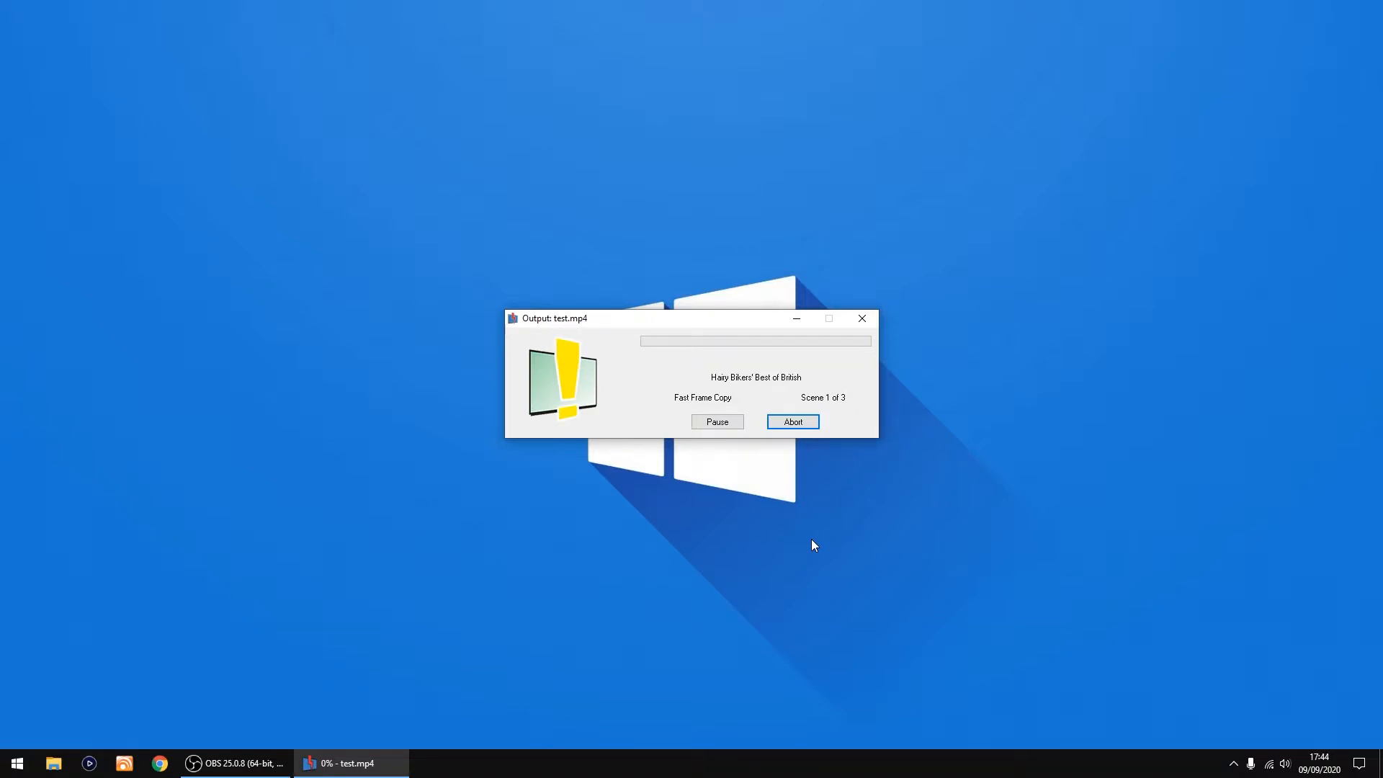
{"action": "mouse_move", "coordinate": [565, 386]}
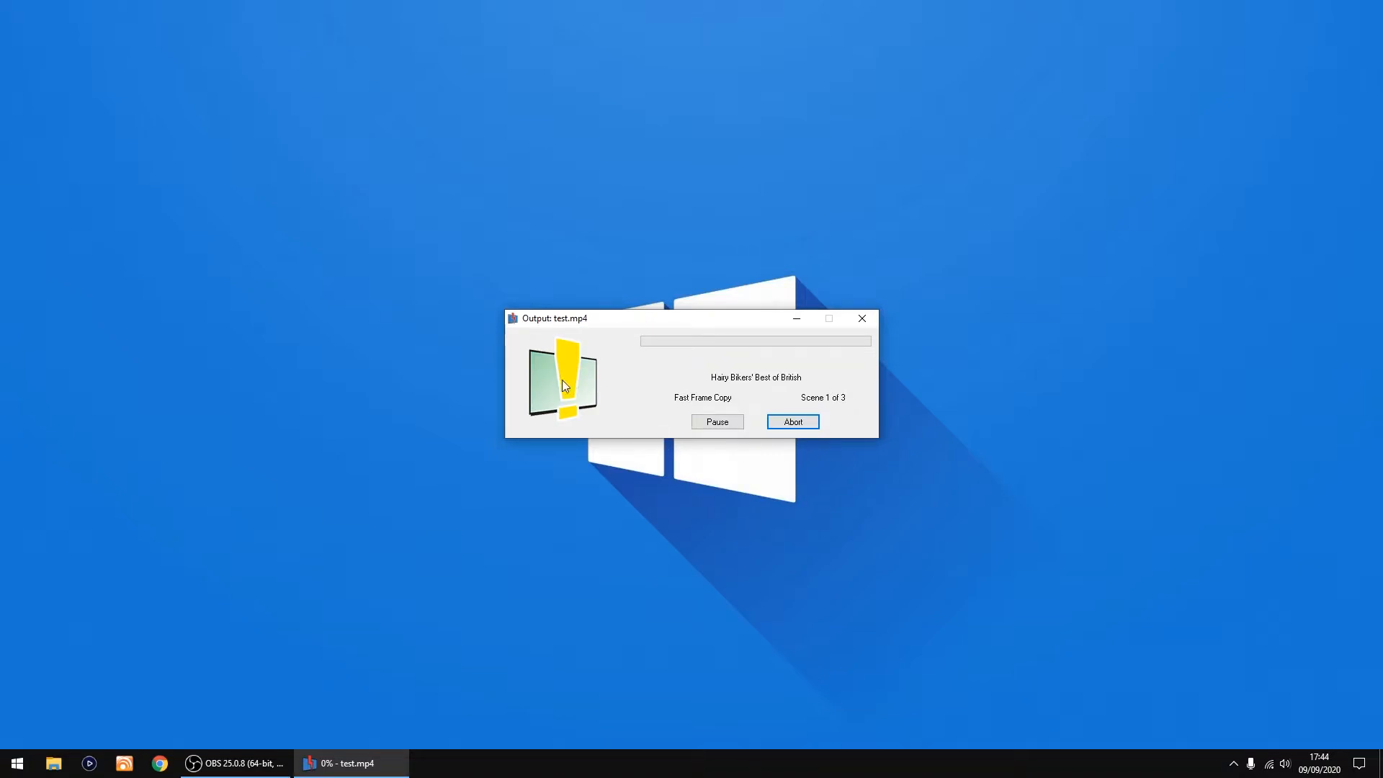
{"action": "mouse_move", "coordinate": [787, 490]}
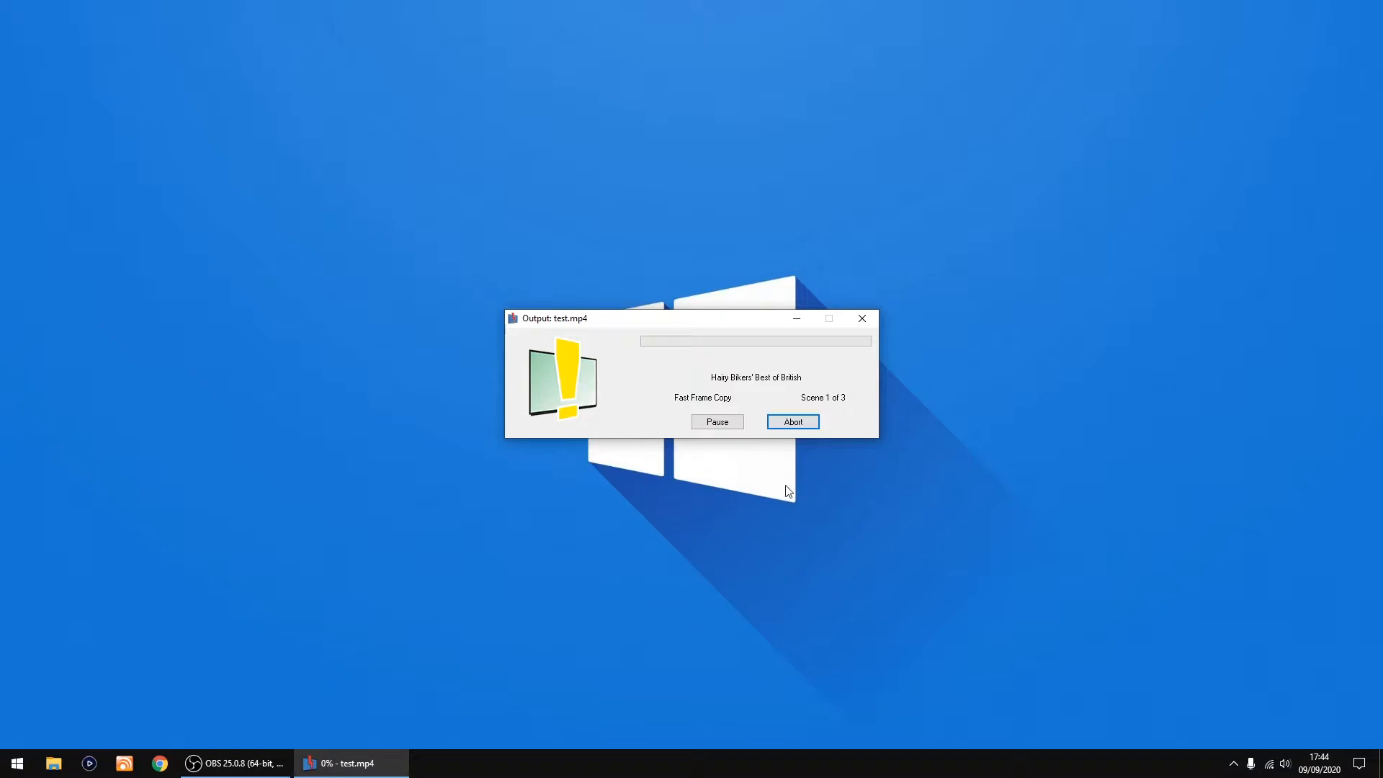
{"action": "mouse_move", "coordinate": [798, 441]}
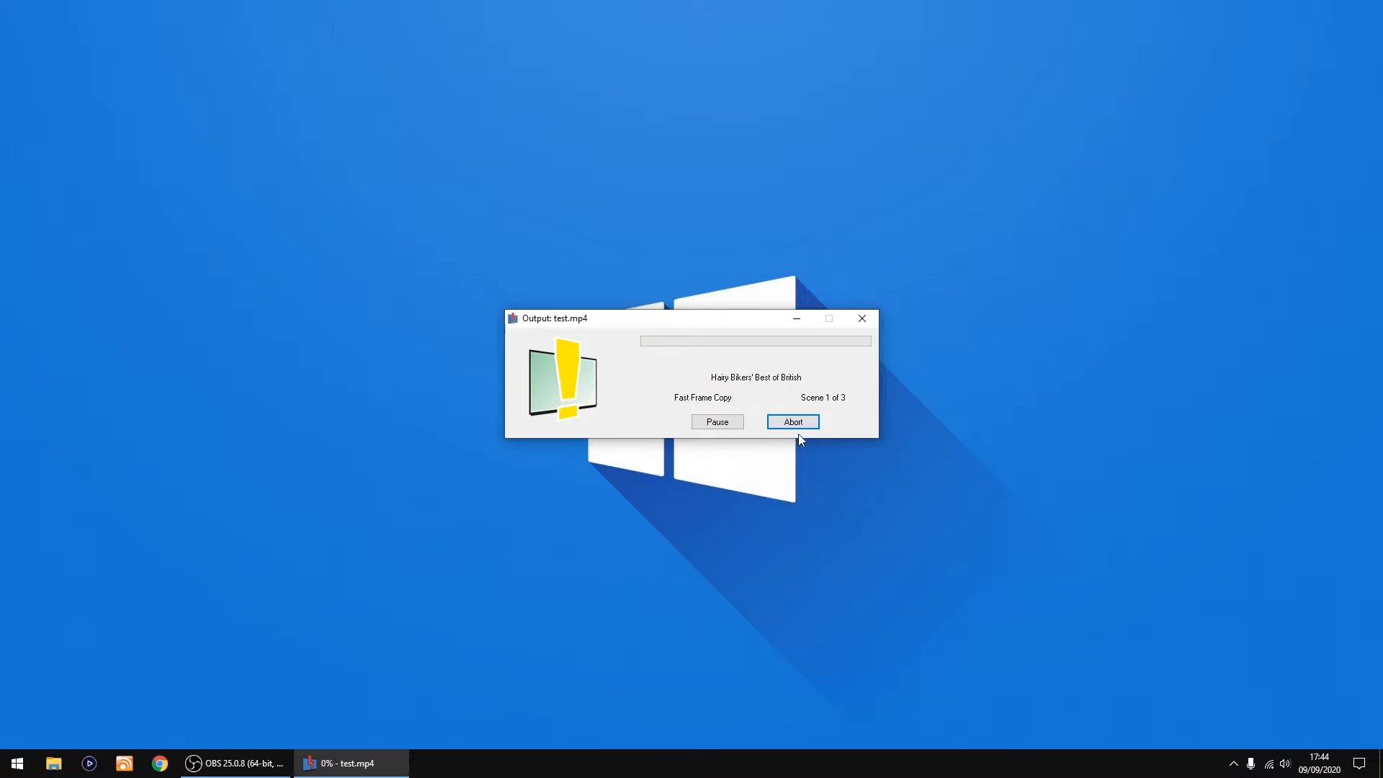
{"action": "mouse_move", "coordinate": [791, 427]}
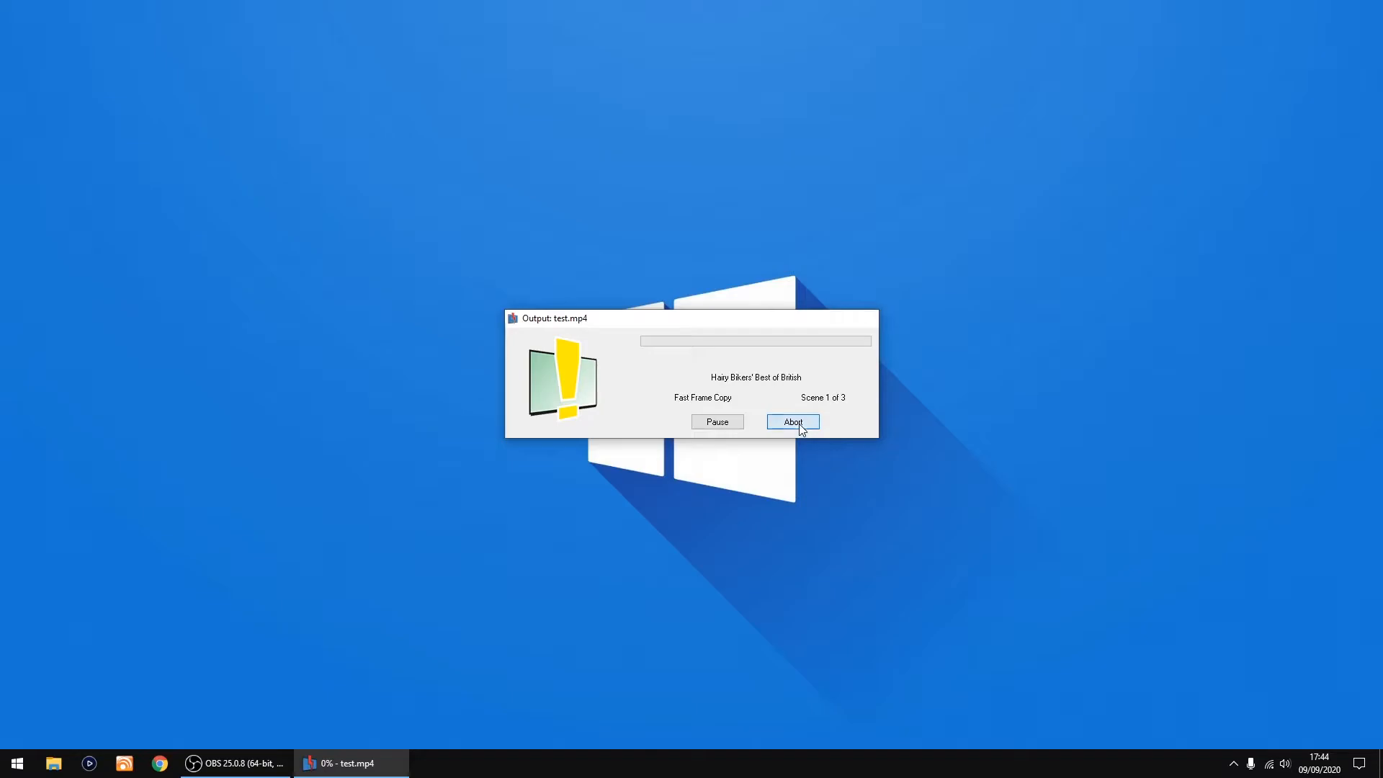
- Abort the export of test.mp4 stuck at scene 1 of 3
{"action": "left_click", "coordinate": [791, 422]}
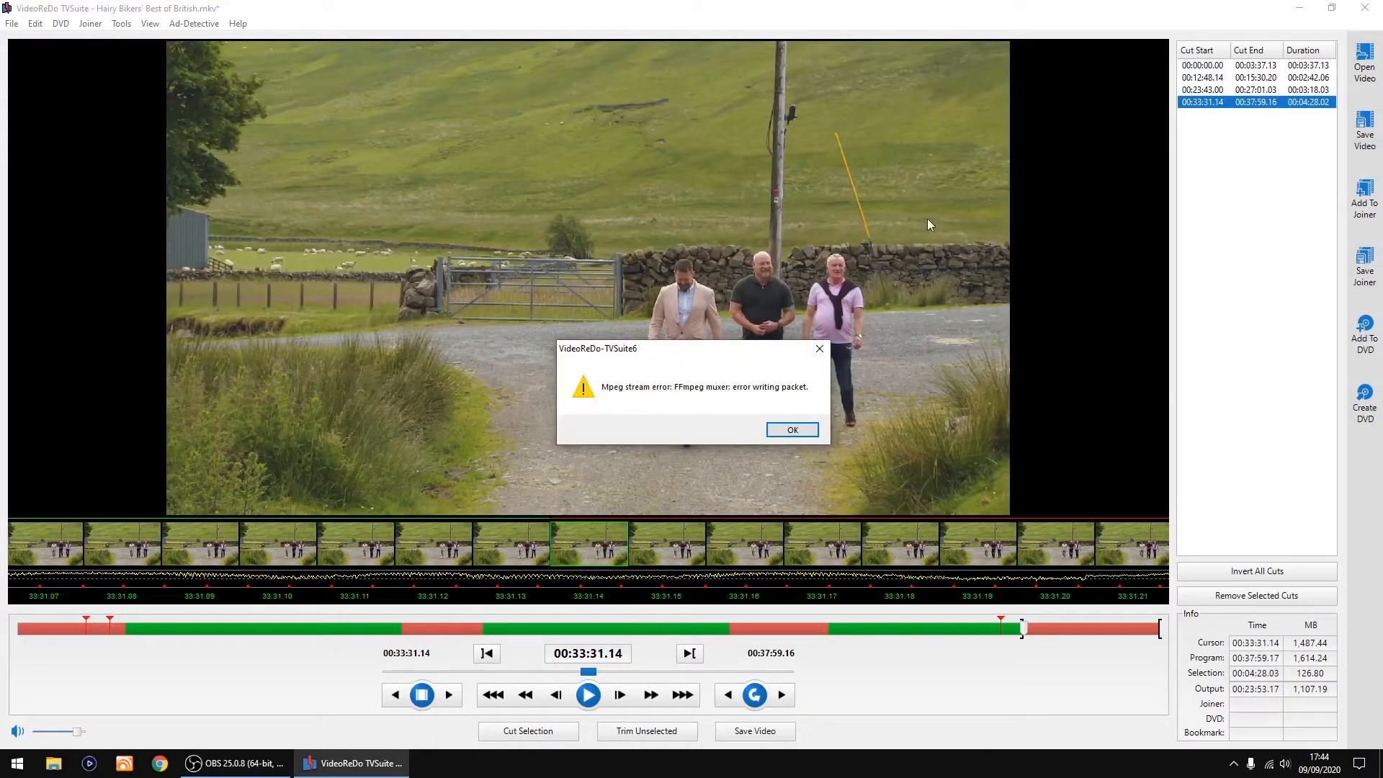
{"action": "mouse_move", "coordinate": [623, 399]}
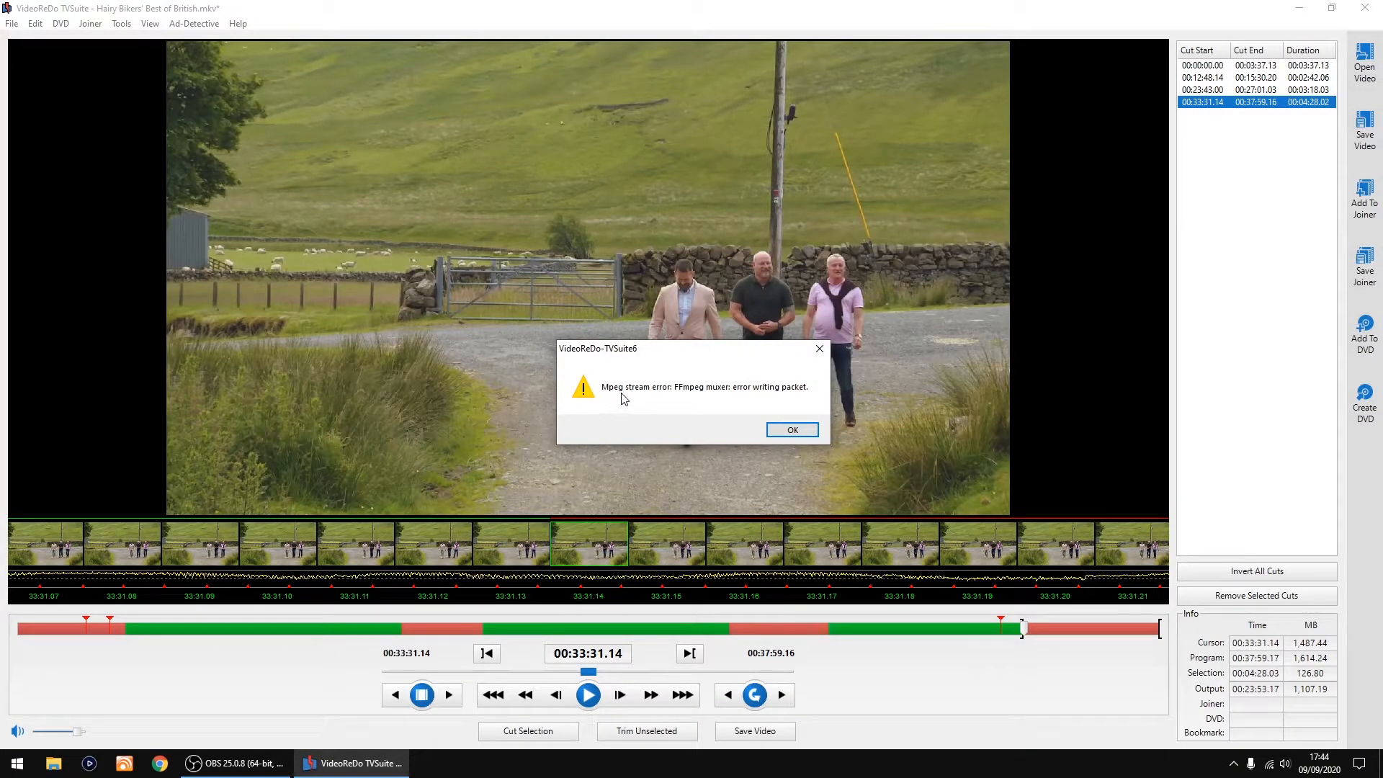
{"action": "mouse_move", "coordinate": [706, 414]}
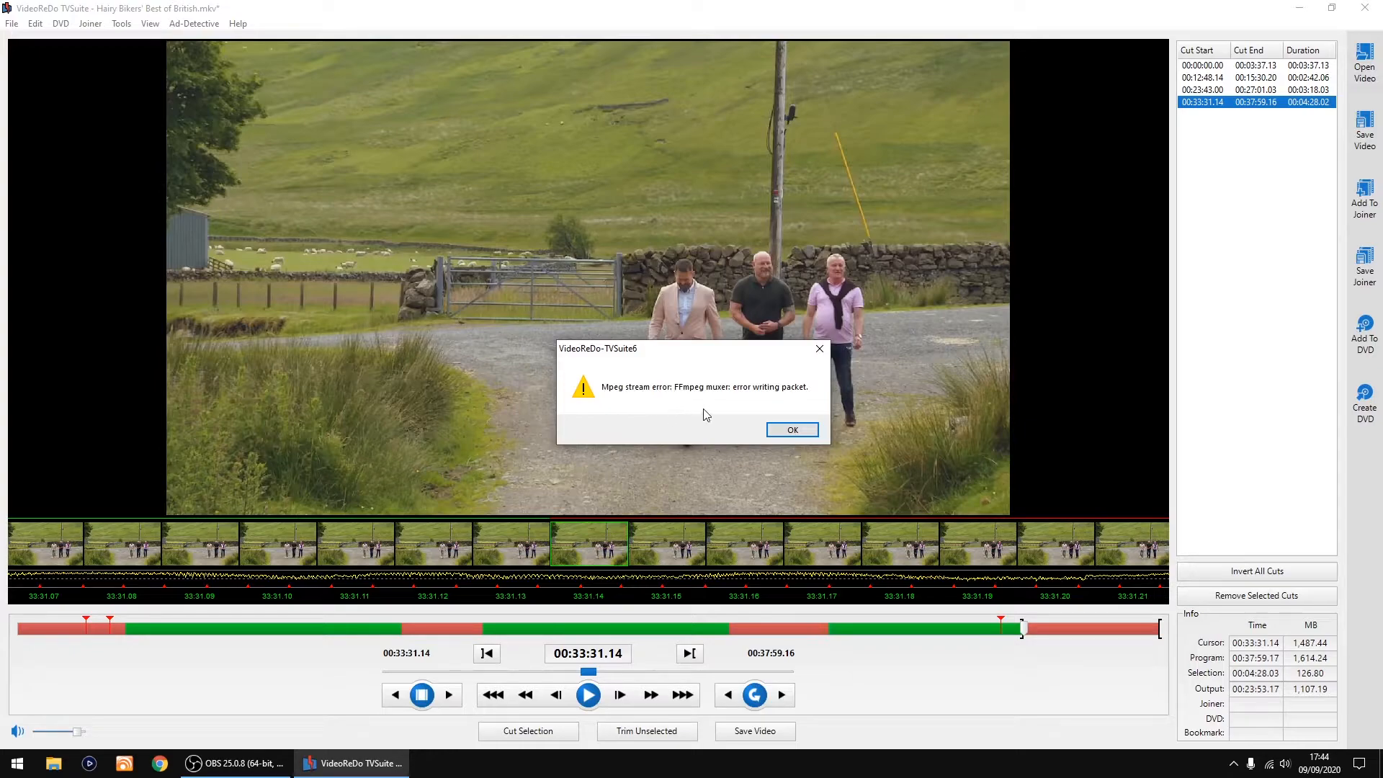
{"action": "mouse_move", "coordinate": [754, 423]}
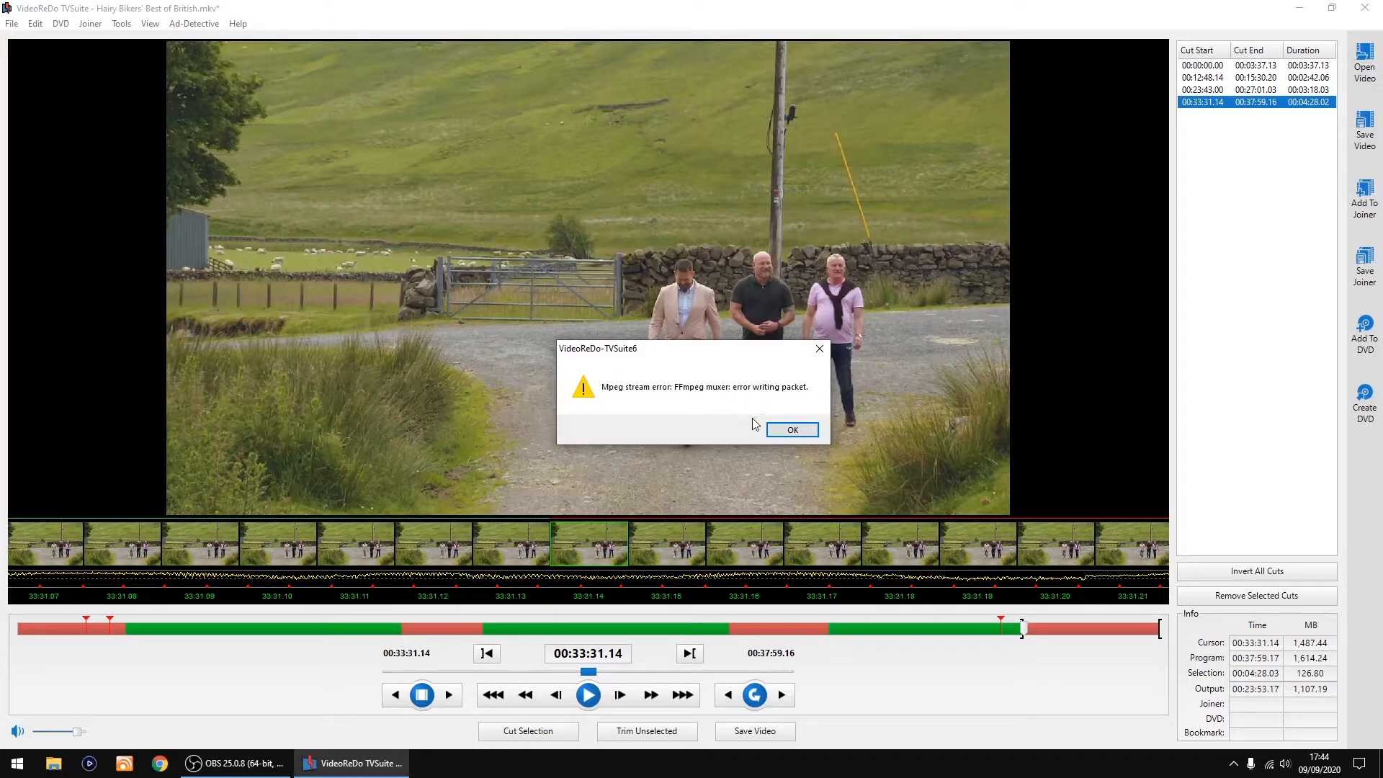
- Dismiss the FFmpeg muxer error and close VideoReDo TVSuite
{"action": "left_click", "coordinate": [791, 429]}
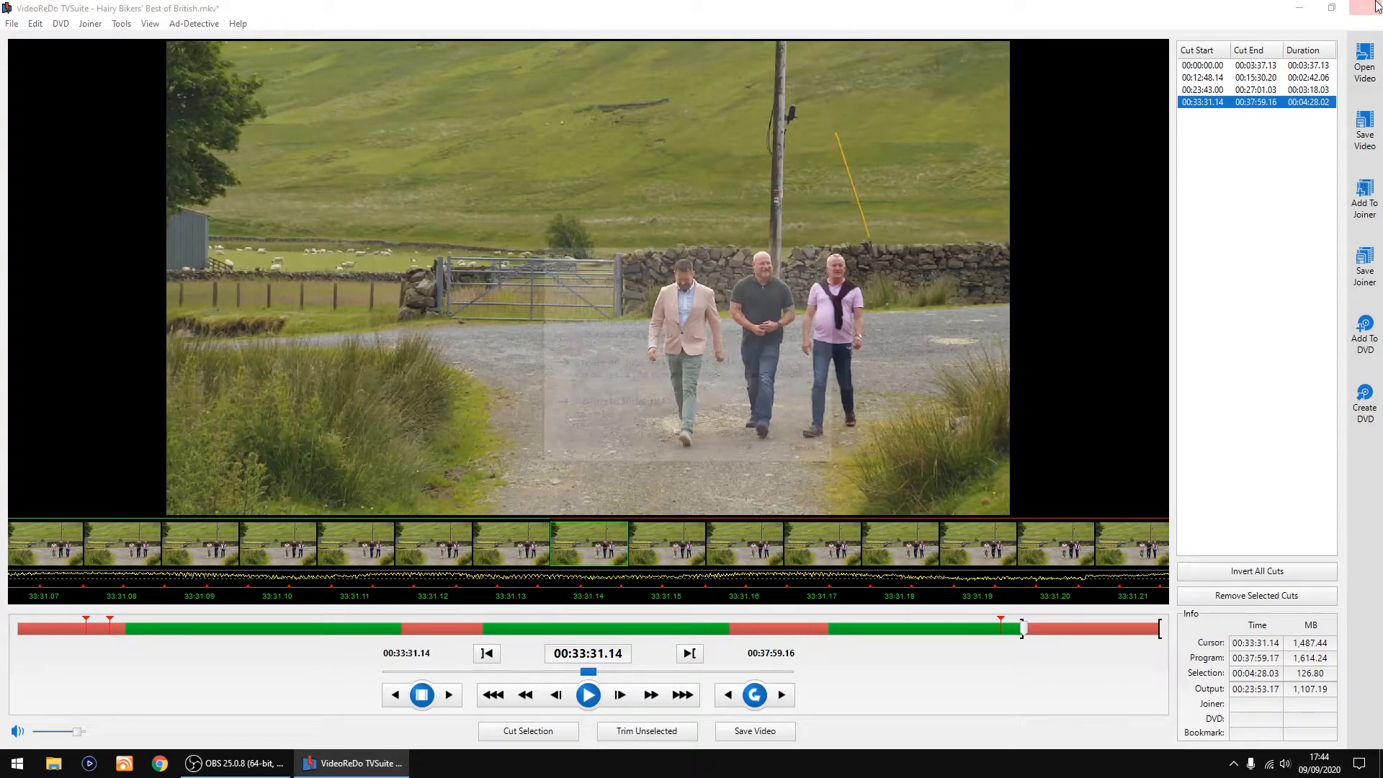
{"action": "left_click", "coordinate": [1373, 7]}
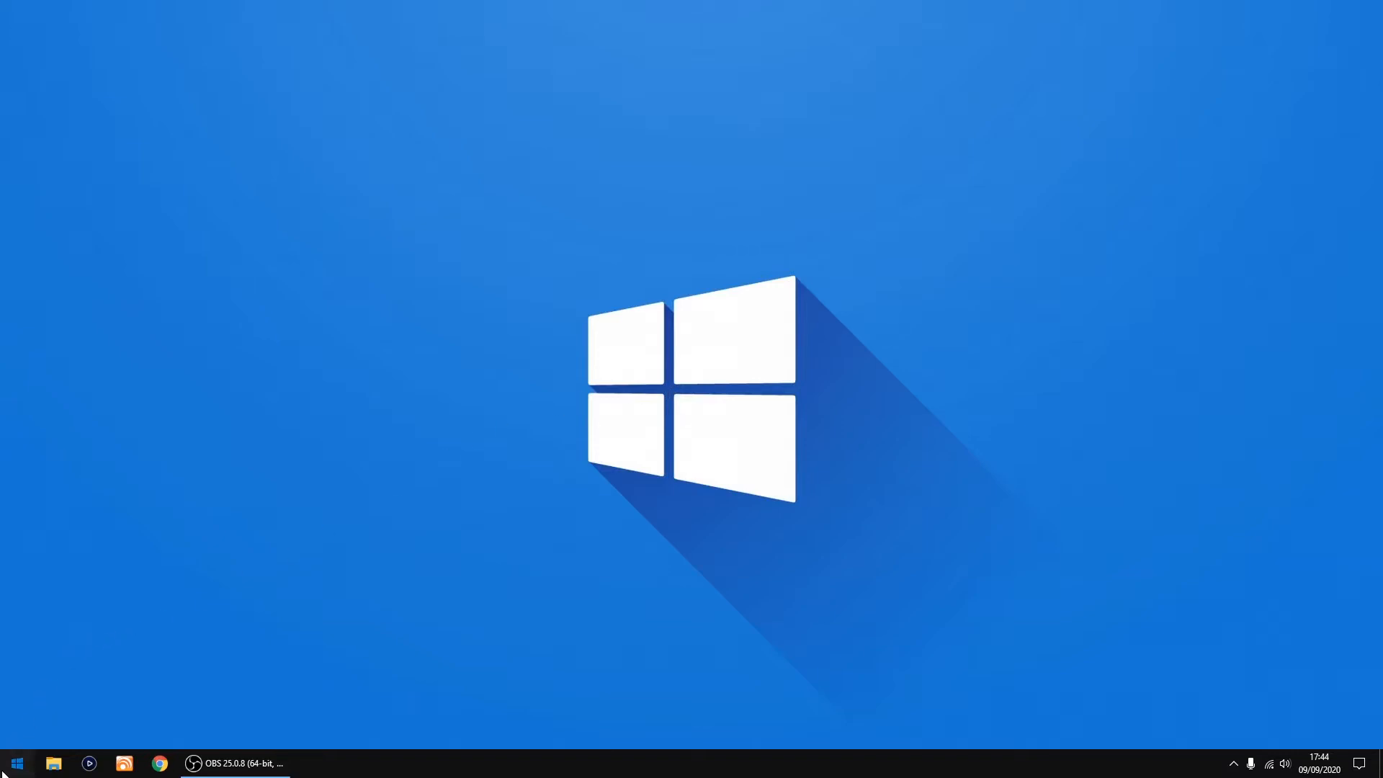
- Launch MKVToolNix GUI from Start and show the Videos folder in File Explorer
{"action": "left_click", "coordinate": [16, 763]}
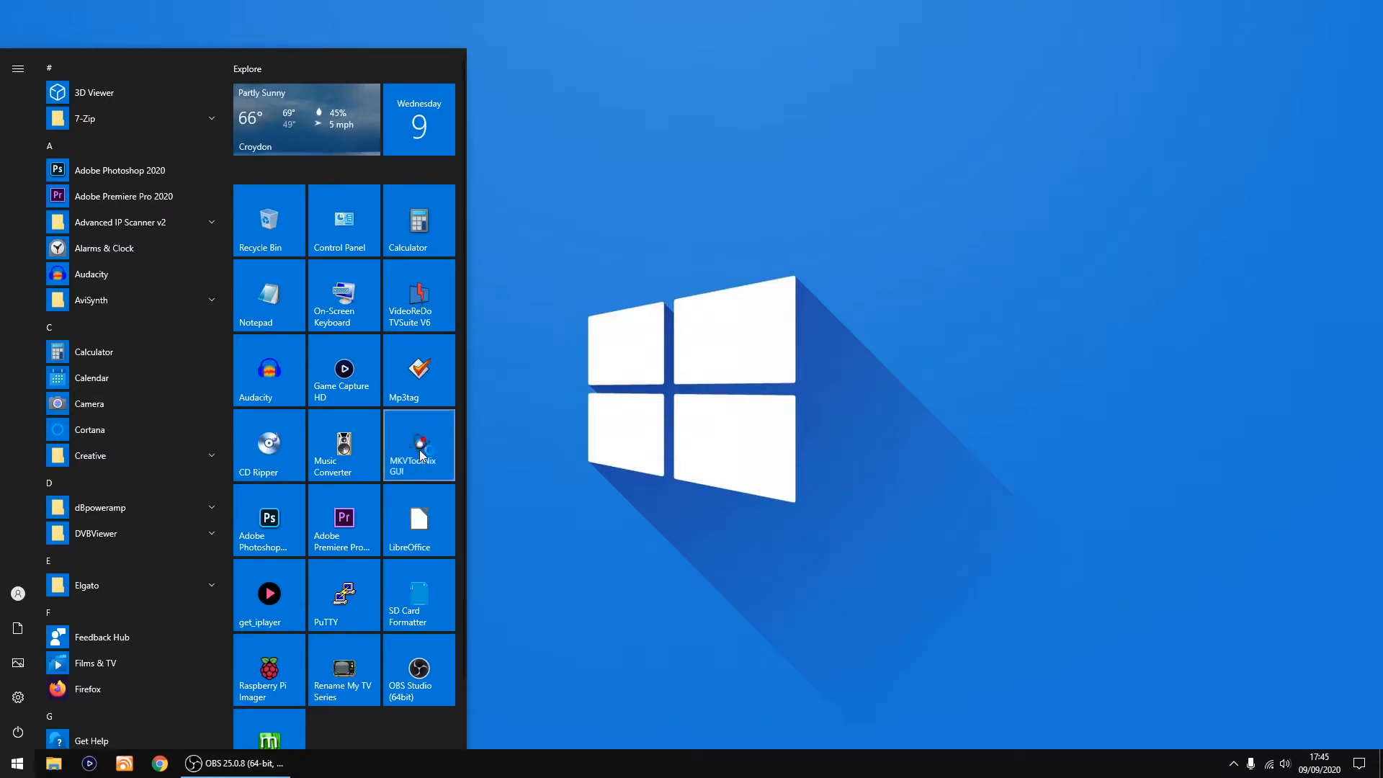
{"action": "left_click", "coordinate": [417, 445]}
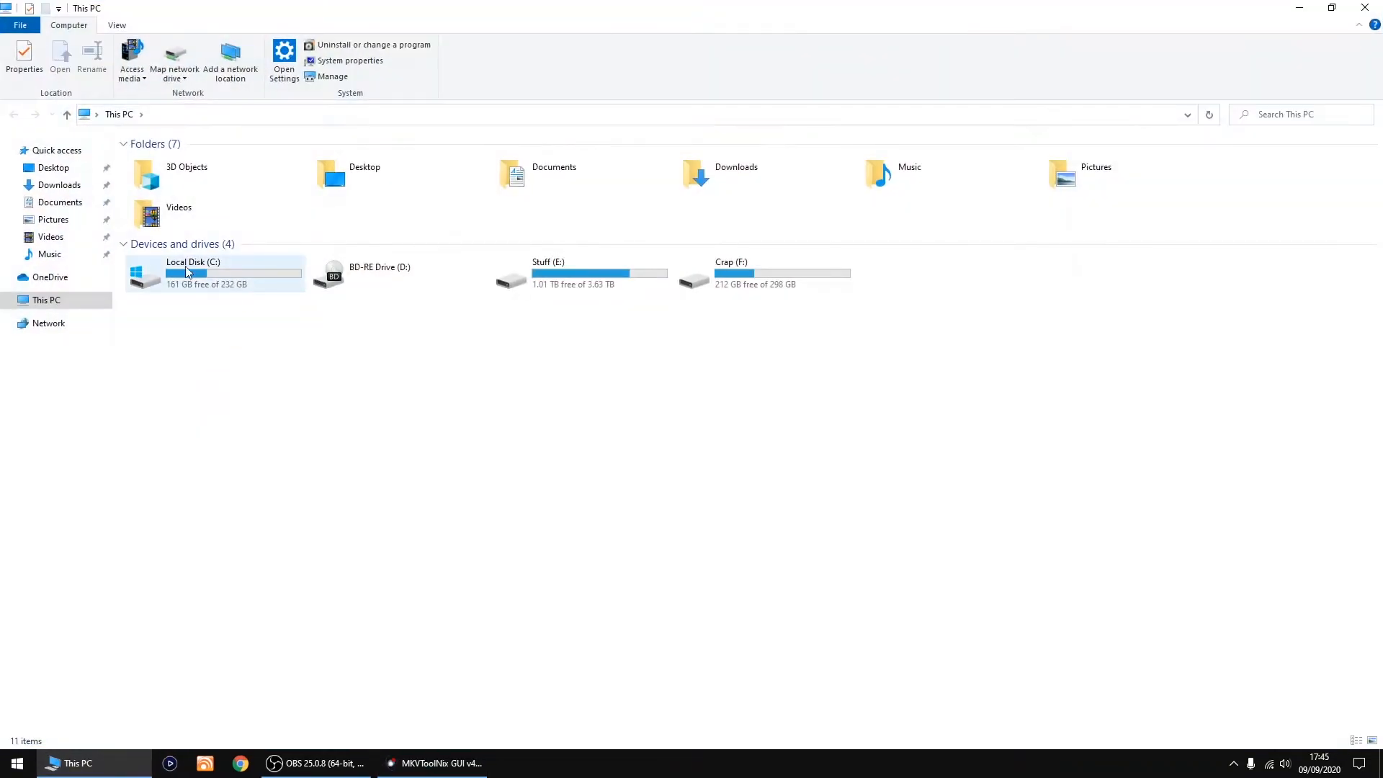
{"action": "left_click", "coordinate": [51, 237]}
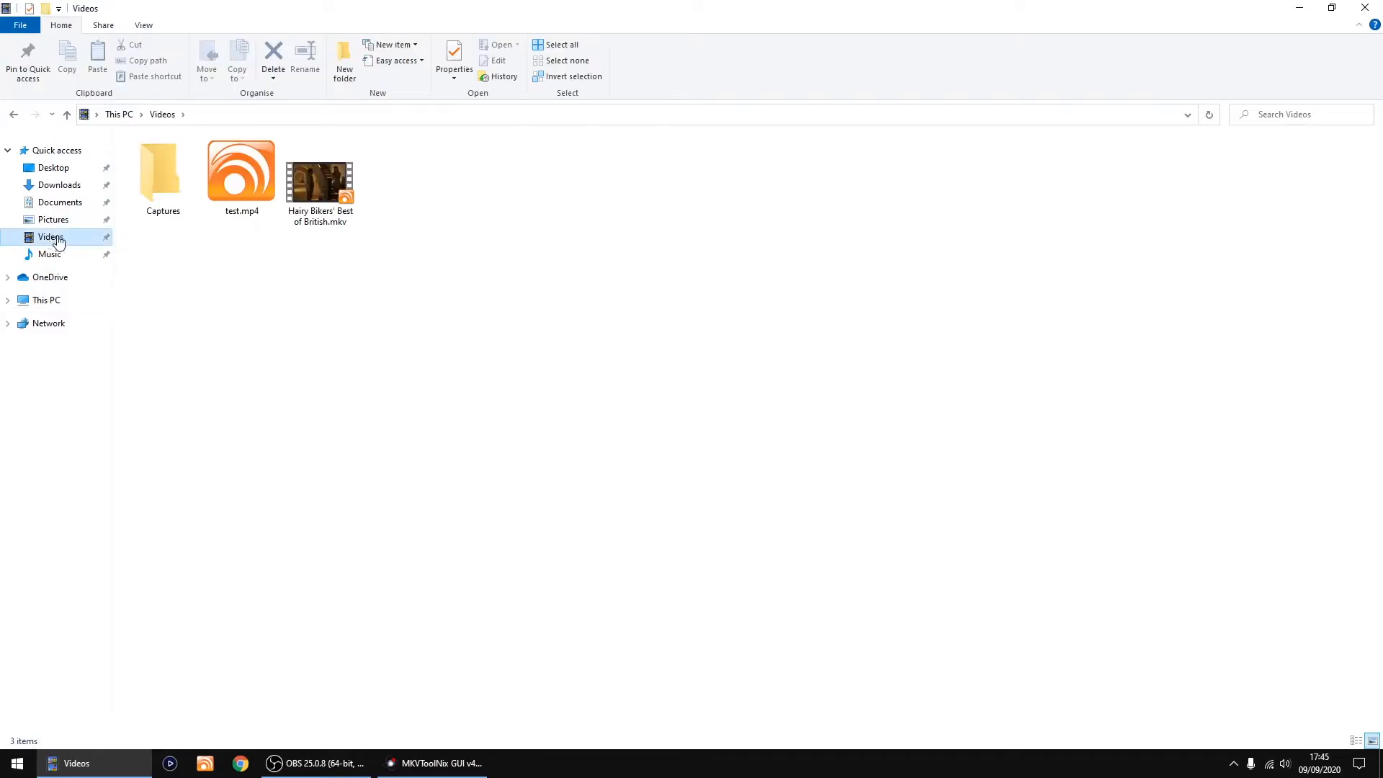
- Add the Hairy Bikers MKV to the MKVToolNix Multiplexer as a source file
{"action": "left_click", "coordinate": [240, 171]}
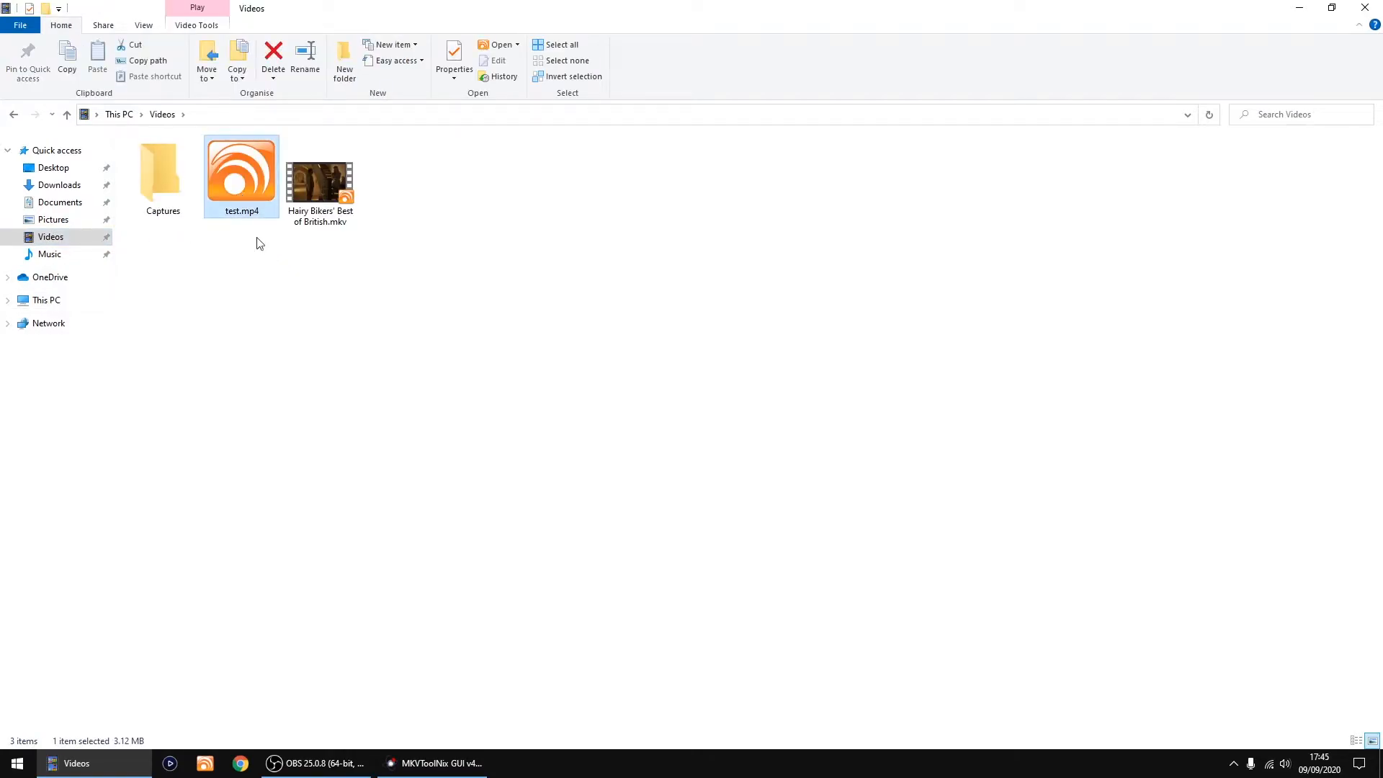
{"action": "left_click", "coordinate": [431, 763]}
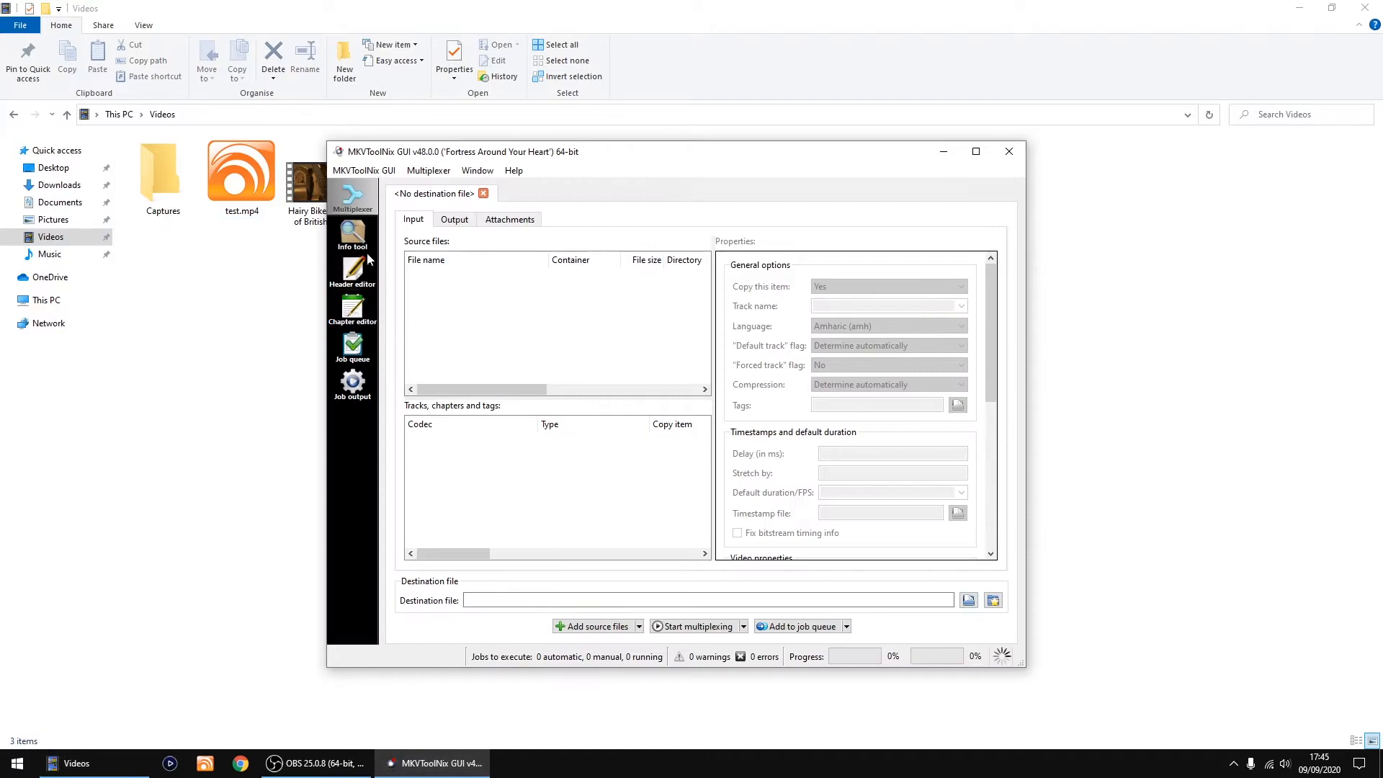
{"action": "left_click_drag", "start_coordinate": [306, 176], "coordinate": [462, 312]}
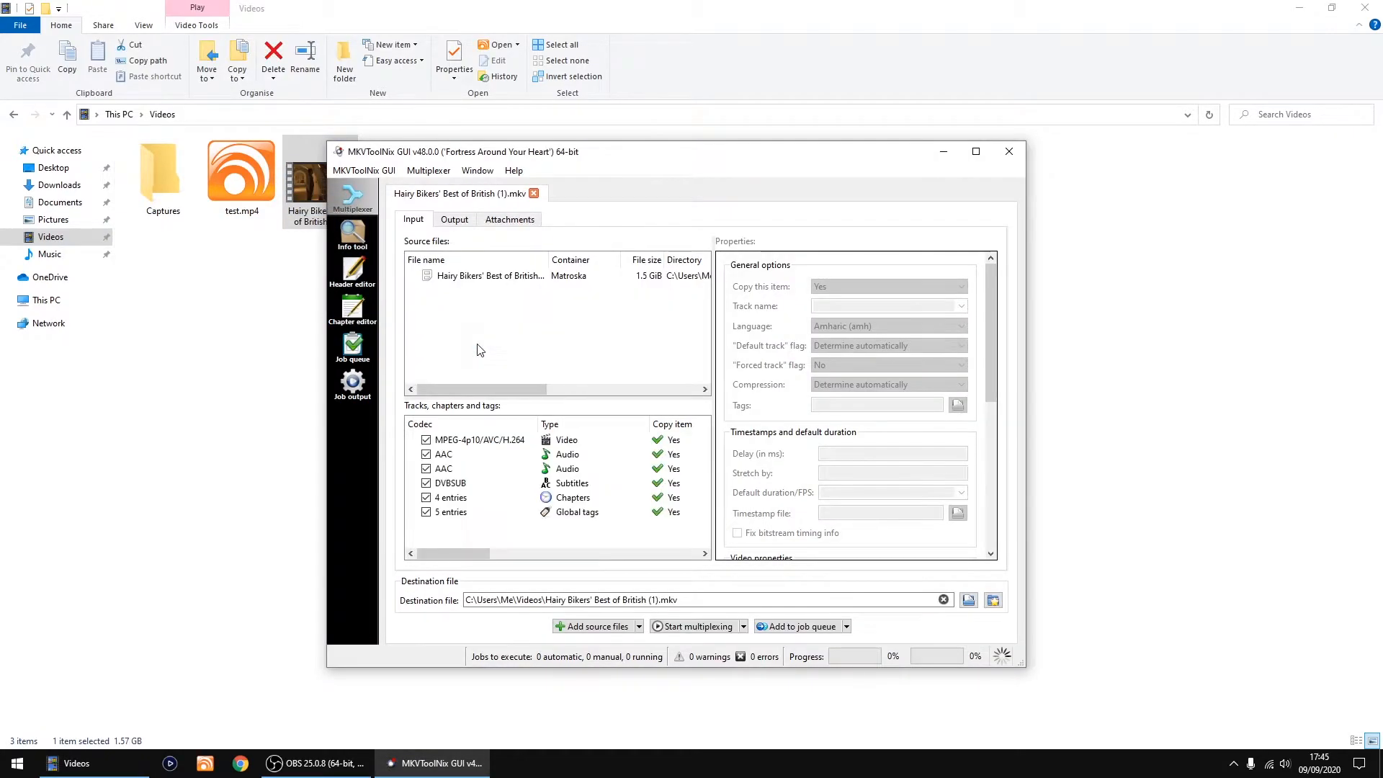
{"action": "left_click", "coordinate": [449, 497]}
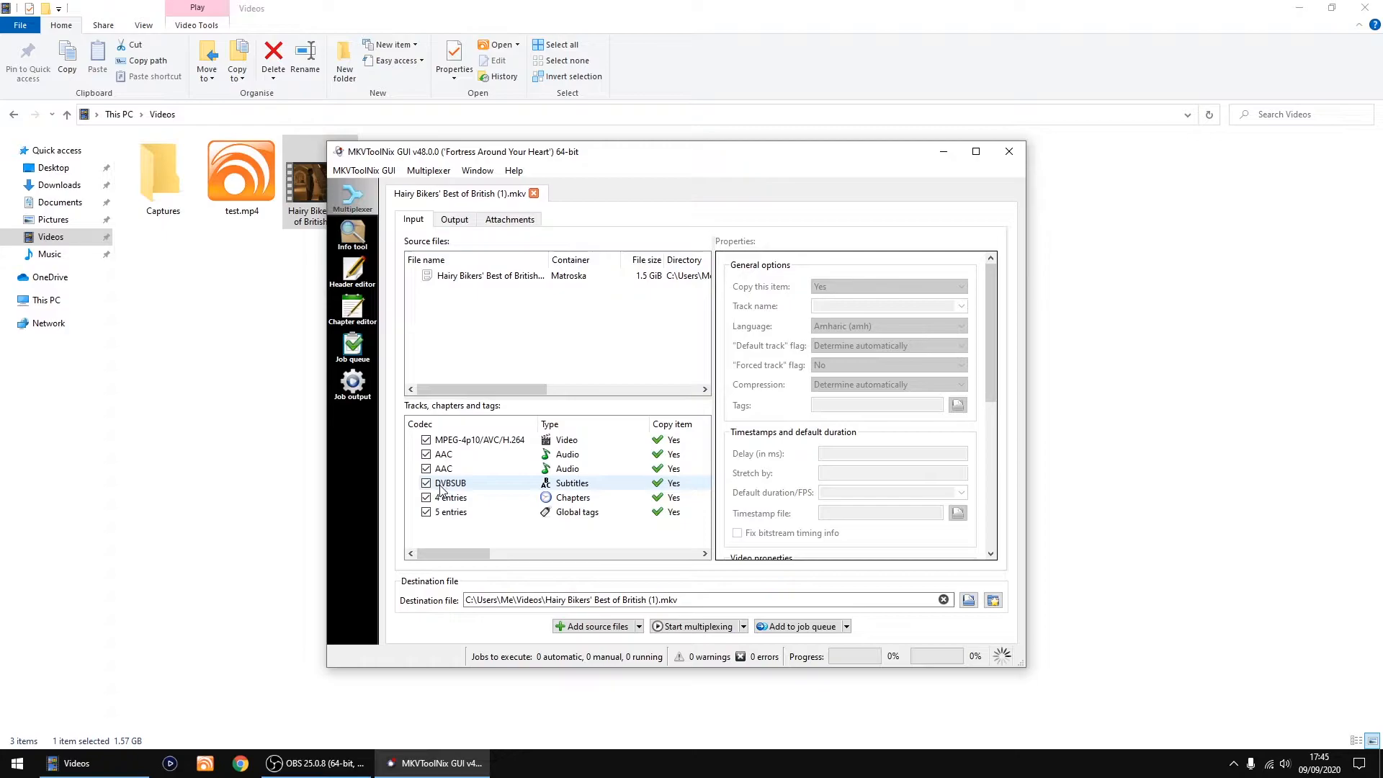
{"action": "mouse_move", "coordinate": [449, 490]}
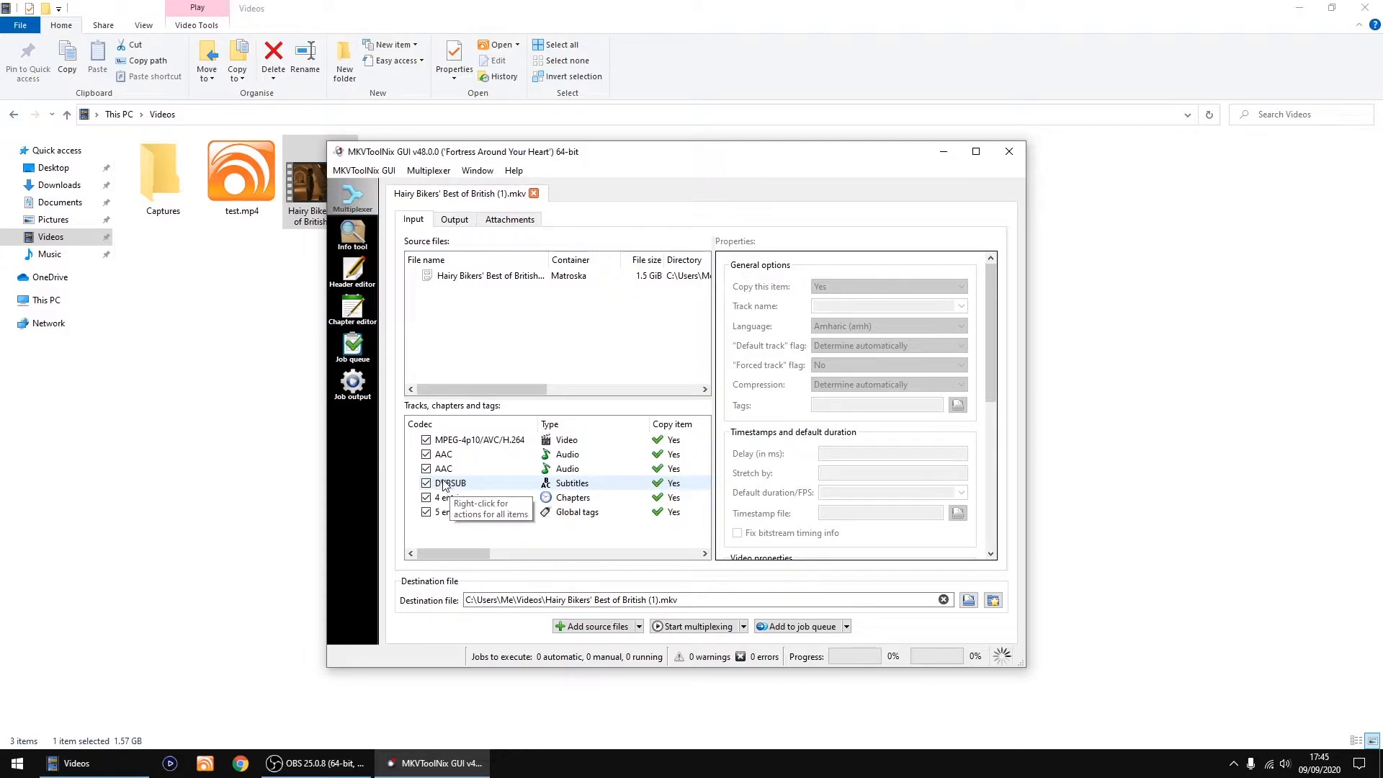
- Untick global tags, chapters, the DVBSUB track and the second AAC track, keeping video and first audio
{"action": "left_click", "coordinate": [427, 512]}
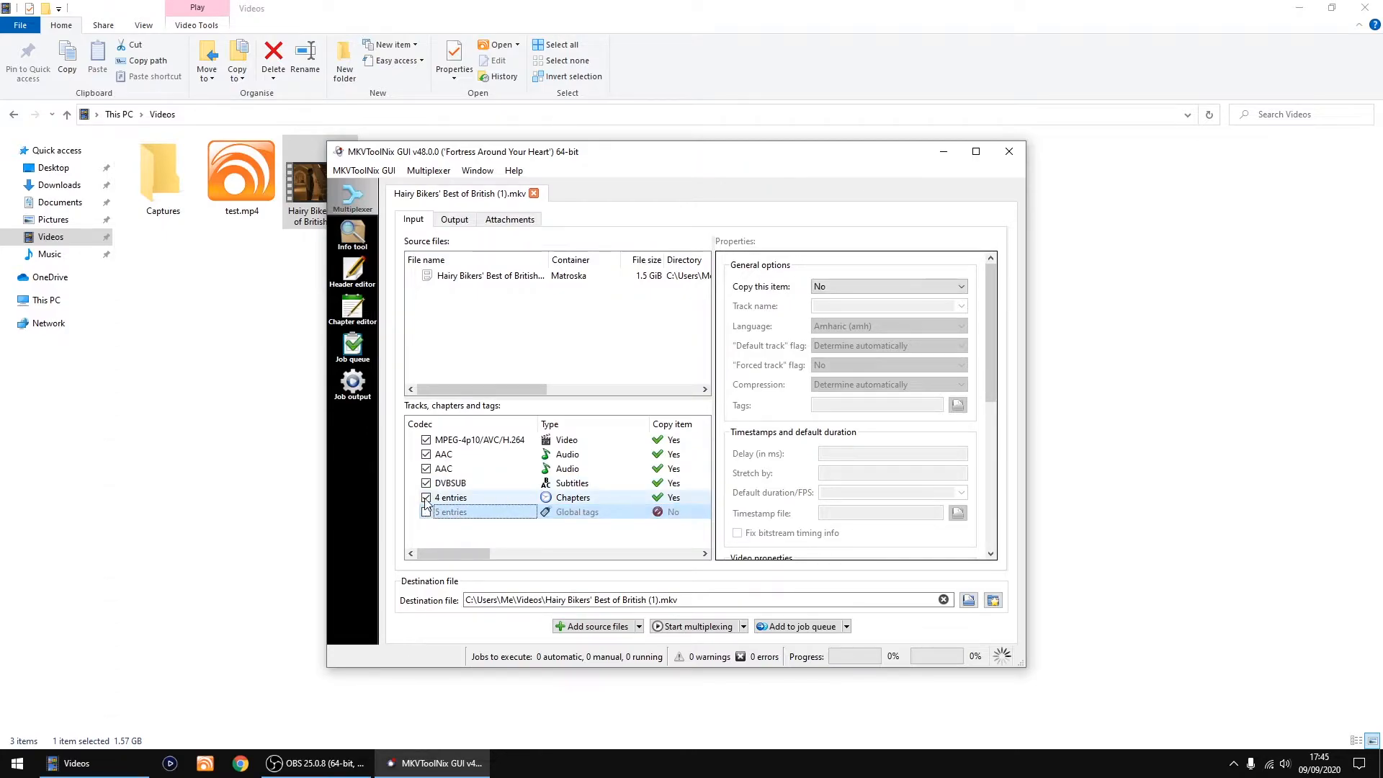
{"action": "left_click", "coordinate": [426, 497]}
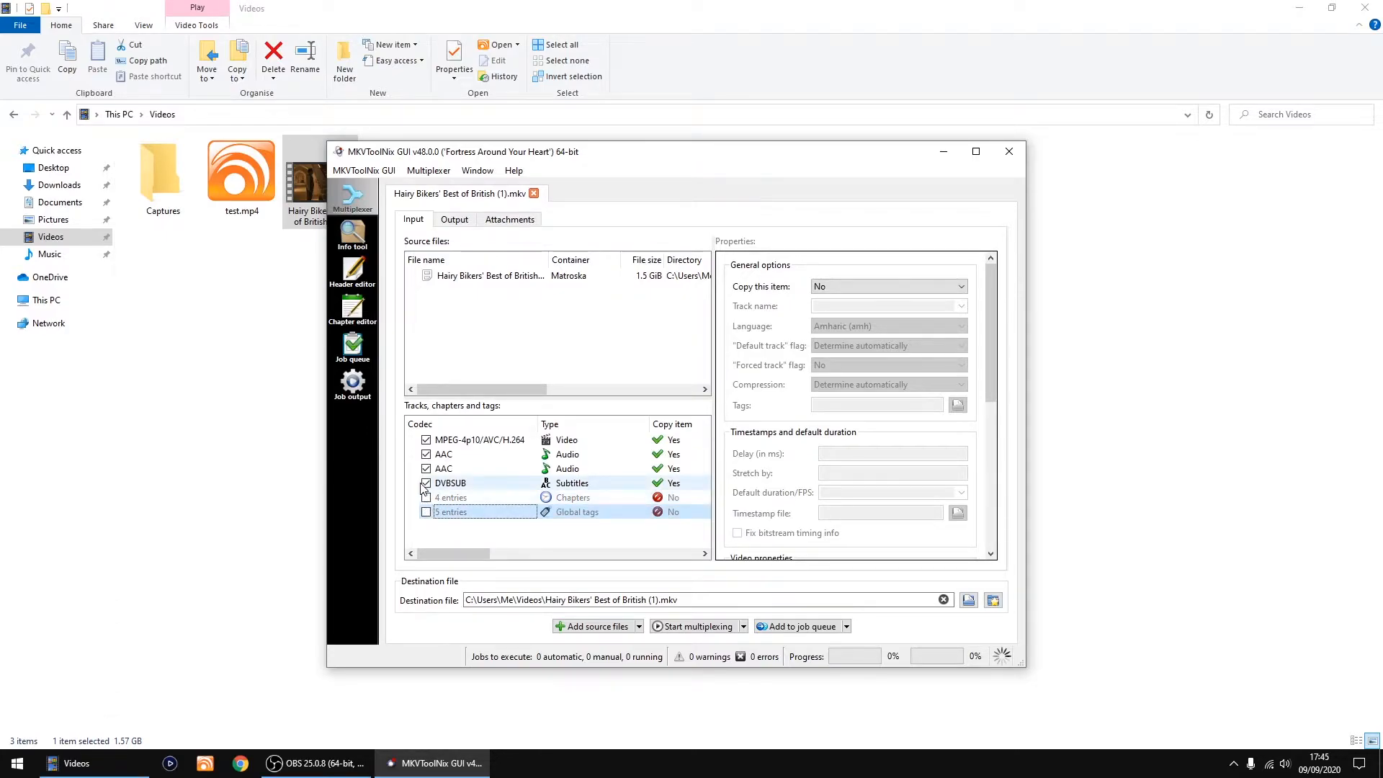
{"action": "left_click", "coordinate": [426, 482]}
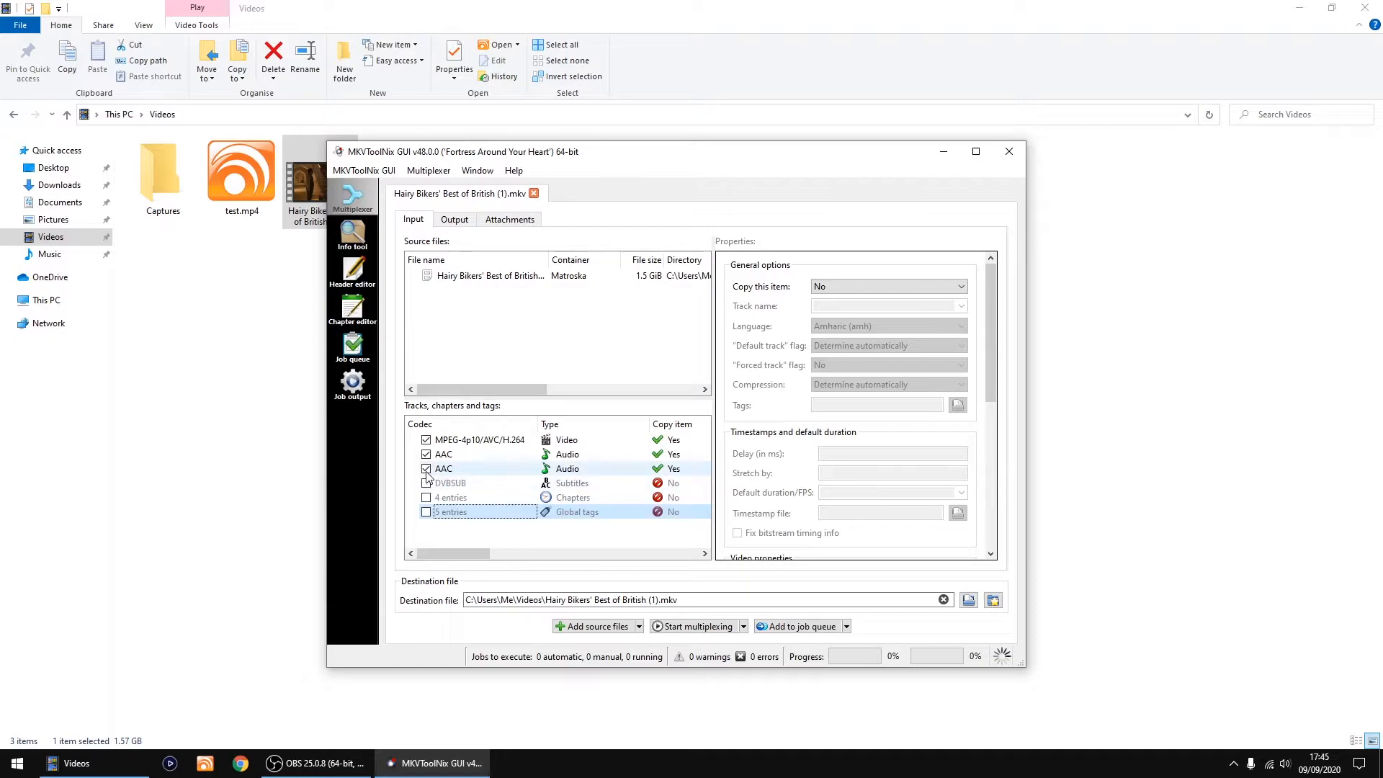
{"action": "mouse_move", "coordinate": [444, 468]}
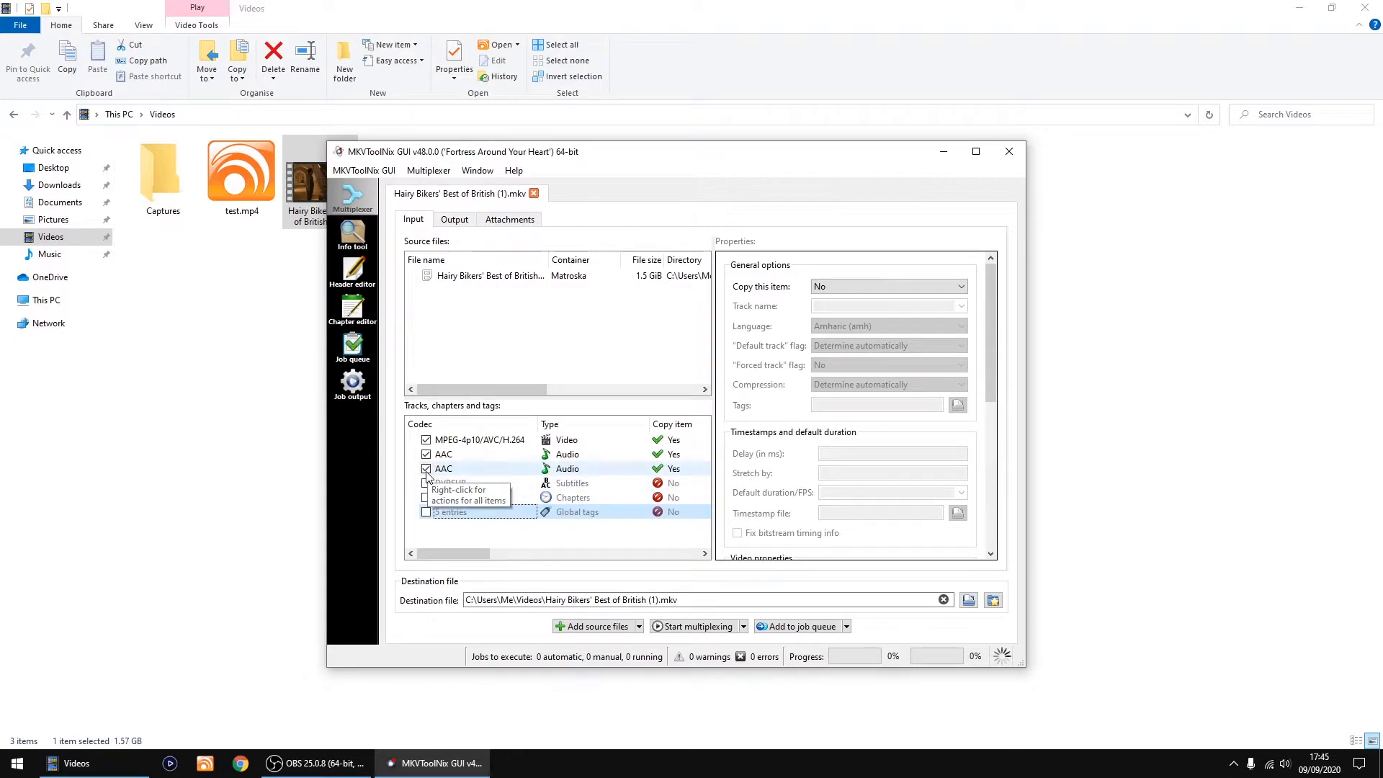
{"action": "left_click", "coordinate": [481, 439]}
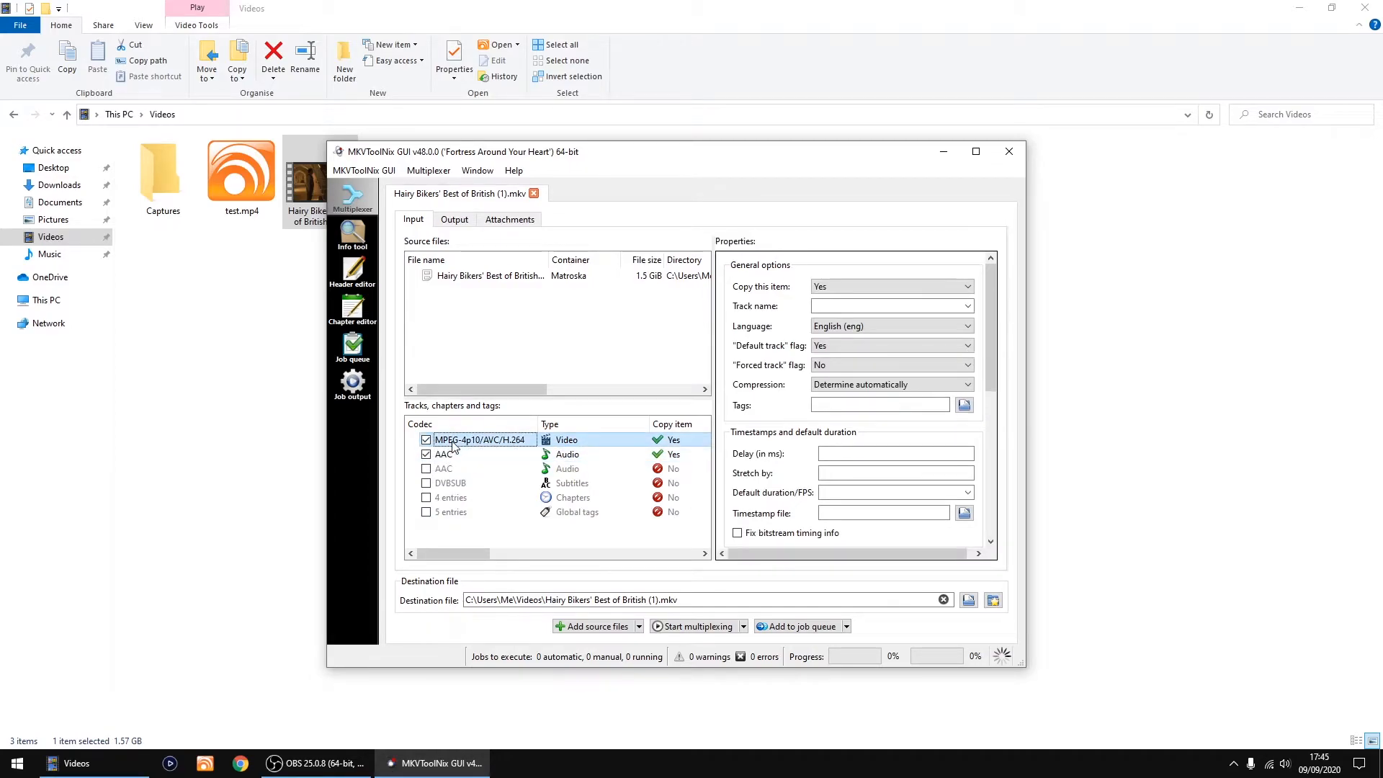
{"action": "left_click", "coordinate": [444, 454]}
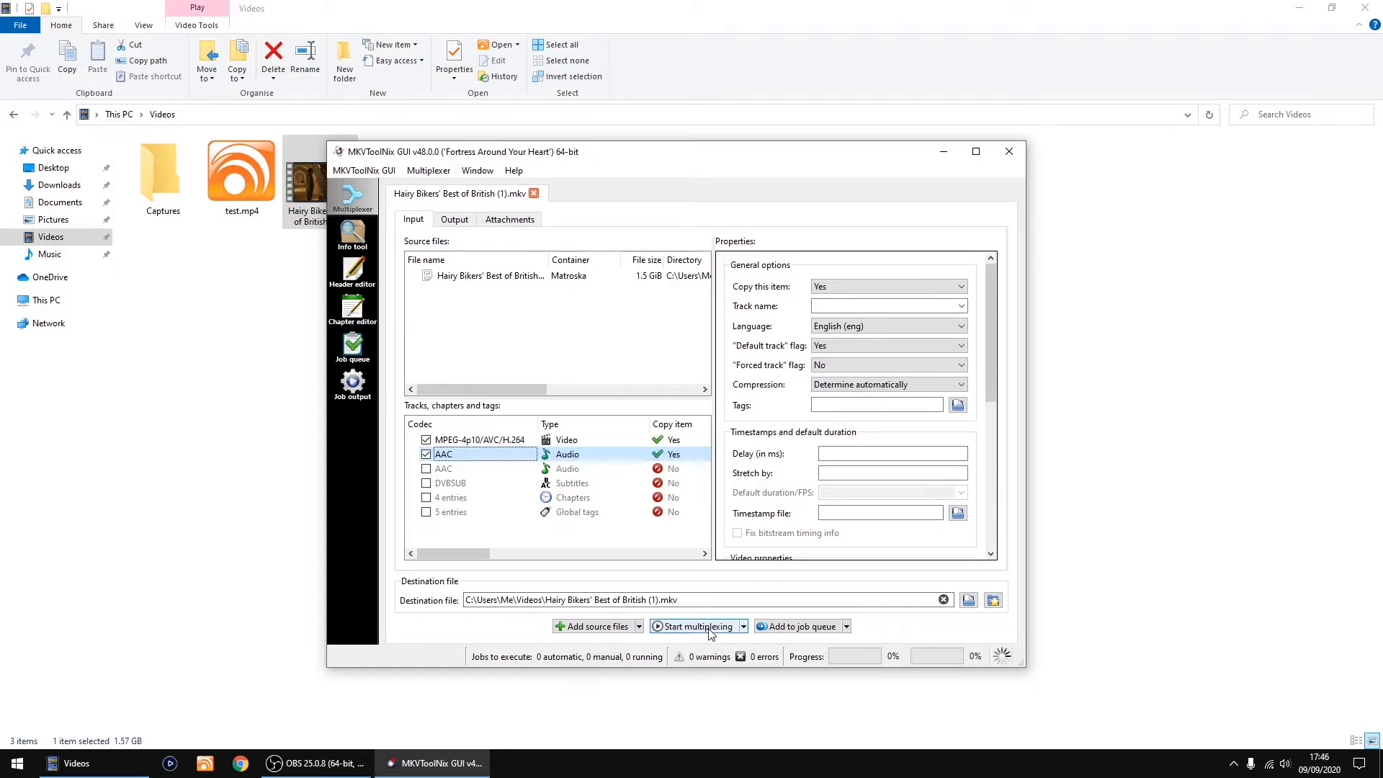
- Multiplex to Hairy Bikers' Best of British (1).mkv, close MKVToolNix and load the new file in VideoReDo
{"action": "left_click", "coordinate": [694, 626]}
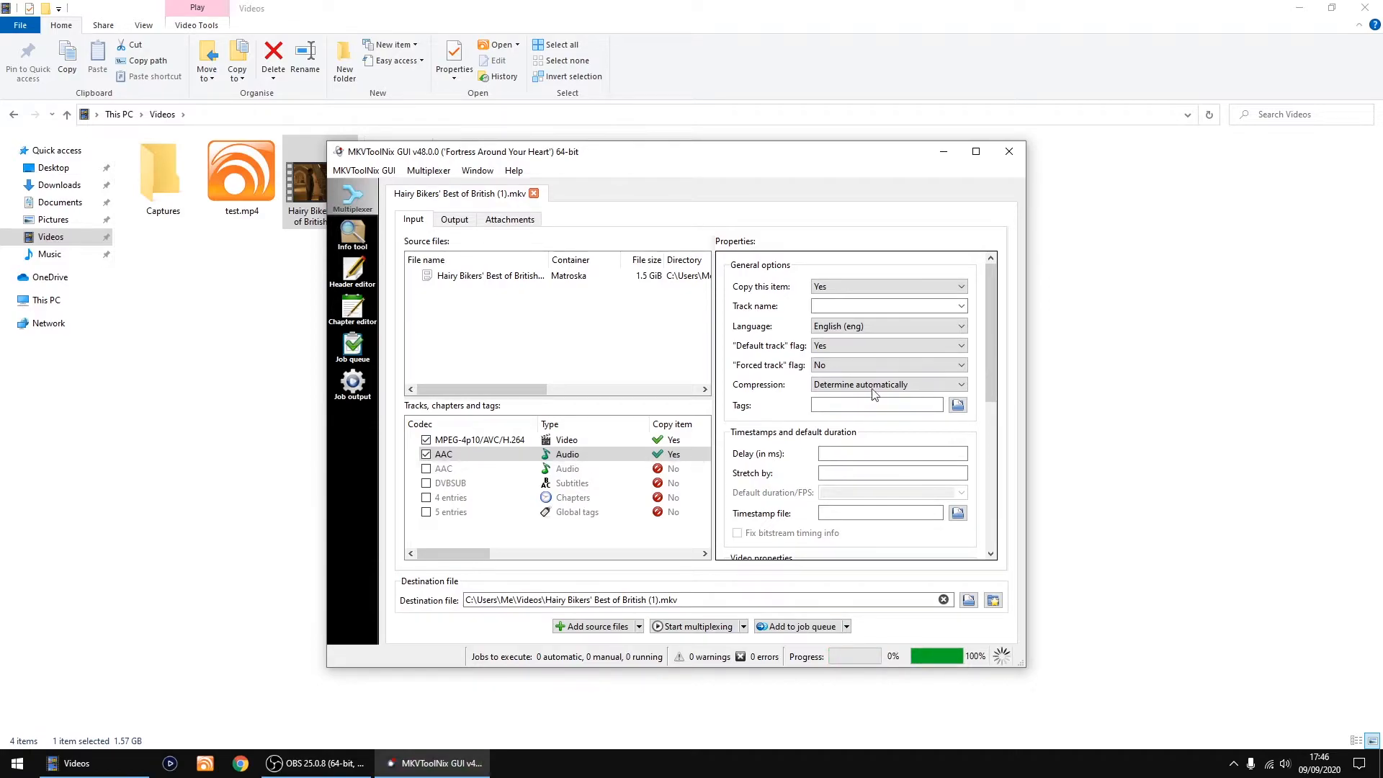
{"action": "mouse_move", "coordinate": [1009, 151]}
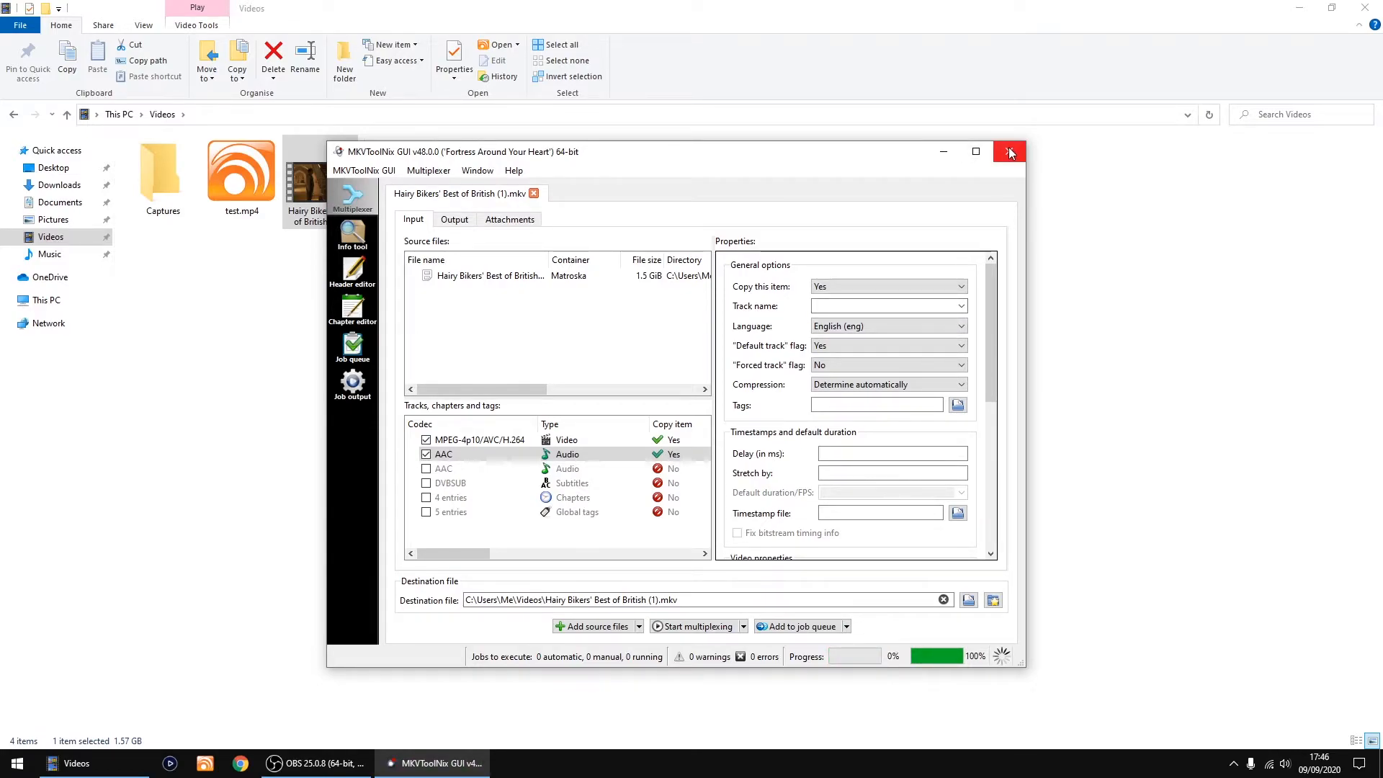
{"action": "left_click", "coordinate": [1009, 151]}
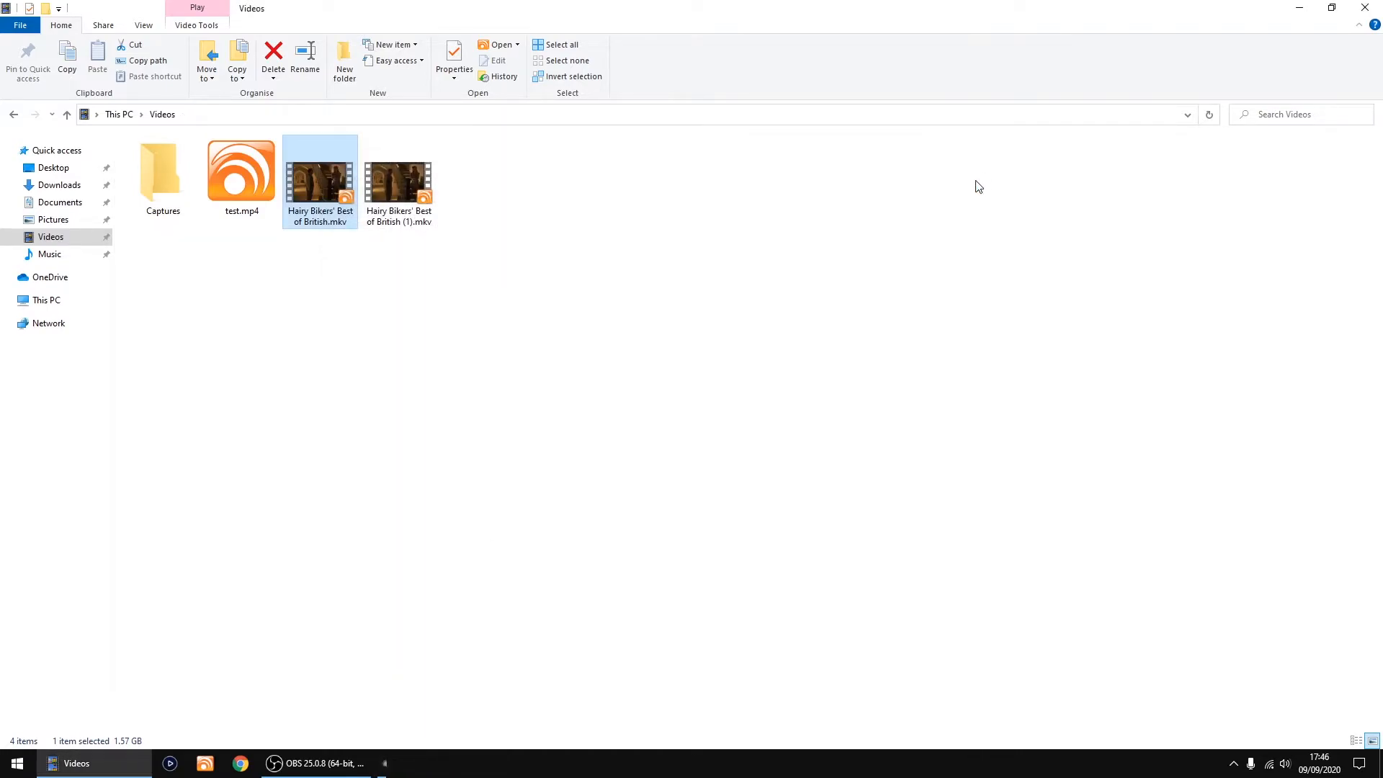
{"action": "left_click", "coordinate": [399, 172]}
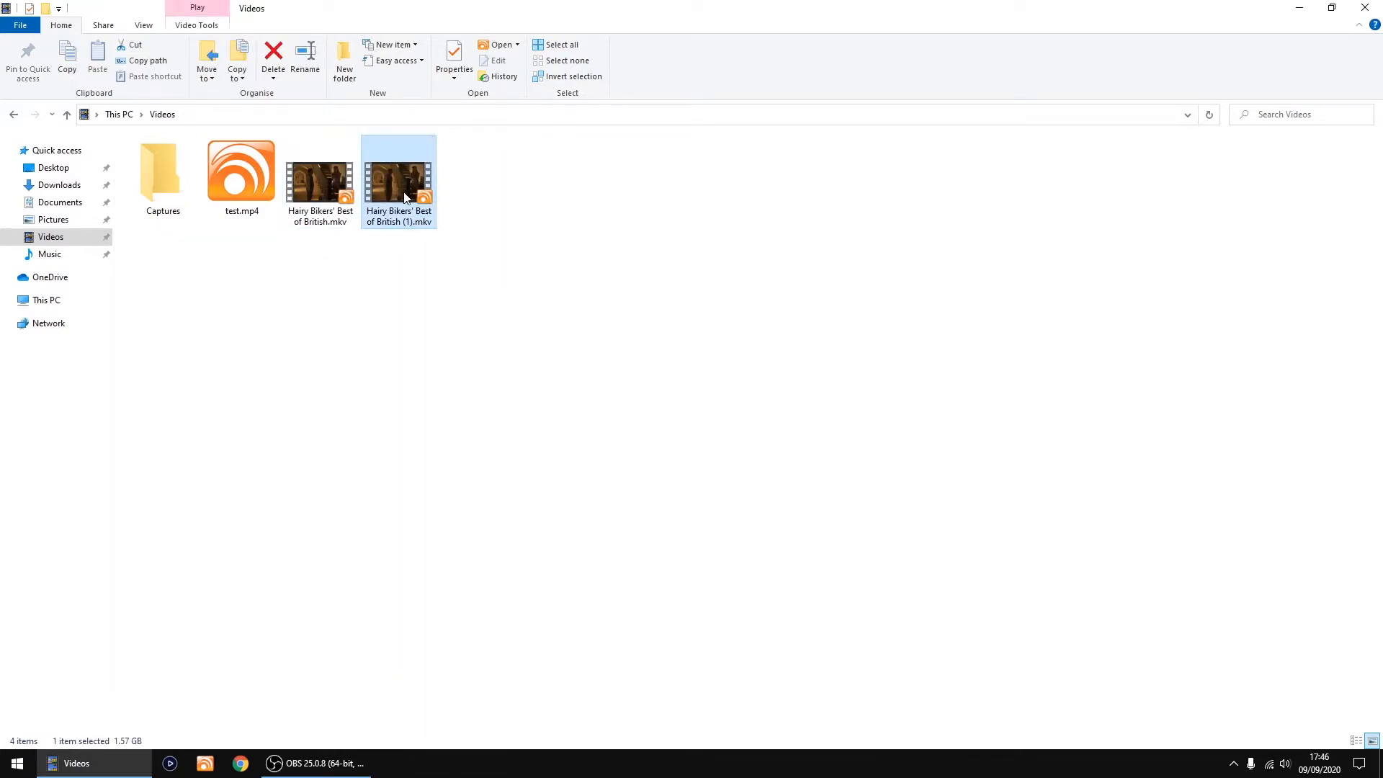
{"action": "left_click", "coordinate": [15, 764]}
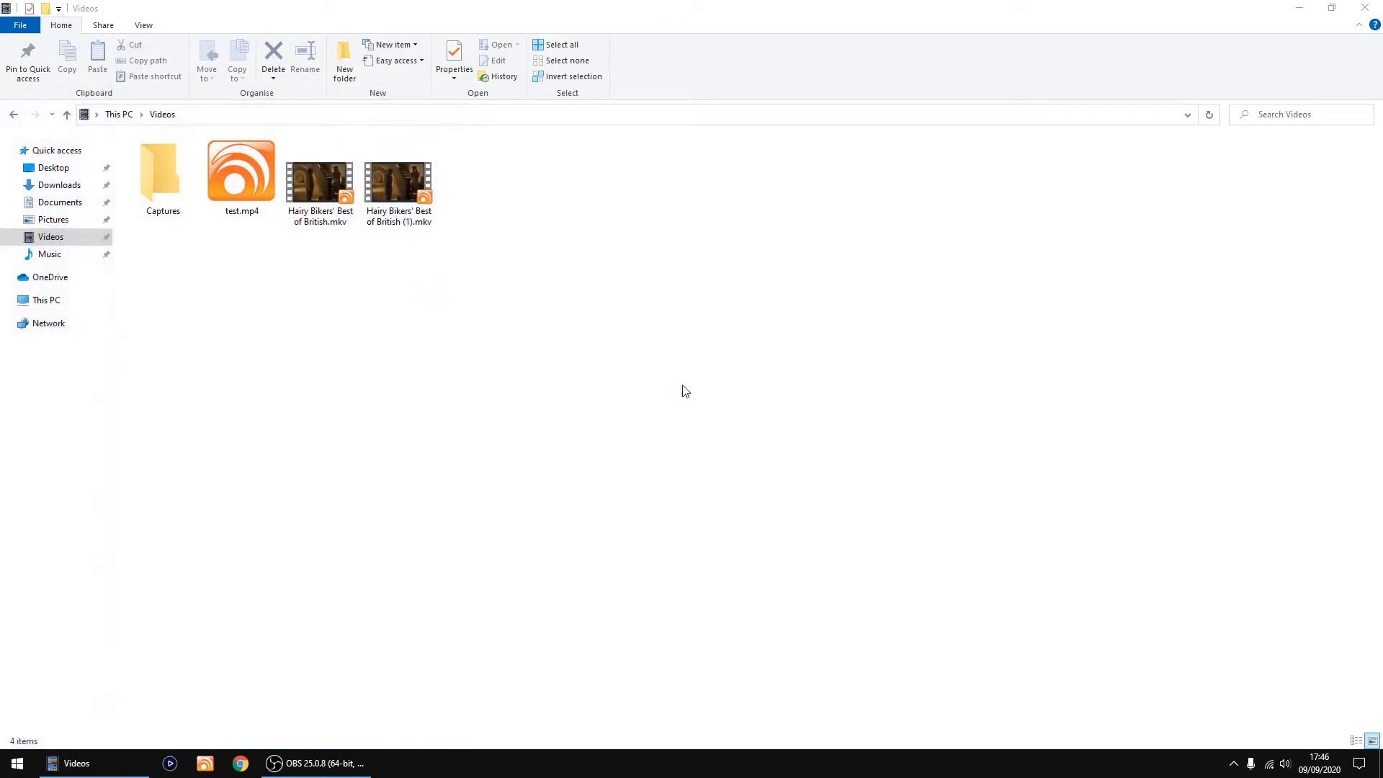
{"action": "double_click", "coordinate": [397, 181]}
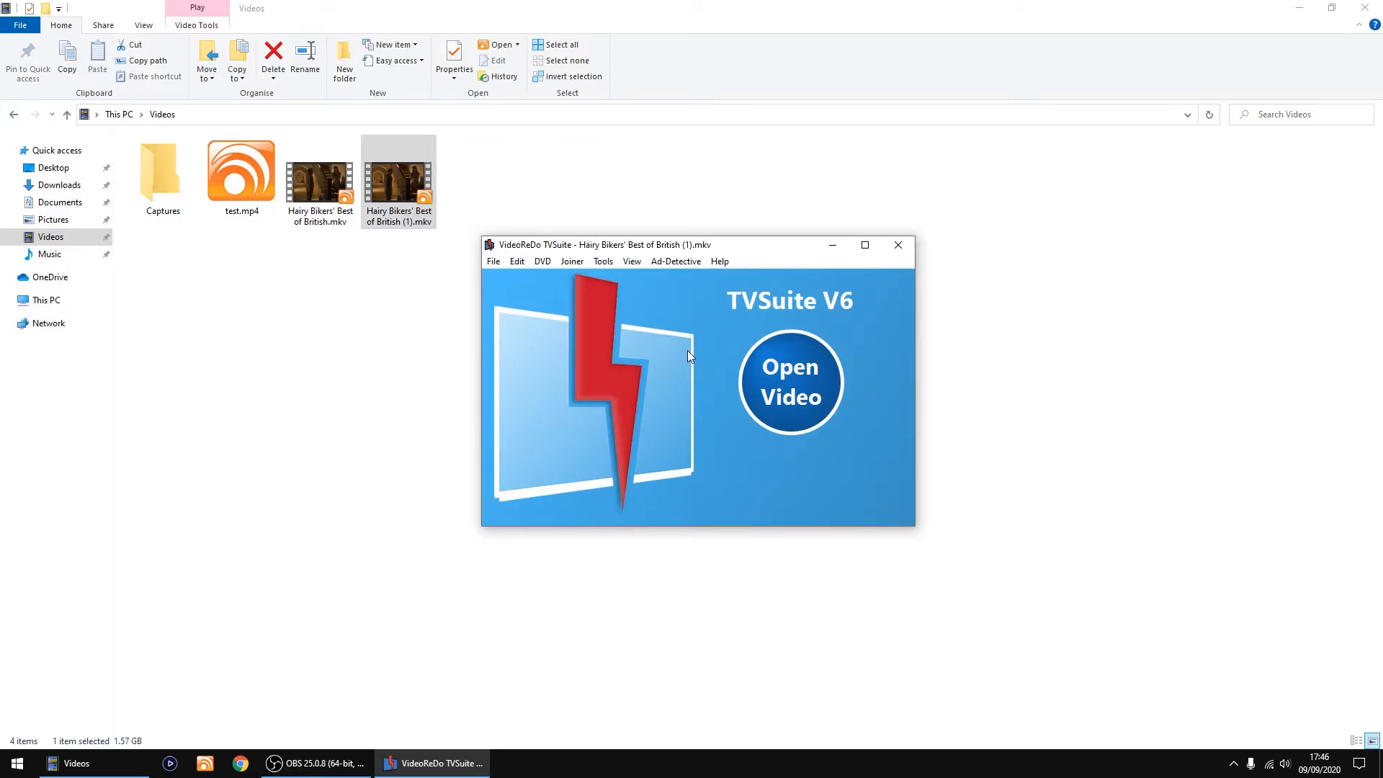
- Cut the opening, 00:12:34–00:17:15, 00:23:57–00:28:01 and 00:35:32 to the end, then start saving
{"action": "left_click", "coordinate": [789, 381]}
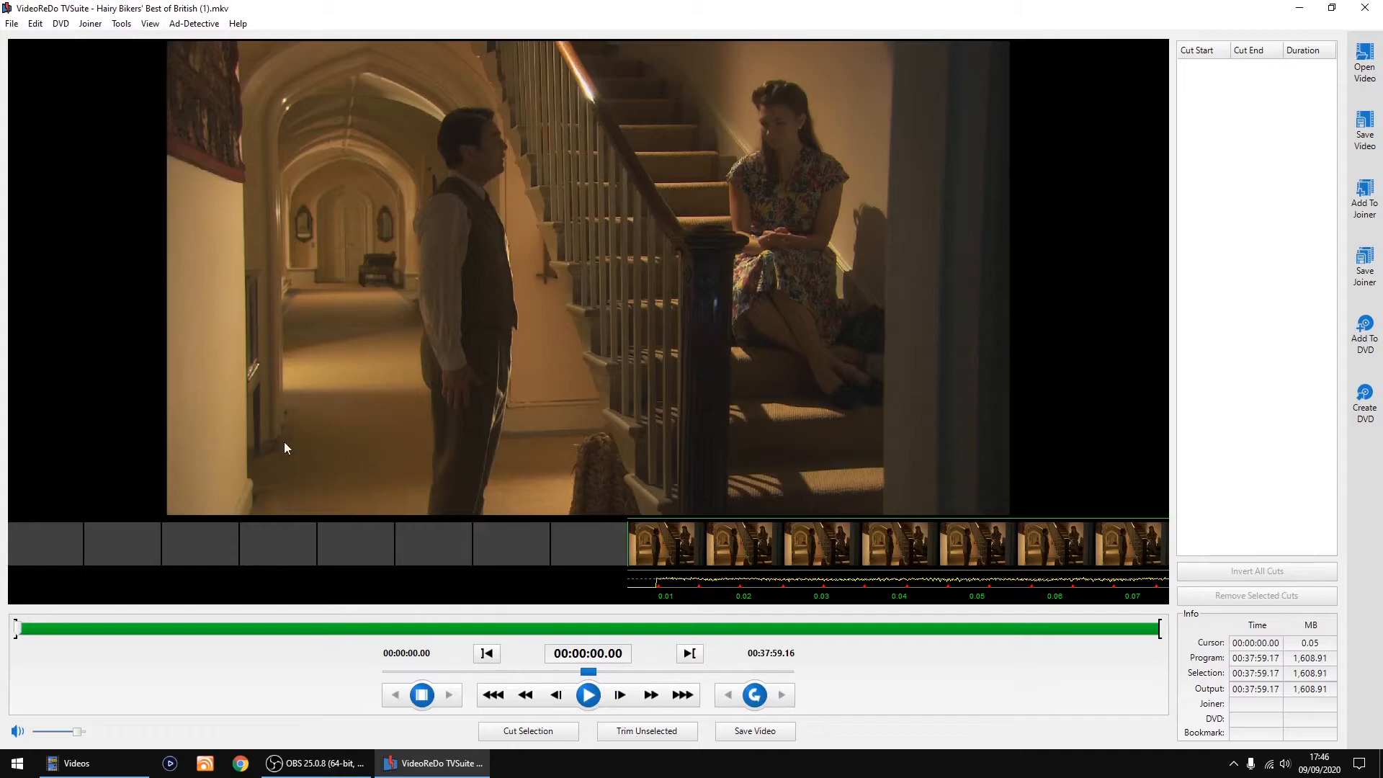
{"action": "left_click", "coordinate": [486, 653]}
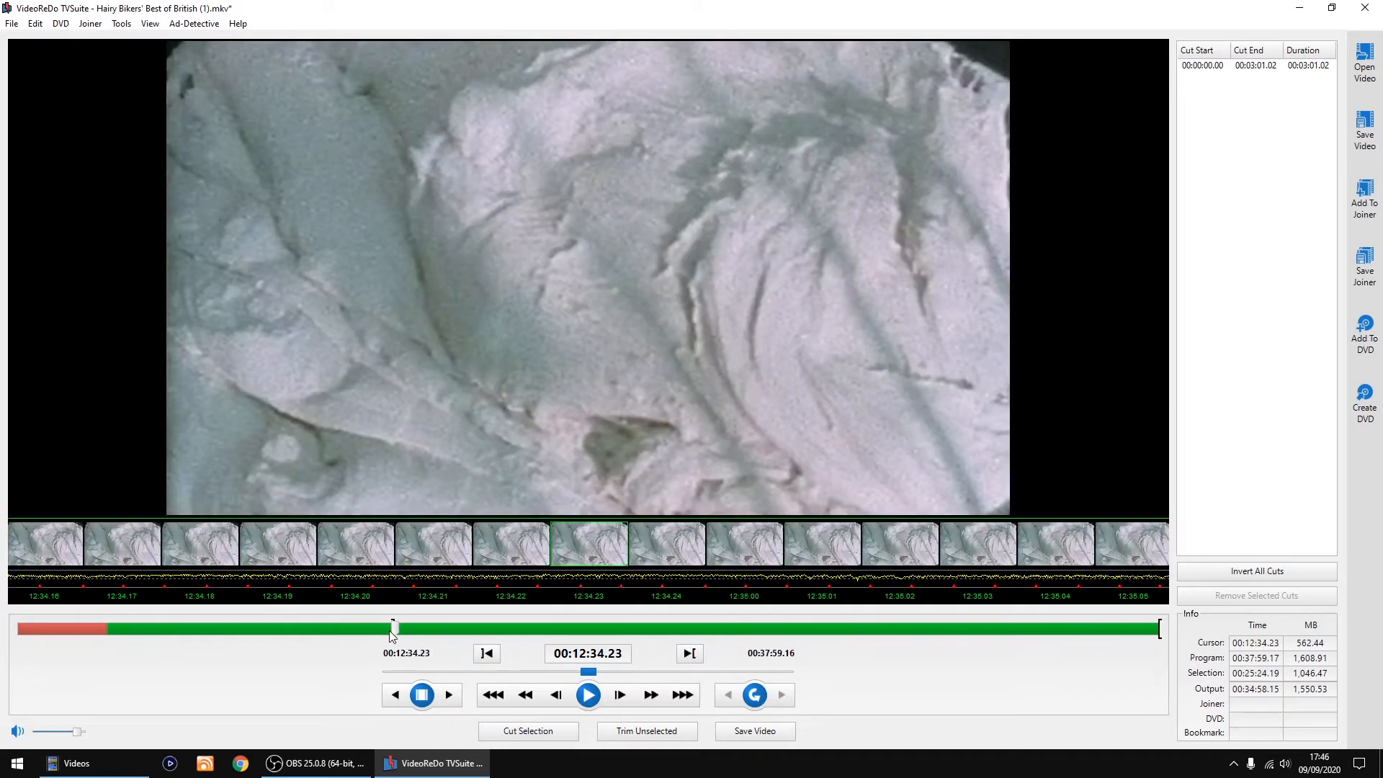
{"action": "left_click", "coordinate": [536, 628]}
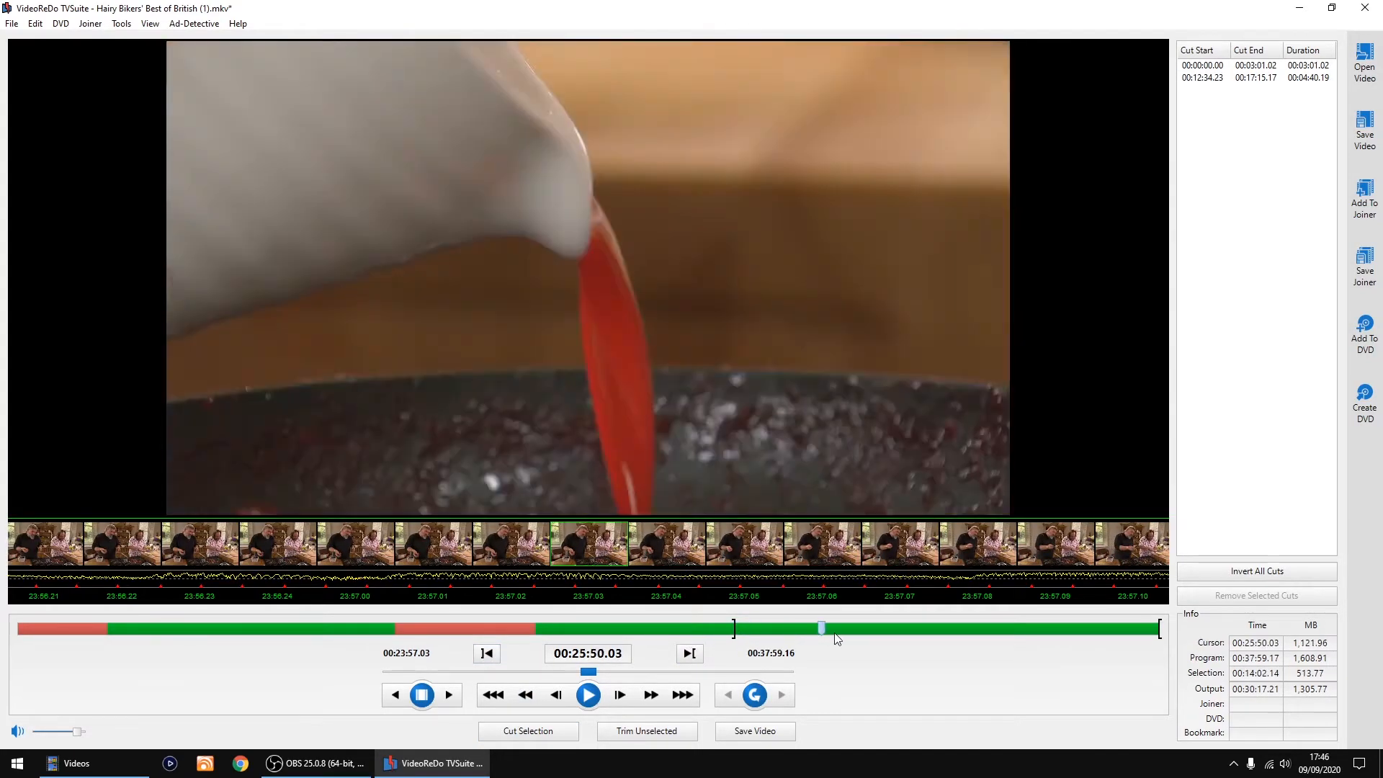
{"action": "left_click", "coordinate": [527, 730]}
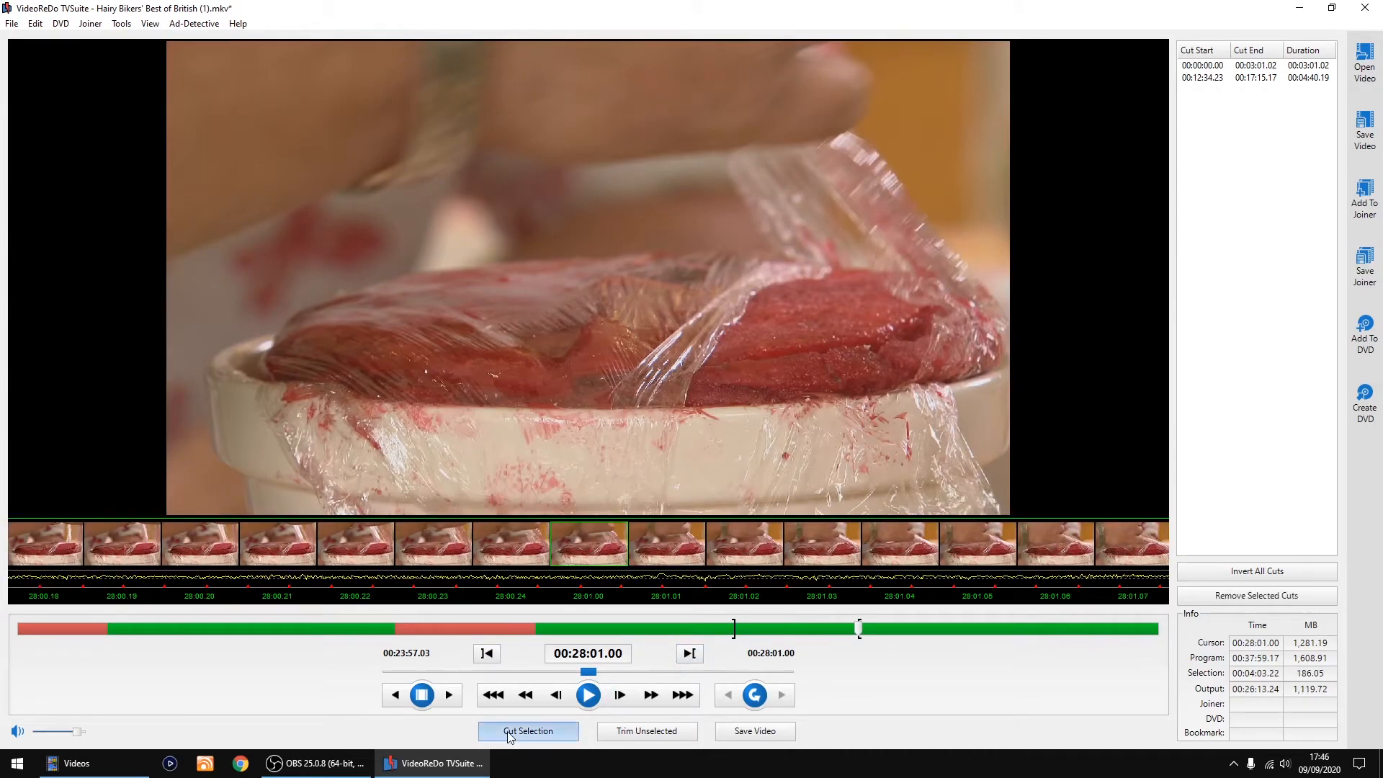
{"action": "left_click", "coordinate": [527, 731]}
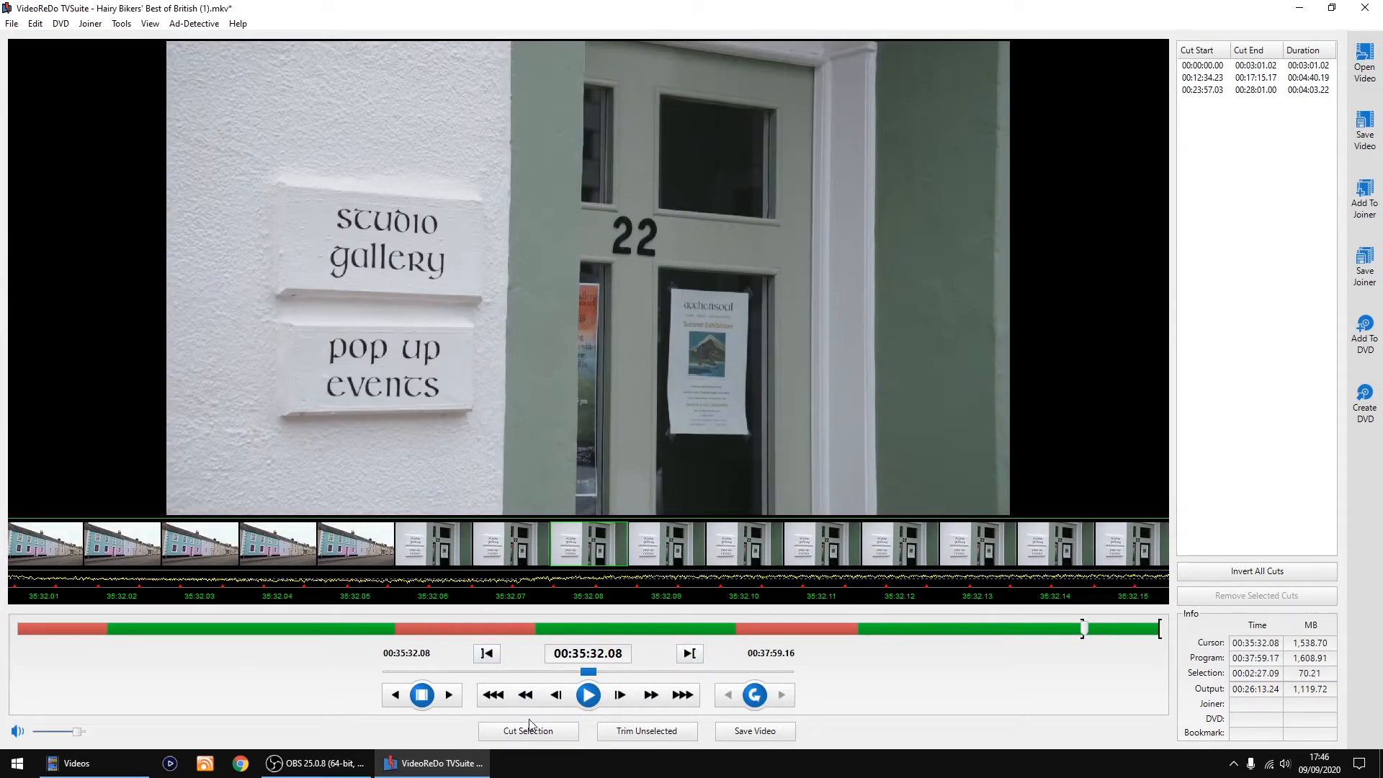
{"action": "left_click", "coordinate": [527, 731]}
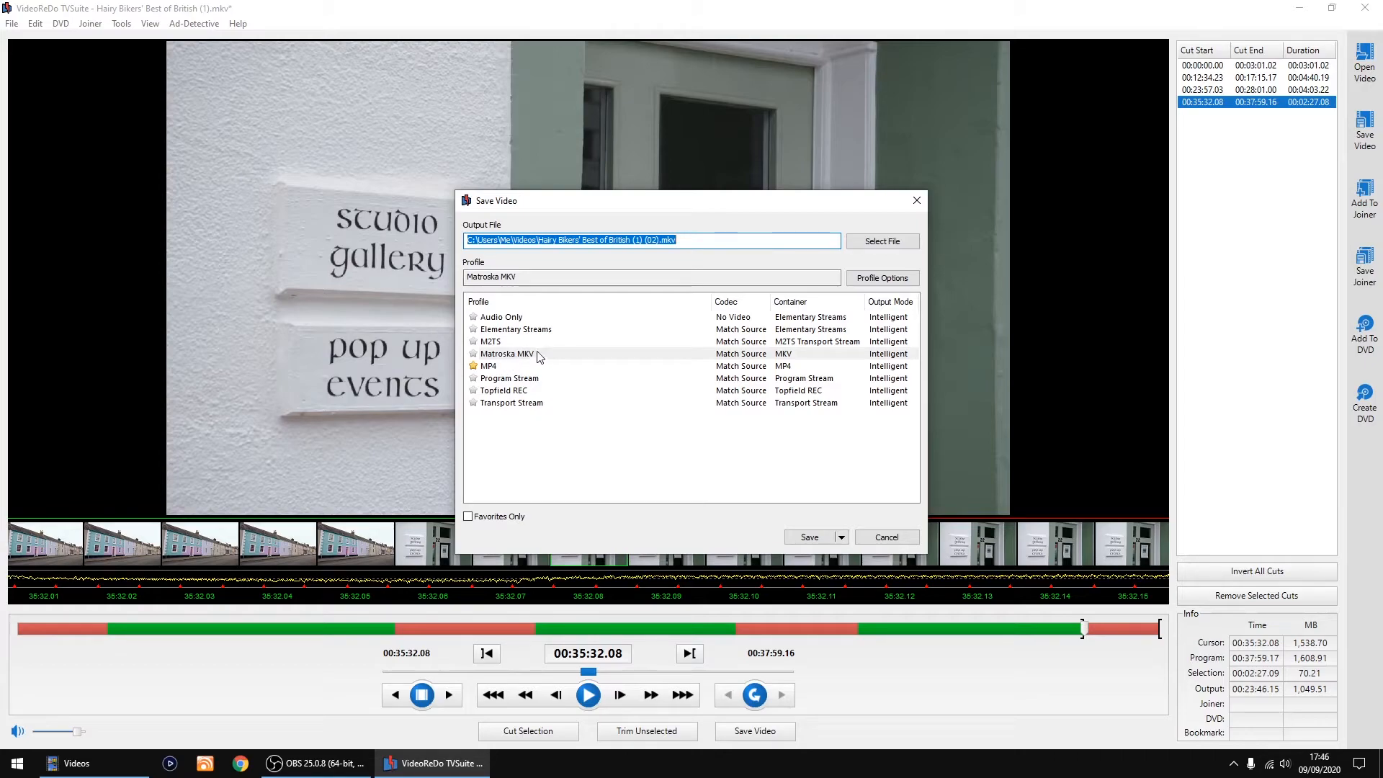
- Save the edited video with the MP4 profile as test 2.mp4 in the Videos folder
{"action": "left_click", "coordinate": [489, 365]}
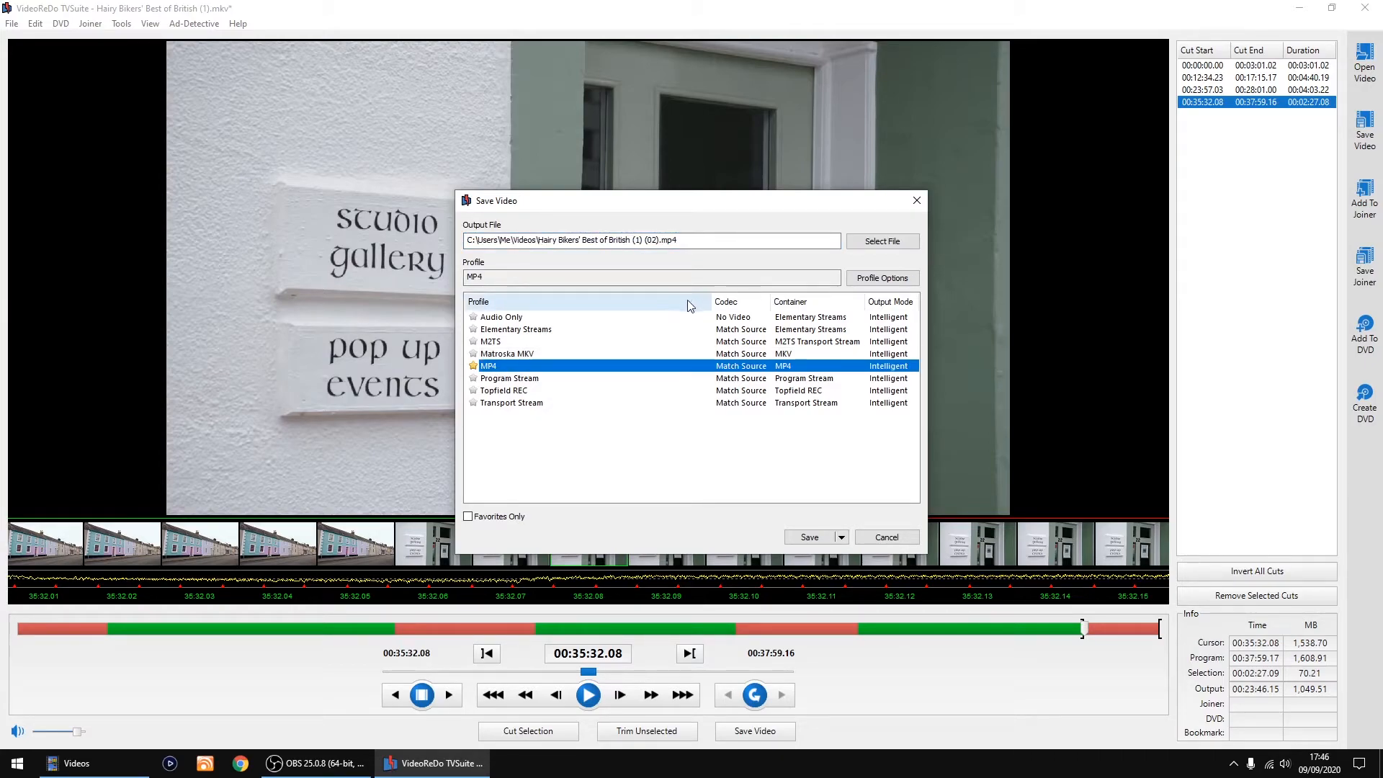
{"action": "mouse_move", "coordinate": [881, 241]}
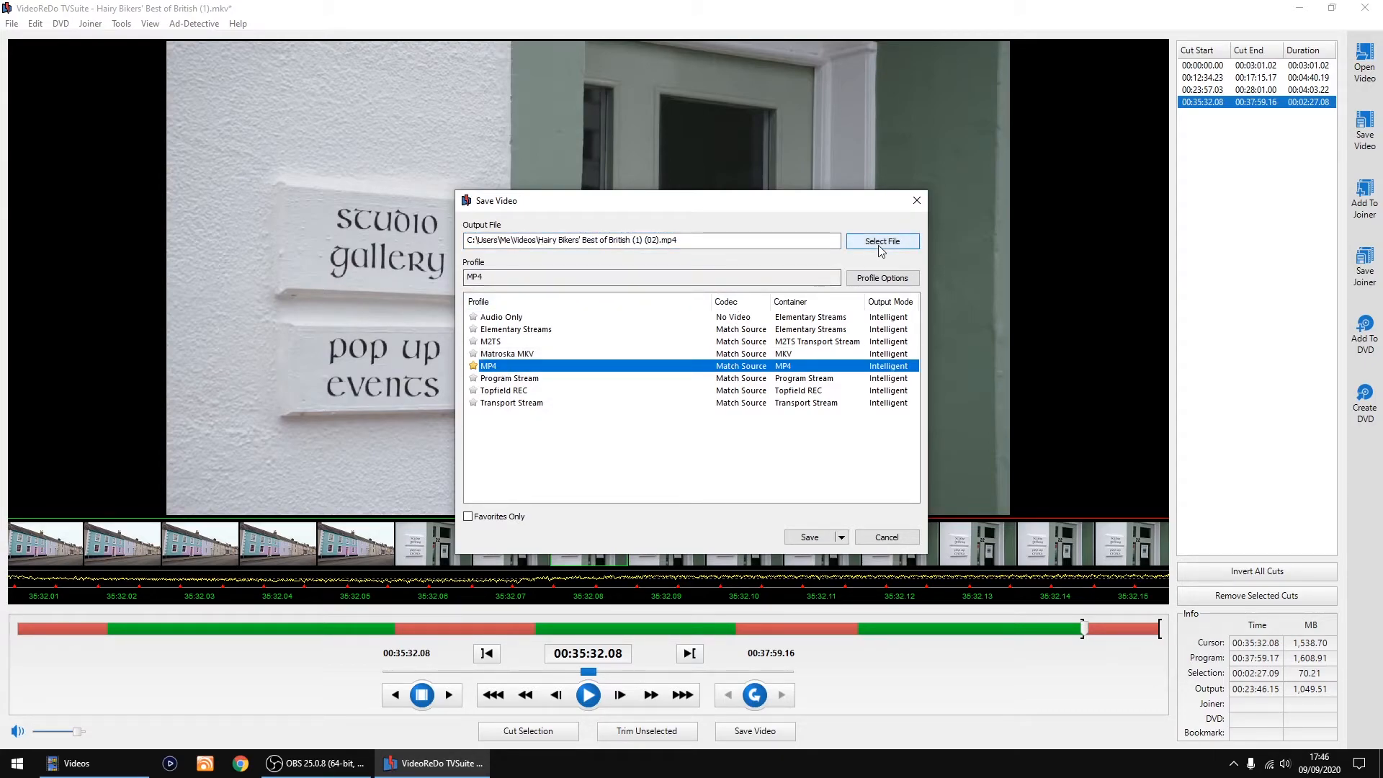
{"action": "left_click", "coordinate": [882, 241]}
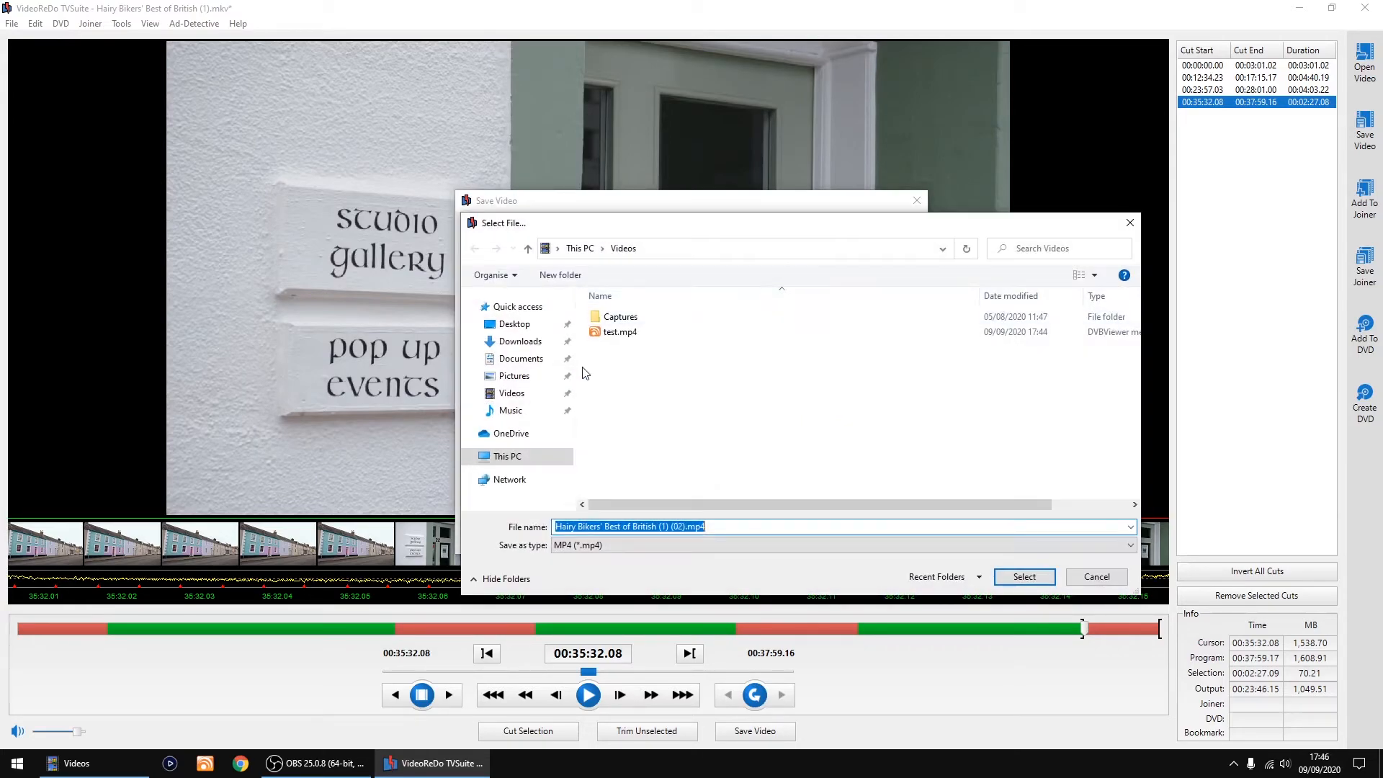
{"action": "mouse_move", "coordinate": [615, 416]}
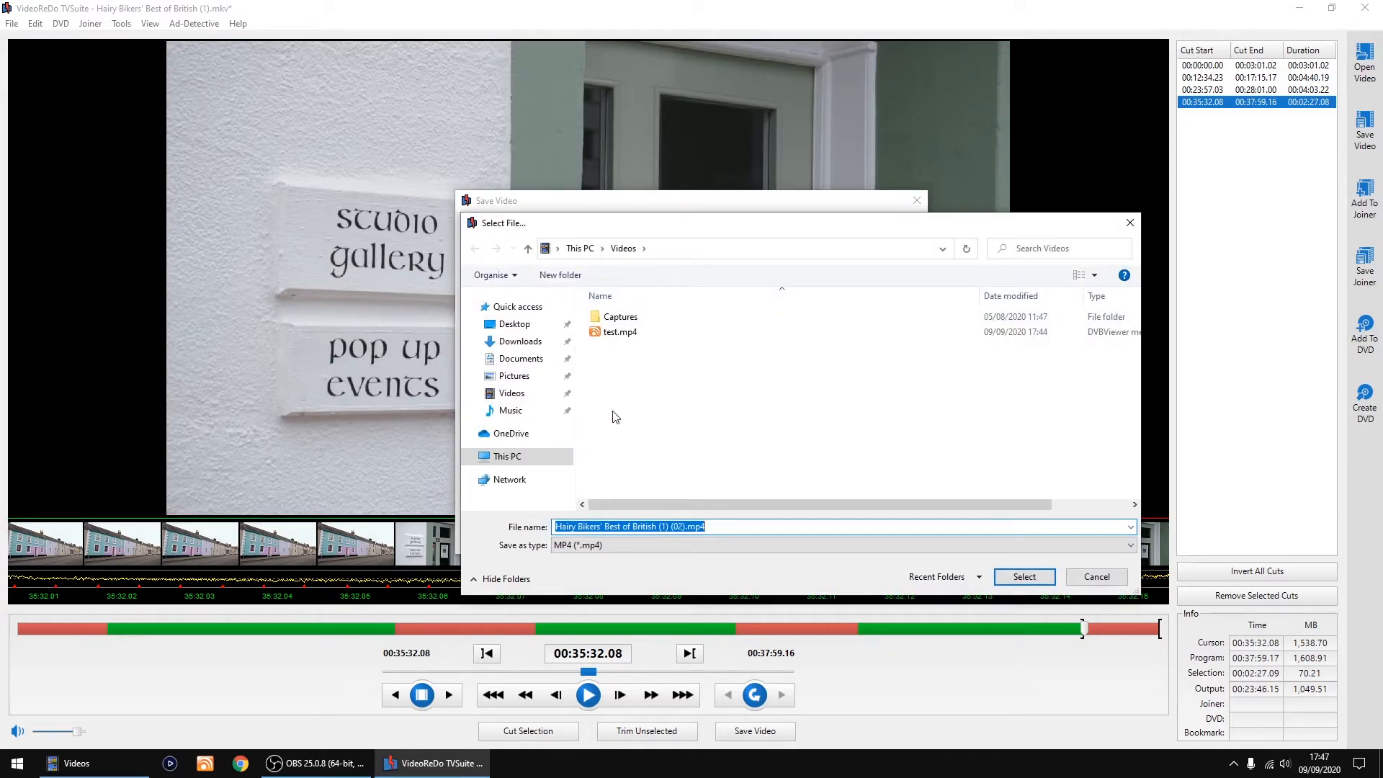
{"action": "type", "text": "test"}
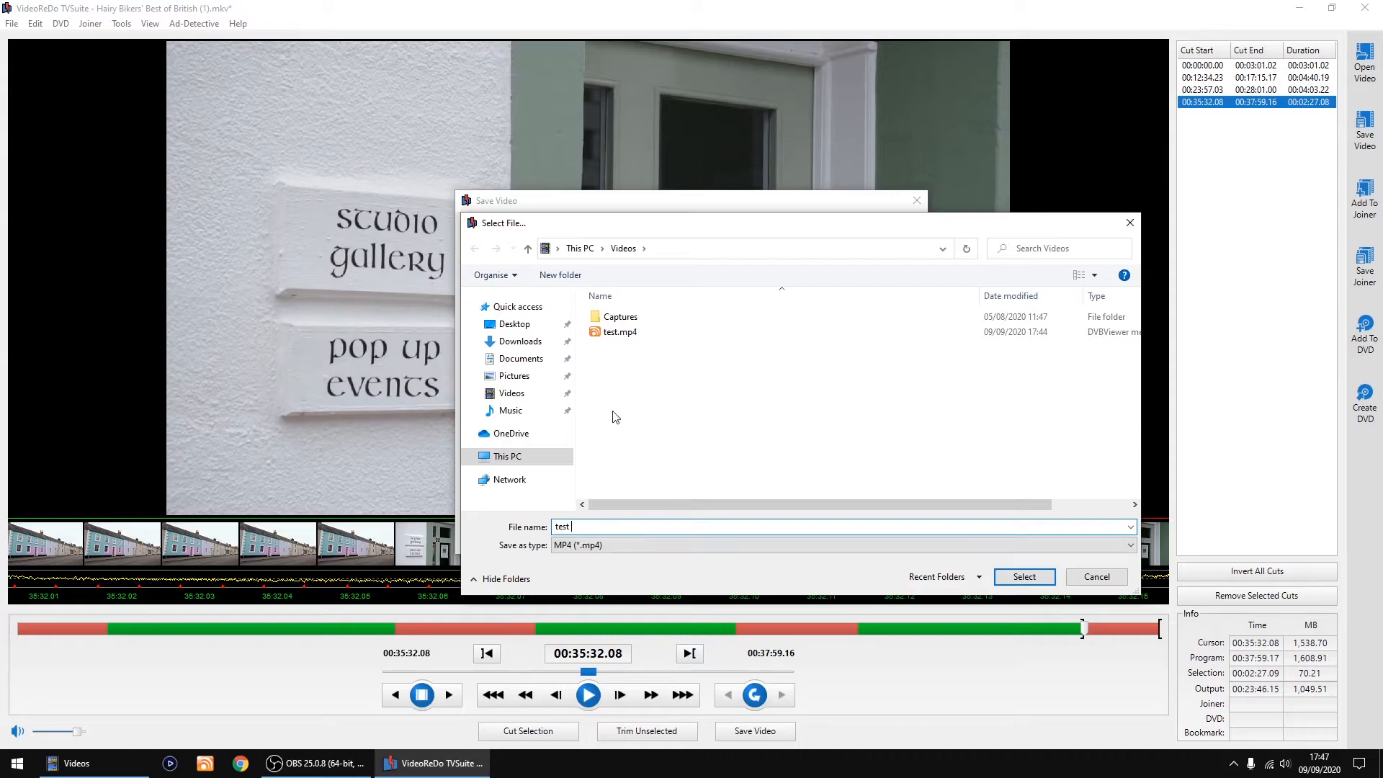
{"action": "type", "text": "2"}
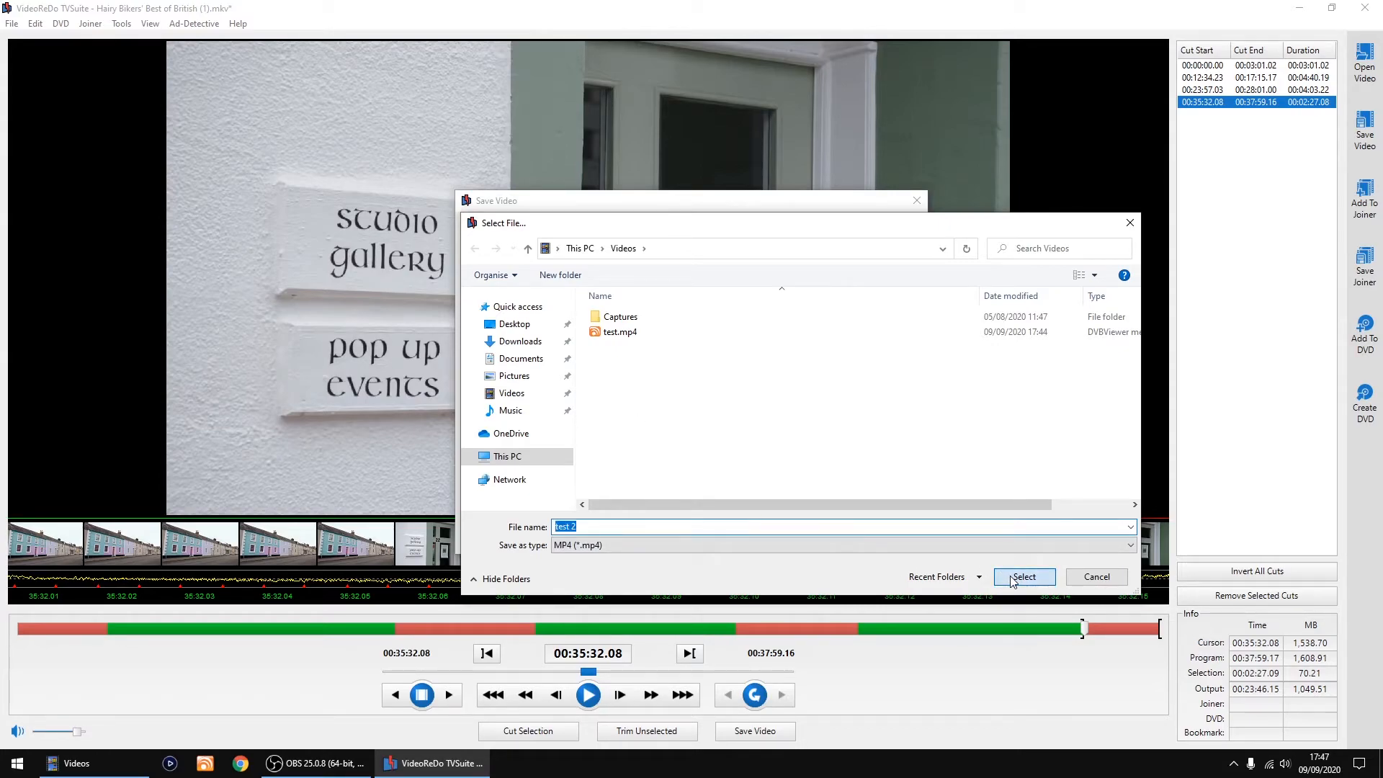
{"action": "left_click", "coordinate": [1023, 577]}
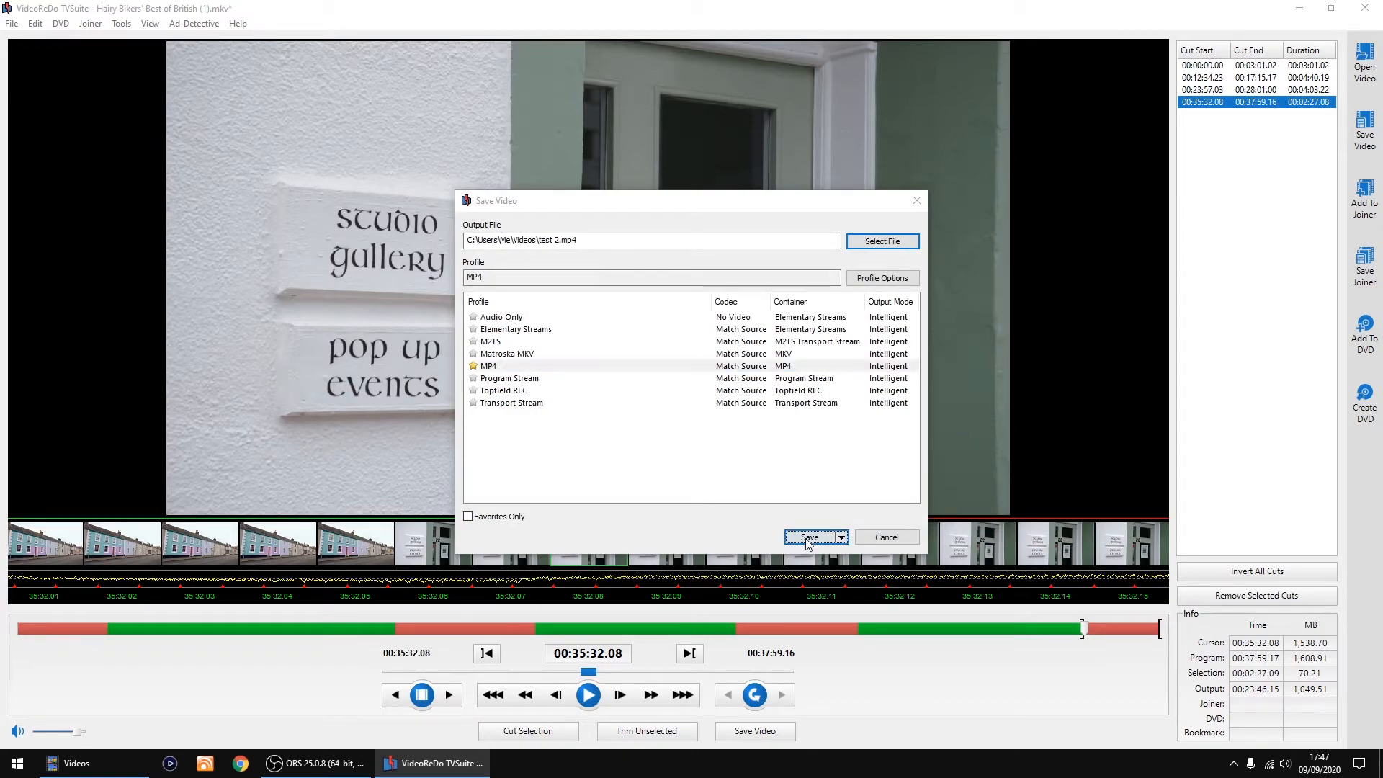
{"action": "left_click", "coordinate": [809, 537]}
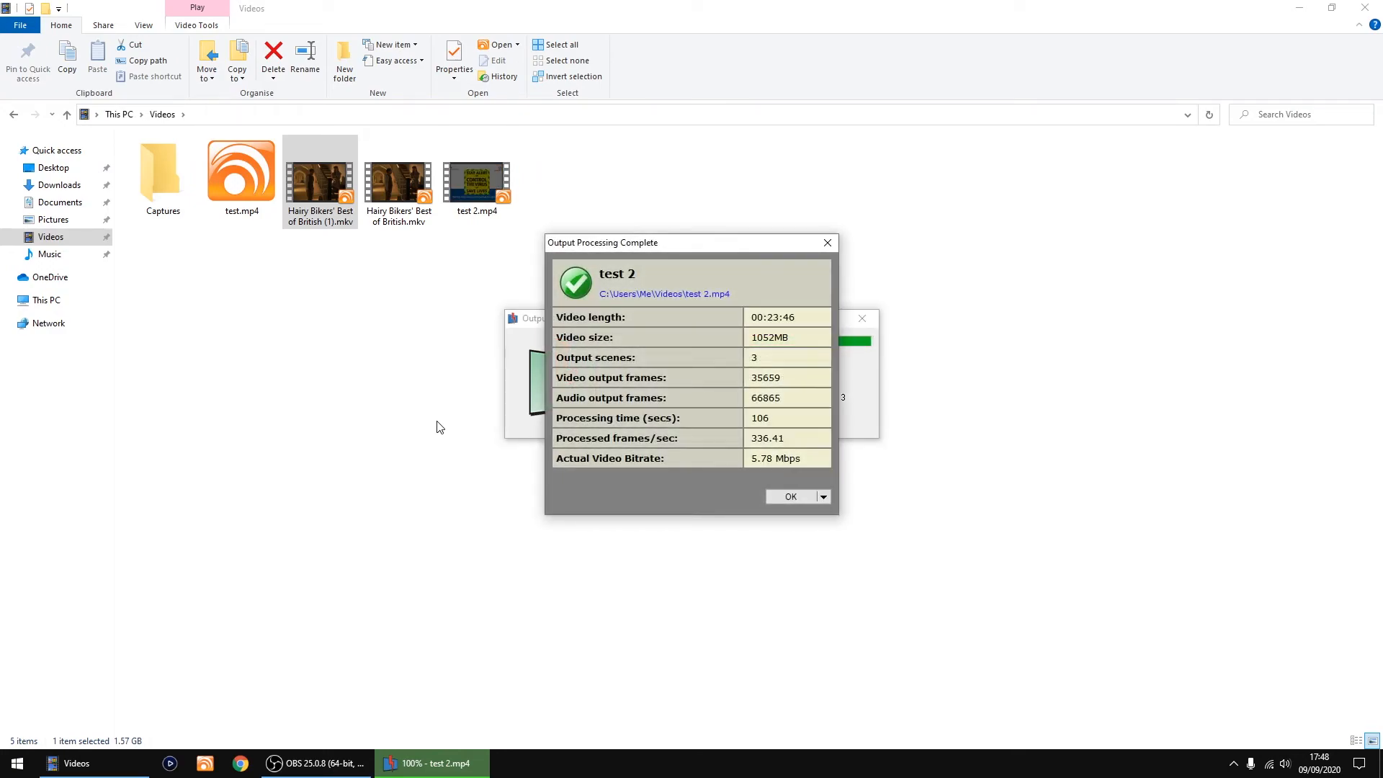
{"action": "mouse_move", "coordinate": [719, 292]}
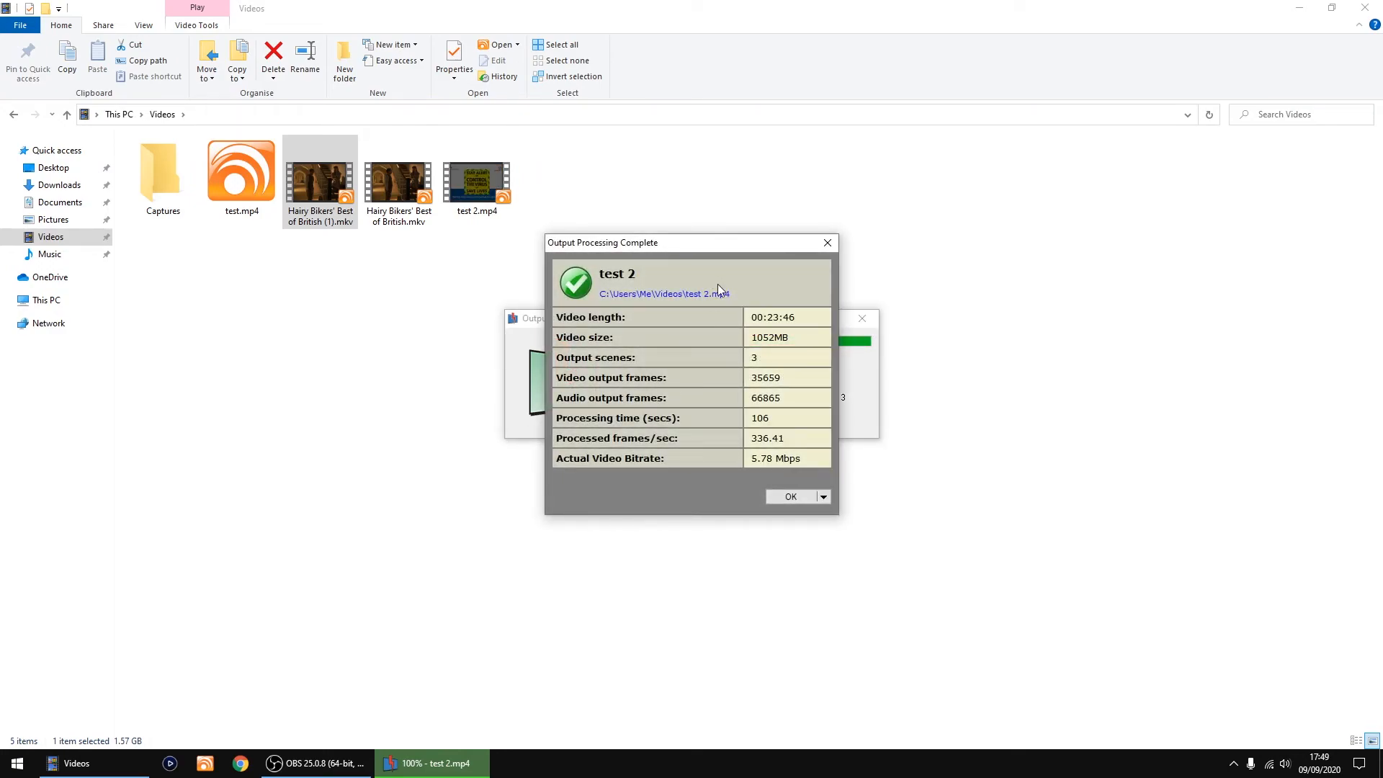
{"action": "mouse_move", "coordinate": [757, 373]}
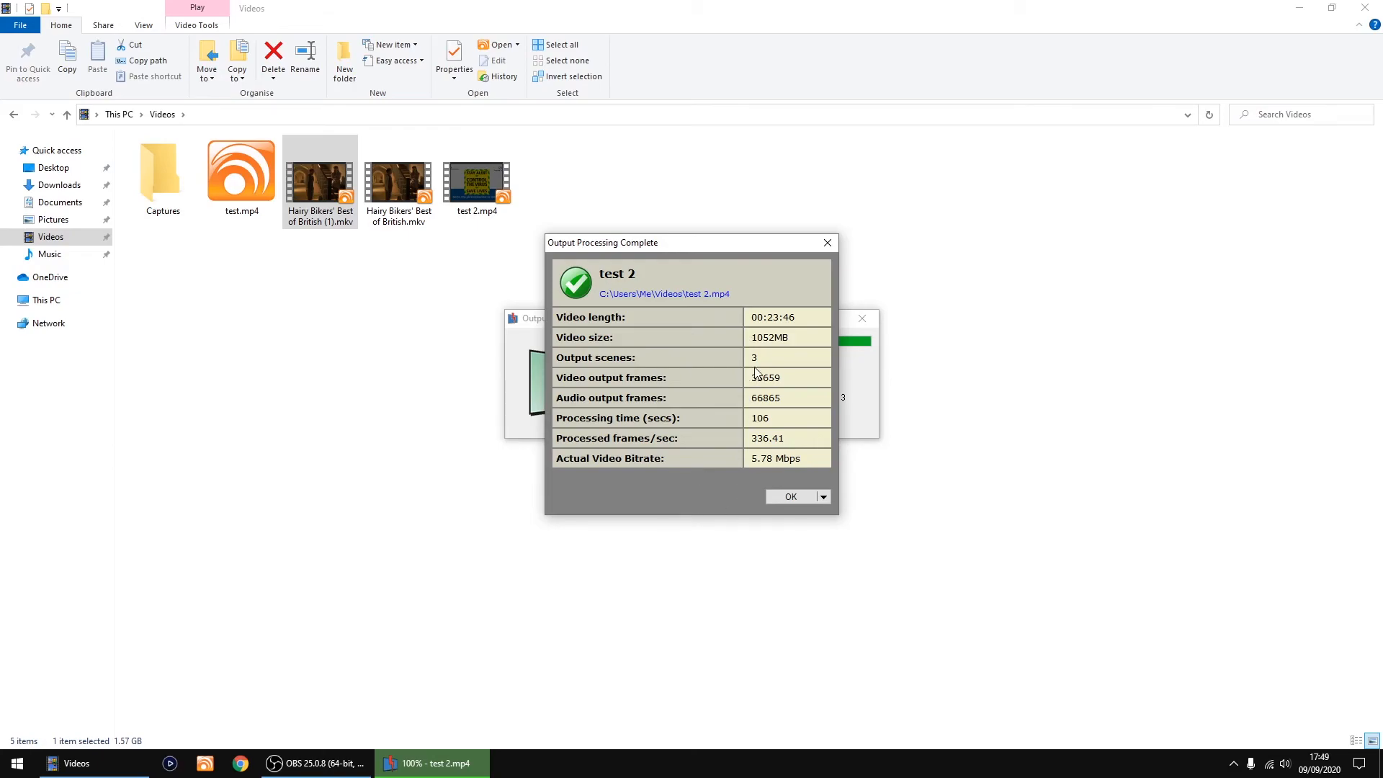
{"action": "mouse_move", "coordinate": [711, 599]}
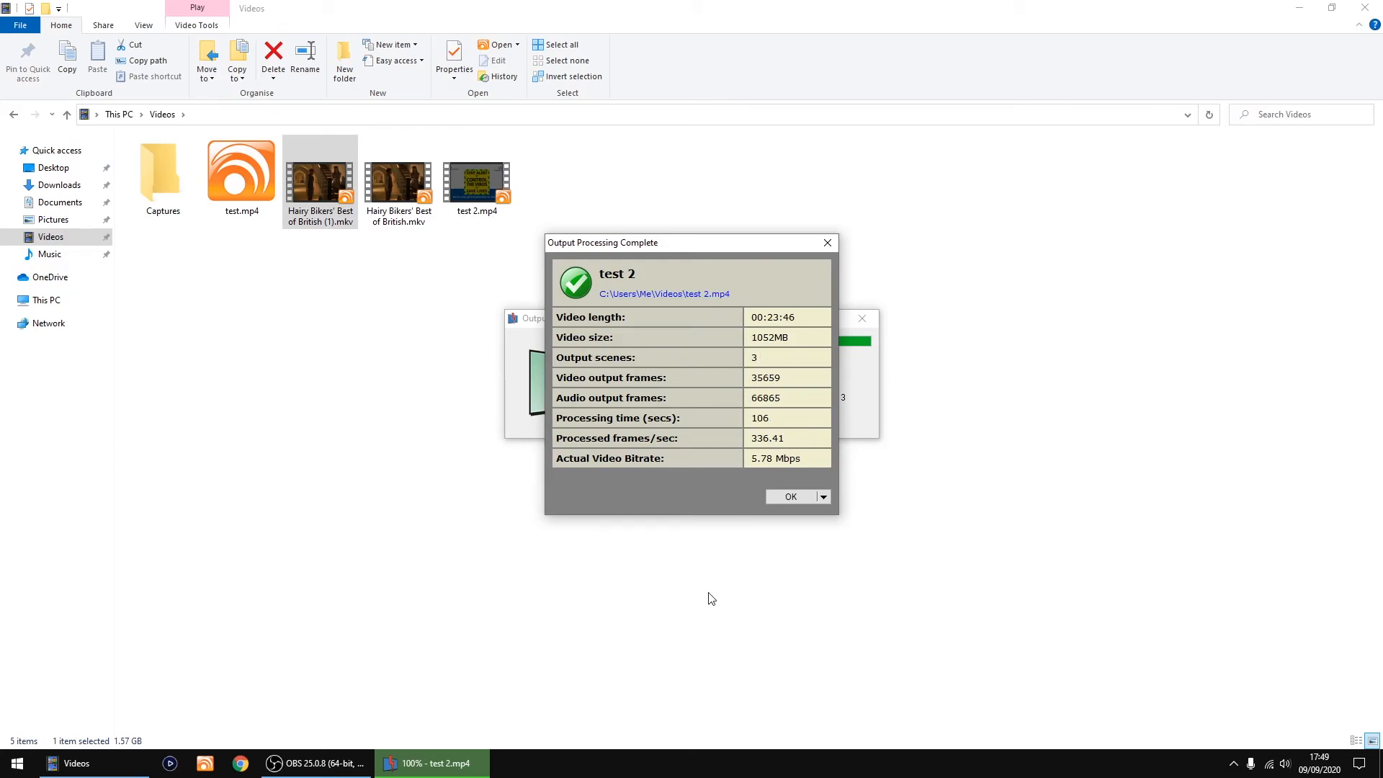
{"action": "mouse_move", "coordinate": [789, 497]}
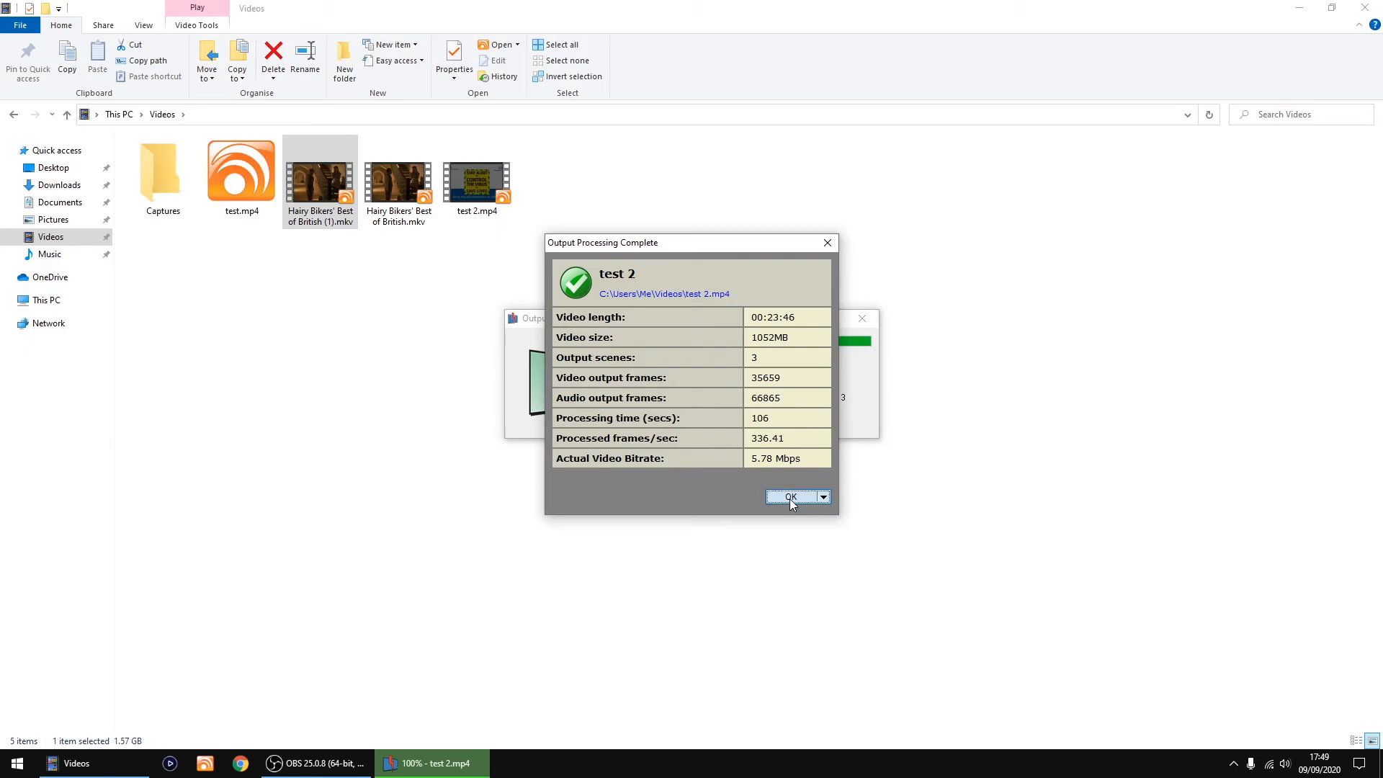
- Dismiss the completion report for test 2.mp4 (00:23:46, 1052MB) and close the Videos folder
{"action": "left_click", "coordinate": [790, 498]}
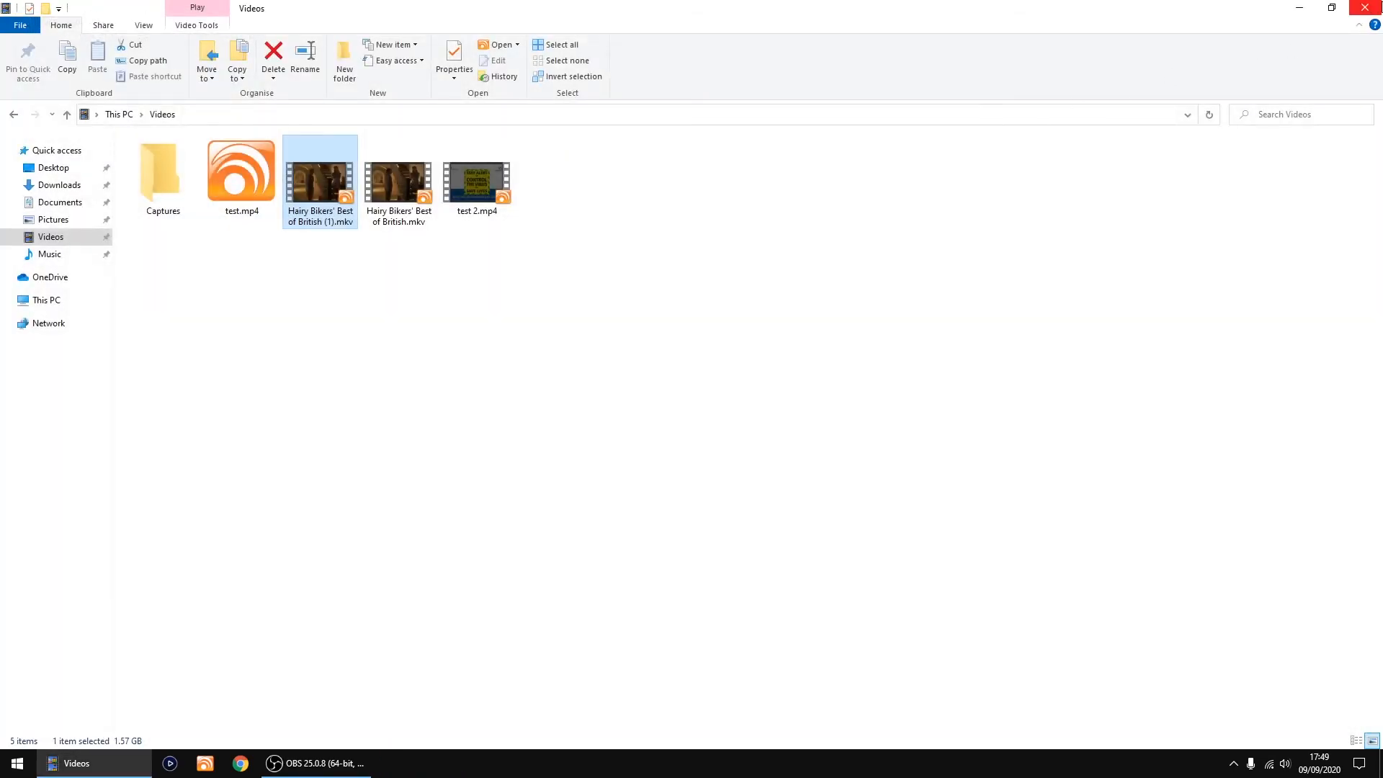
{"action": "left_click", "coordinate": [476, 174]}
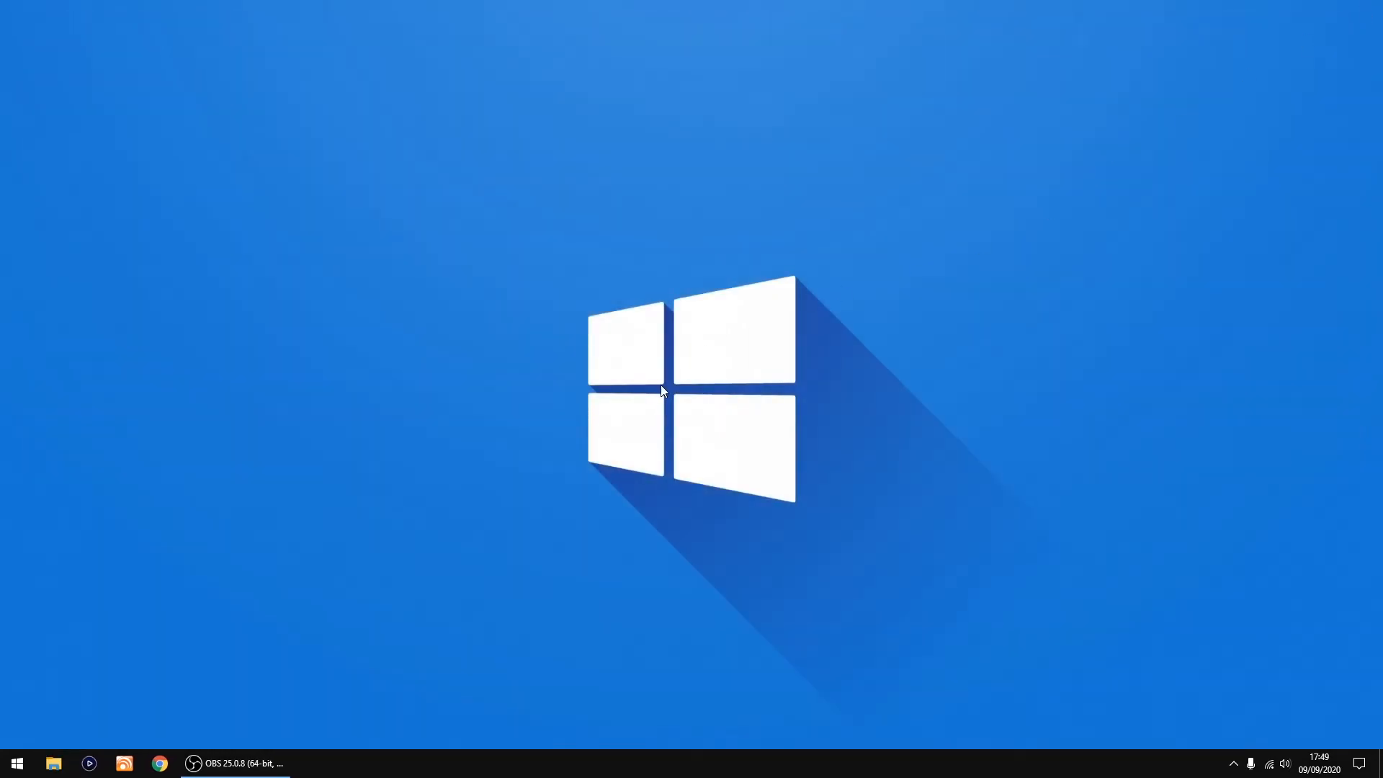
{"action": "mouse_move", "coordinate": [668, 395]}
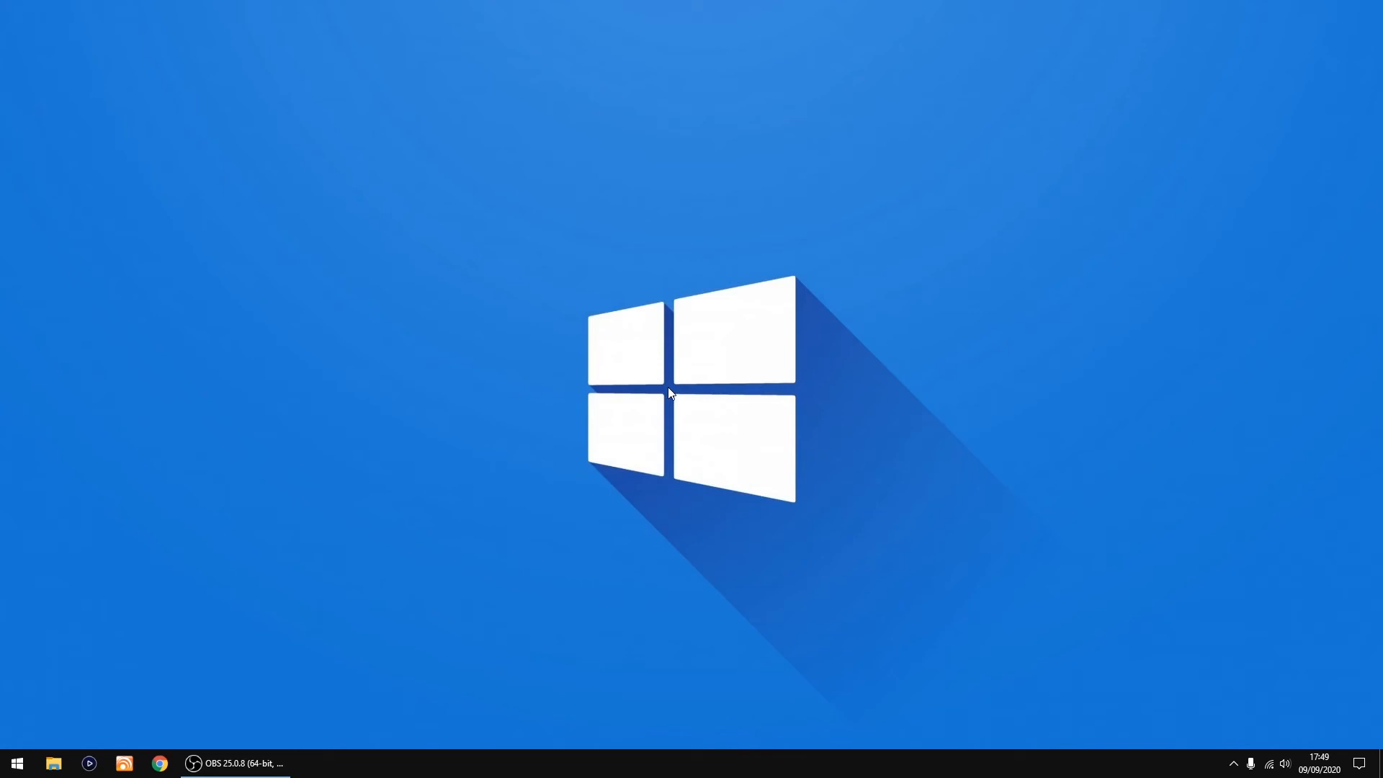